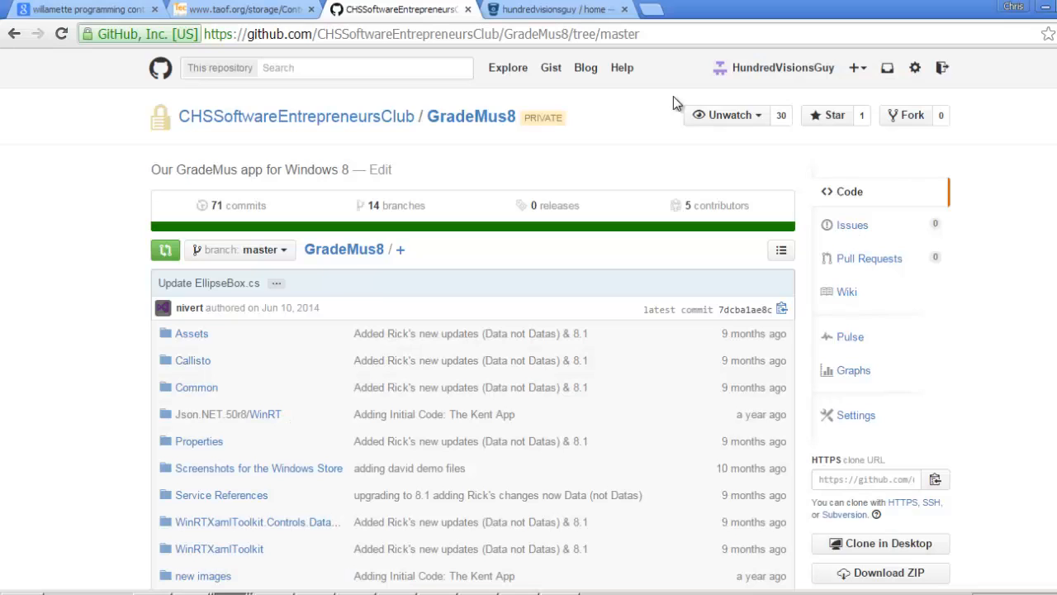
mouse_move(96, 218)
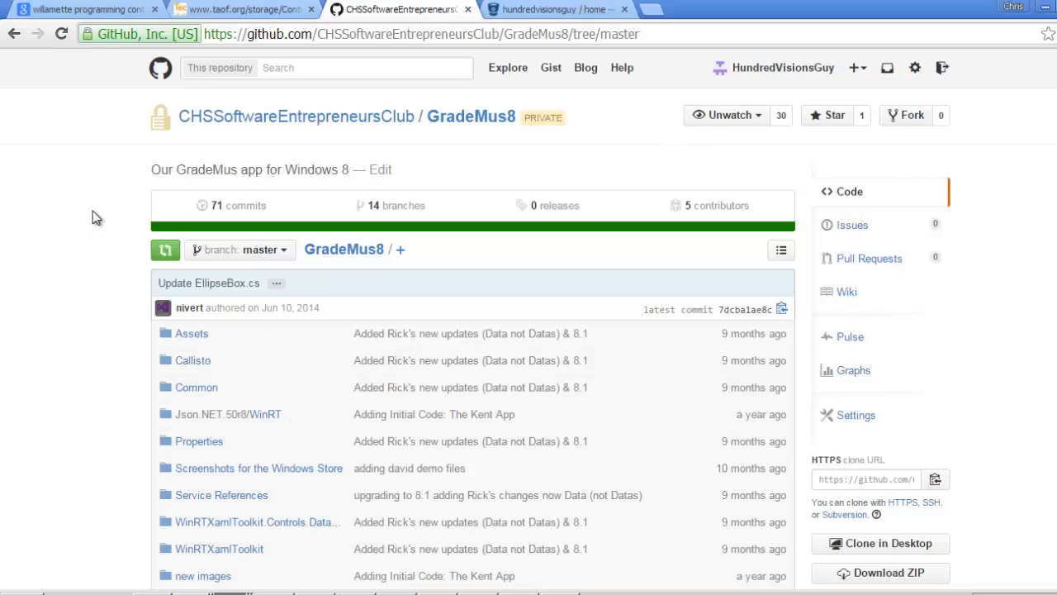
mouse_move(856, 66)
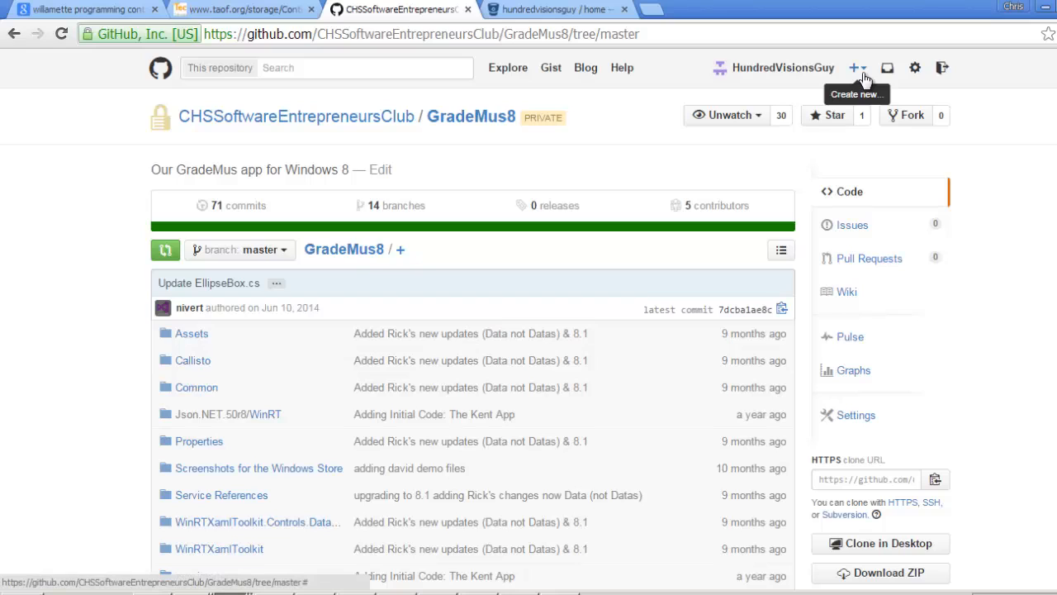
mouse_move(859, 74)
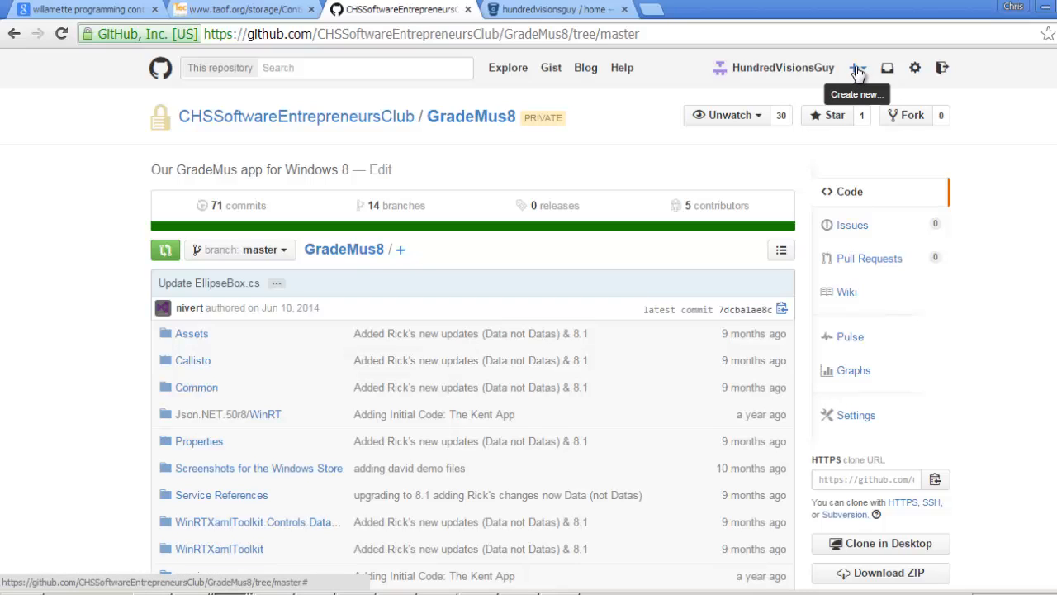
- Show GitHub's create-new menu from the header '+' control
click(856, 68)
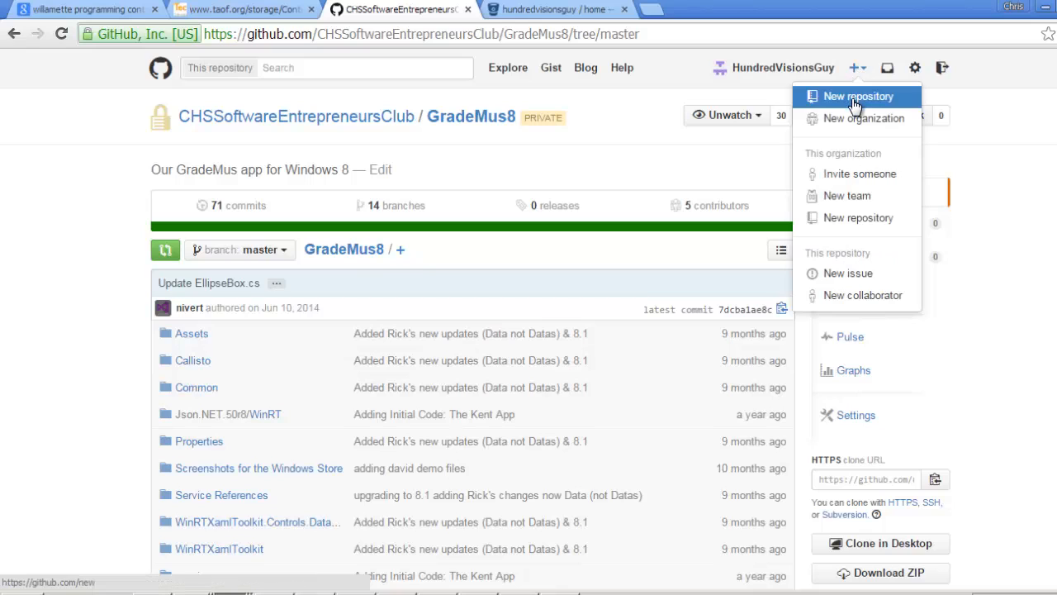
- Start a new repository and clear the misspelled name 'Whille' from the name field
click(858, 96)
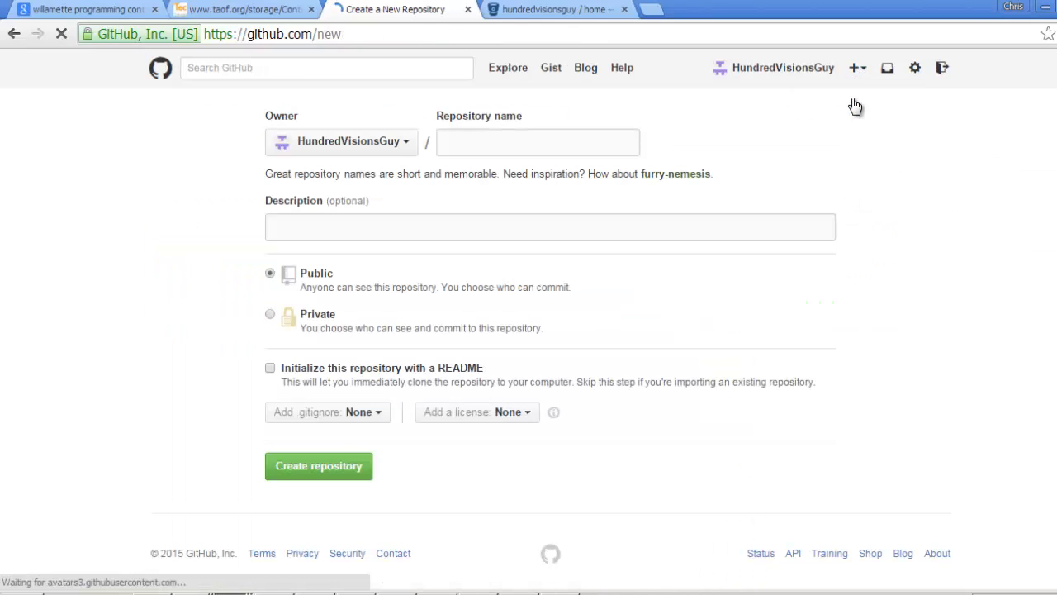
click(538, 142)
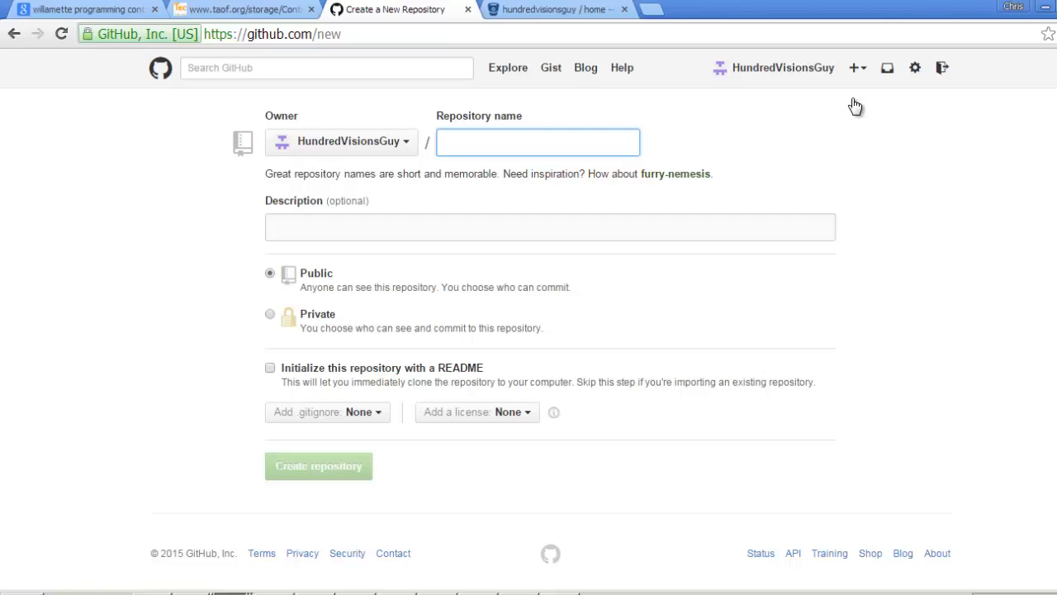
click(537, 142)
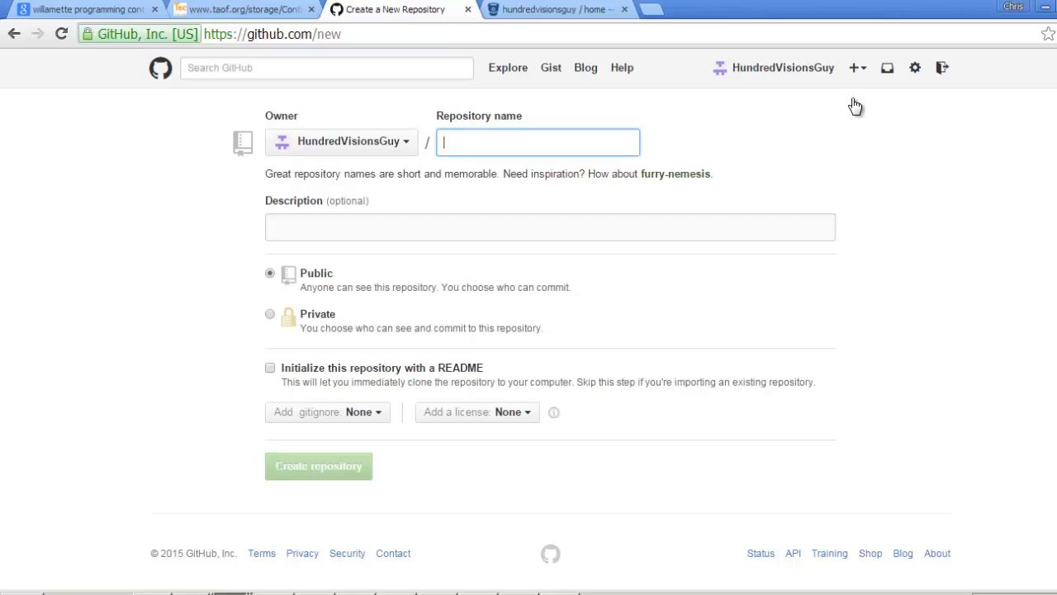
text(Whille)
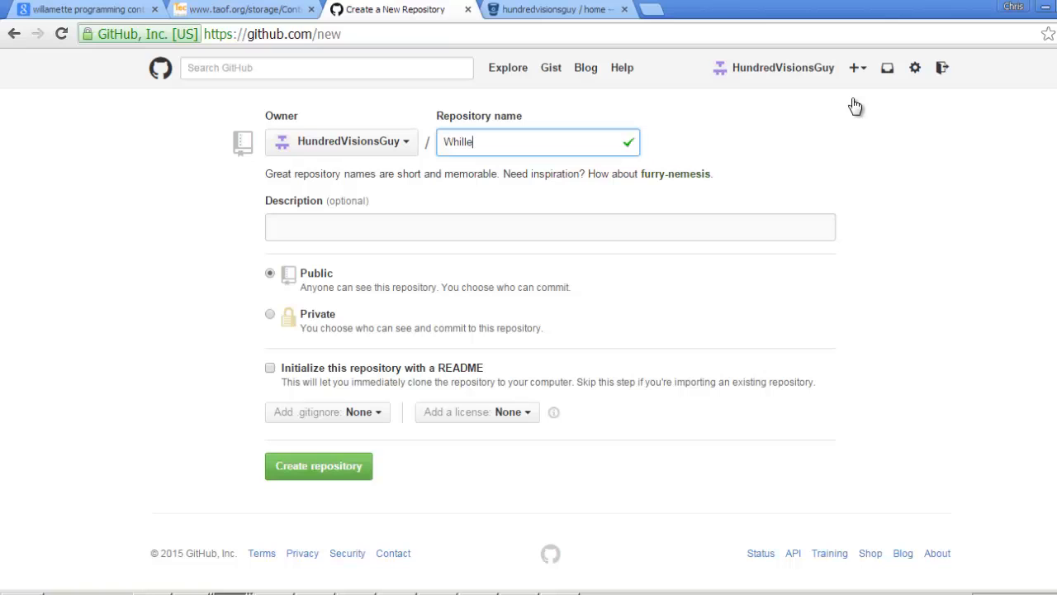
key(ctrl+a)
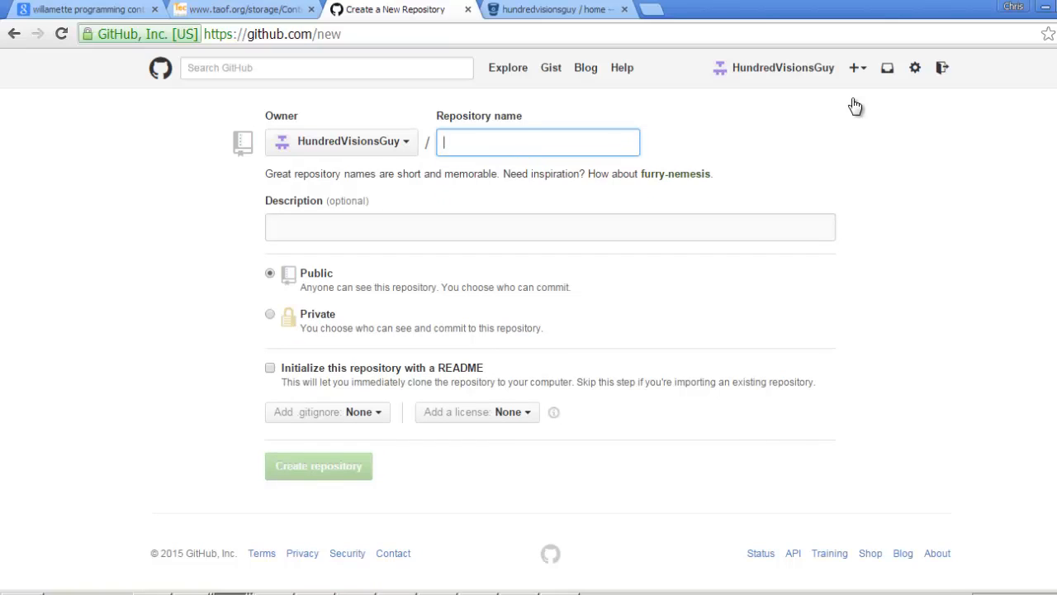
- Name the repository 'P4 While Loops Project', to be created as P4-While-Loops-Project
text(P4)
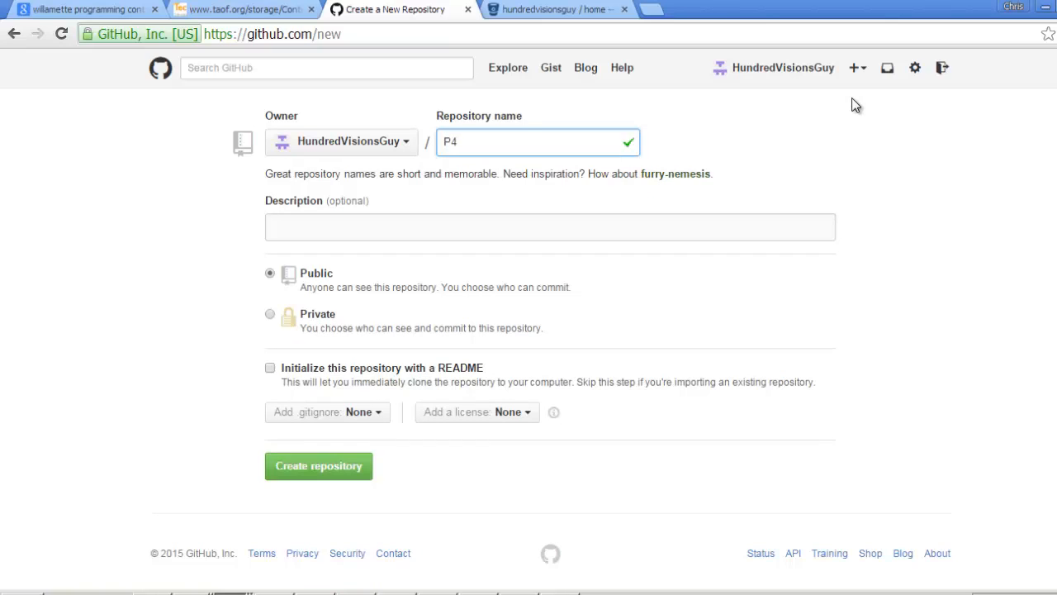
text(While Loops P)
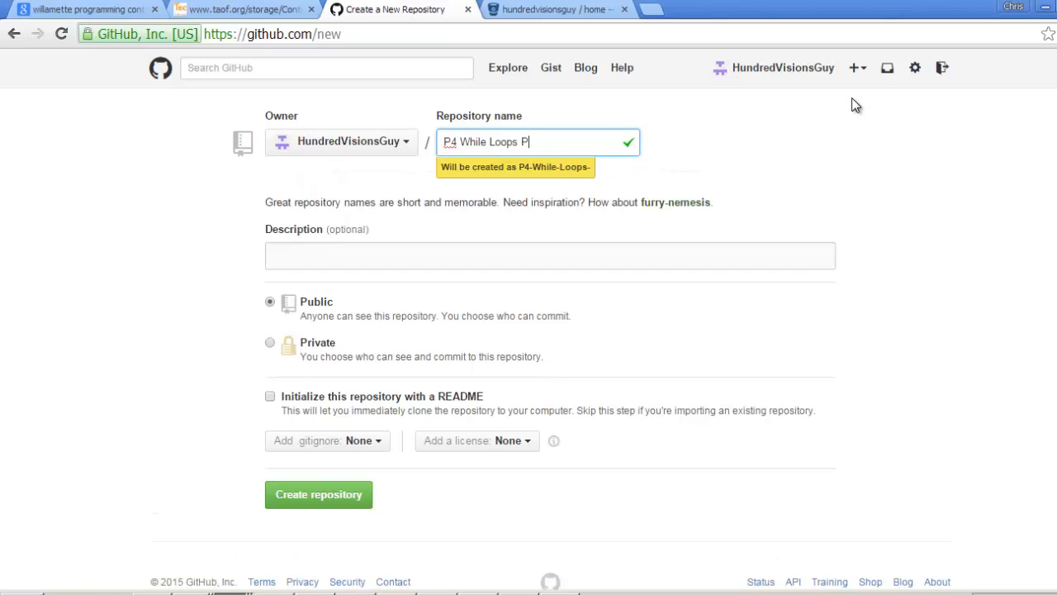
text(roject)
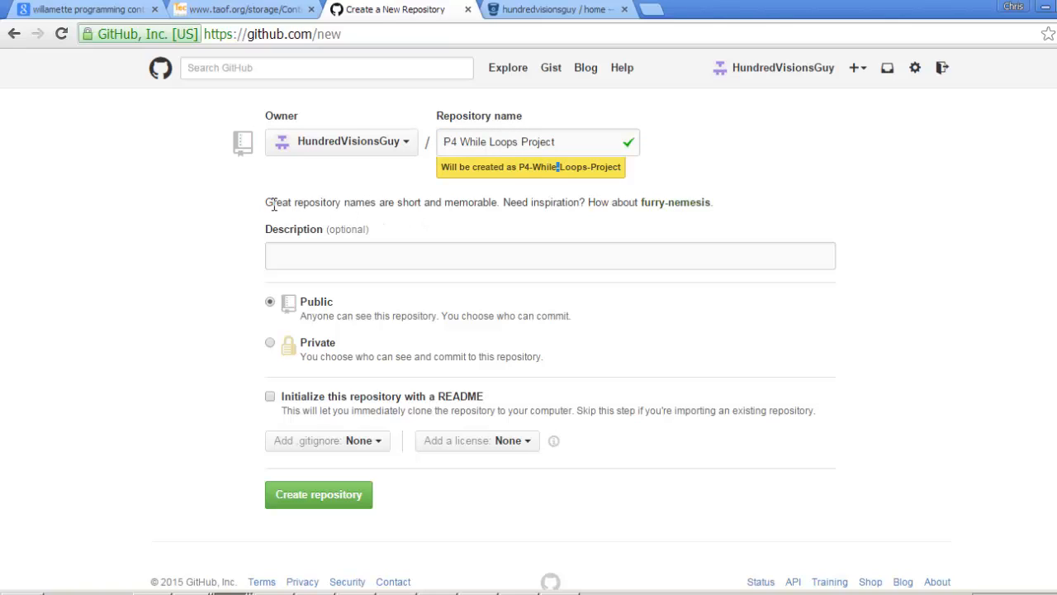
drag(272, 201, 477, 202)
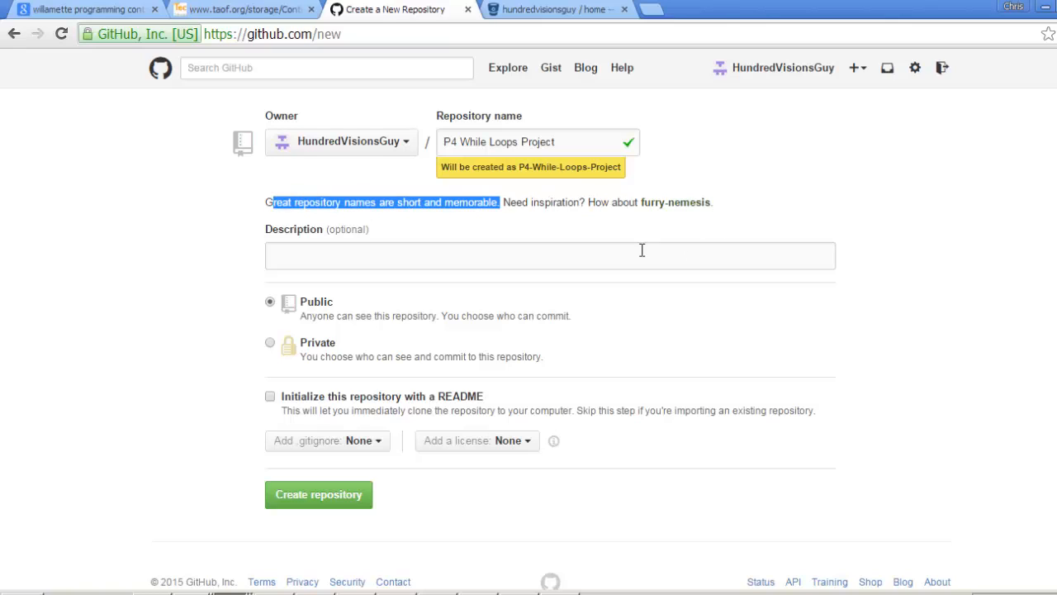
click(549, 254)
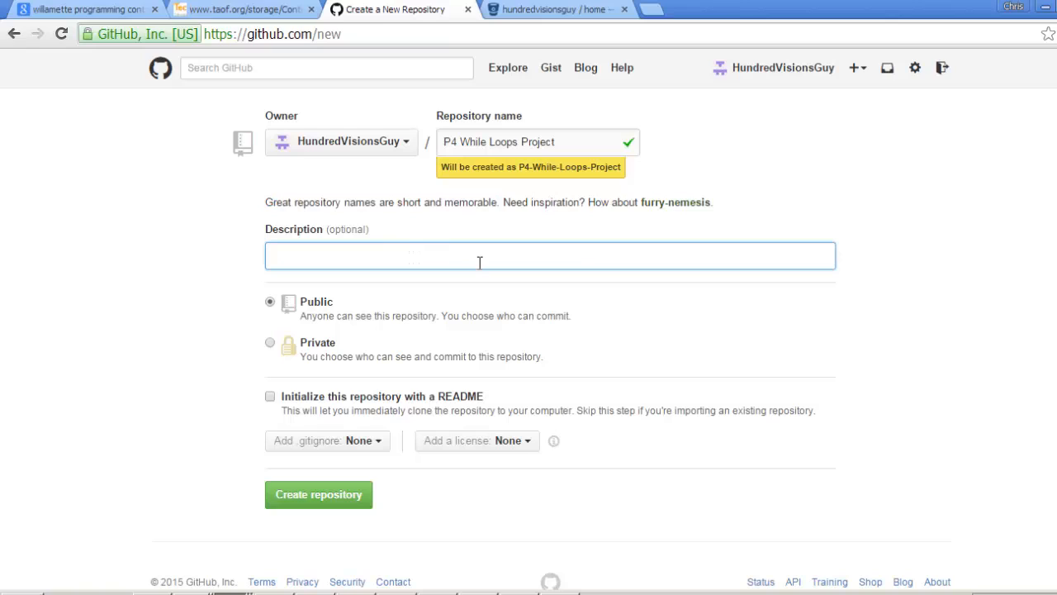
mouse_move(299, 376)
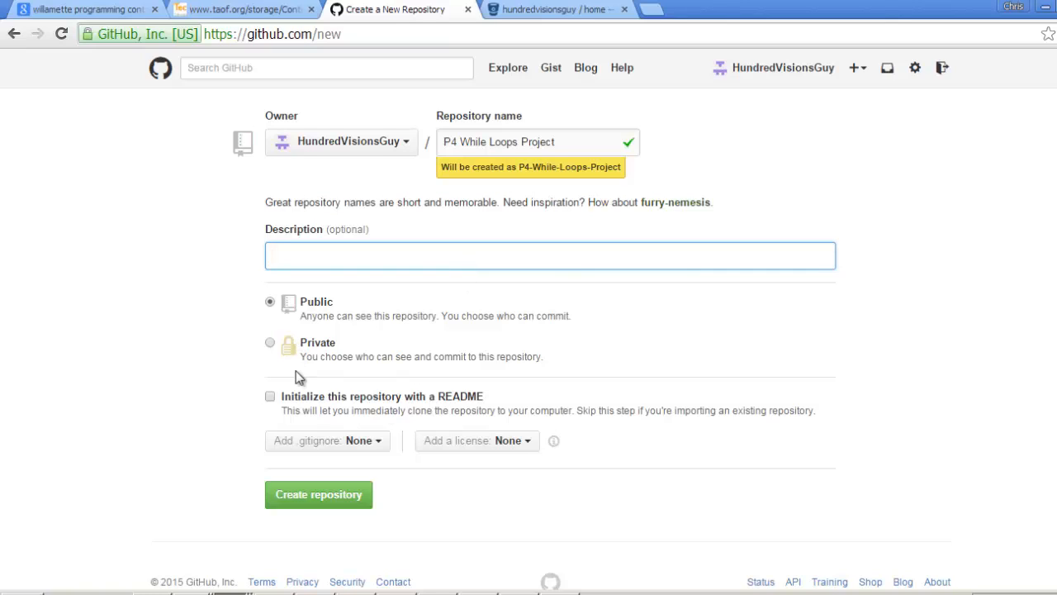
click(549, 255)
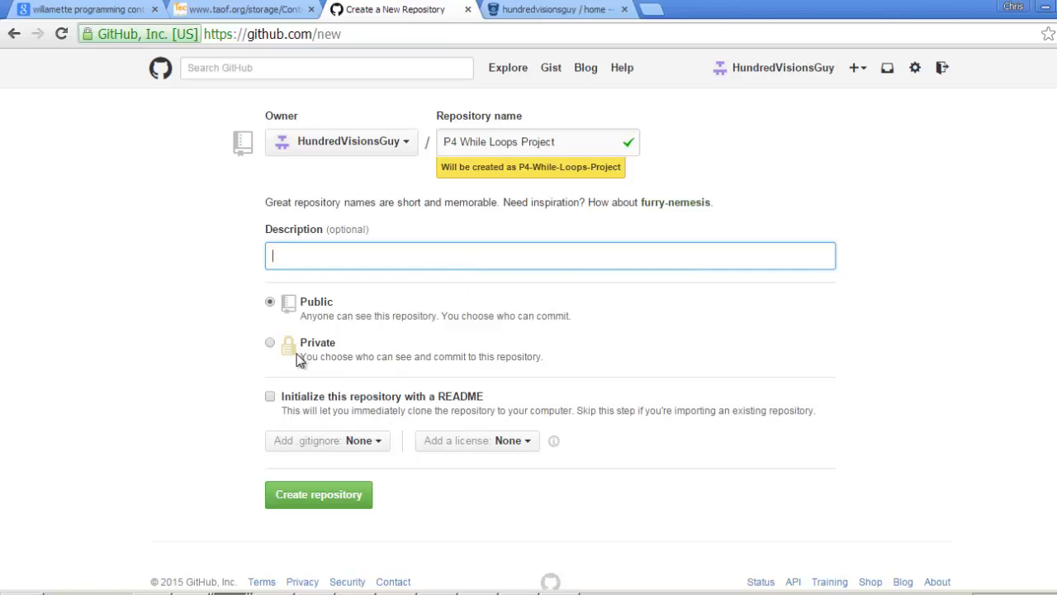
mouse_move(265, 416)
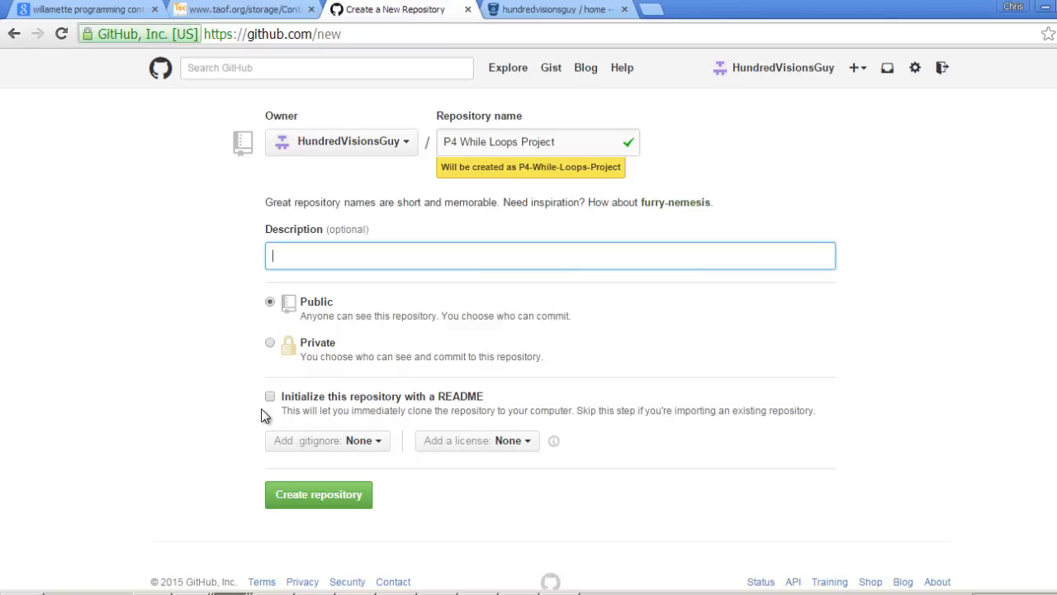
mouse_move(281, 403)
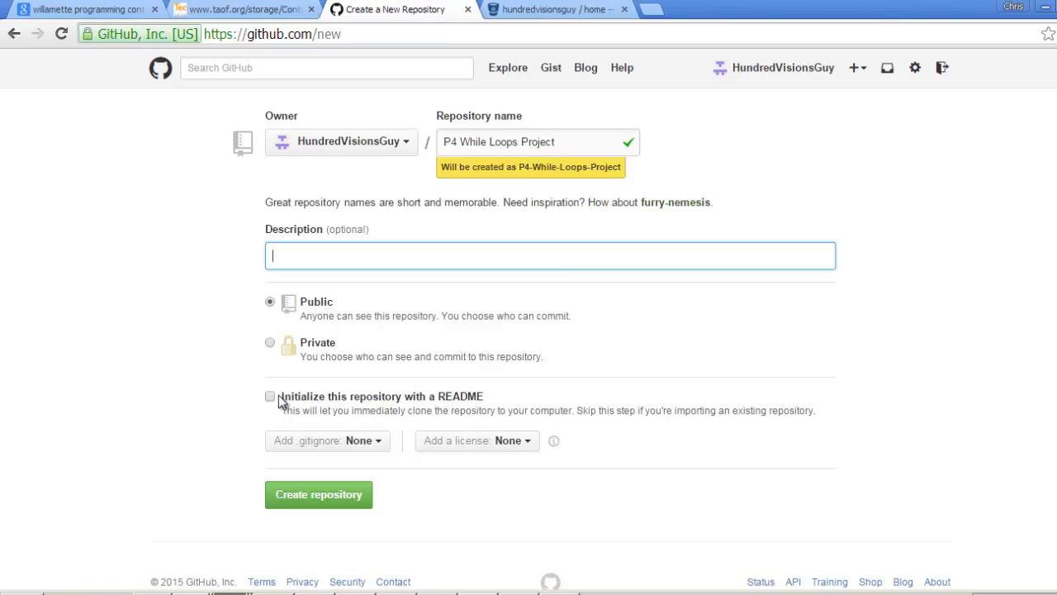
mouse_move(274, 403)
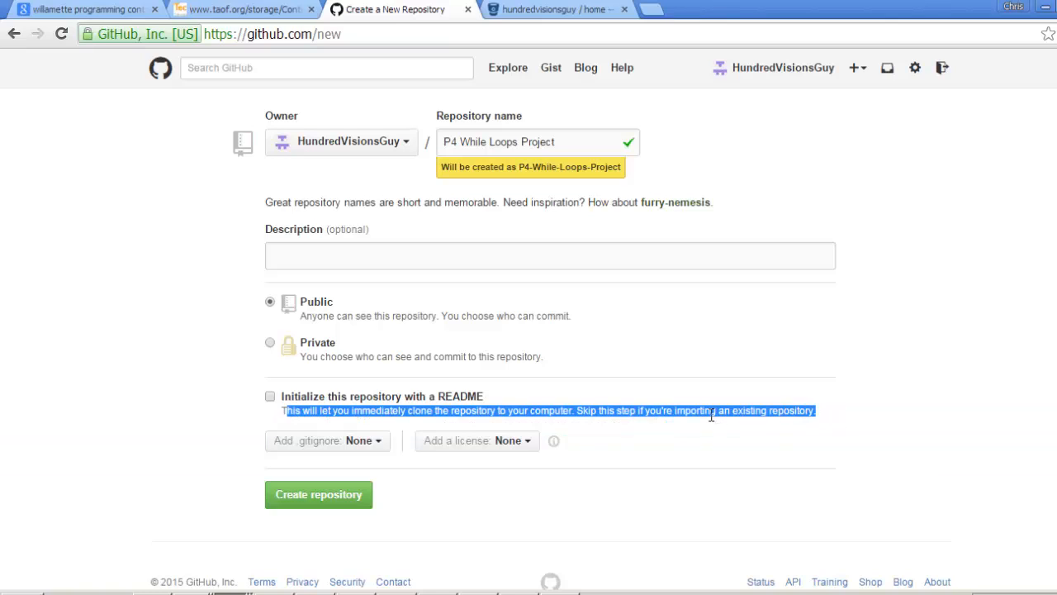
mouse_move(601, 379)
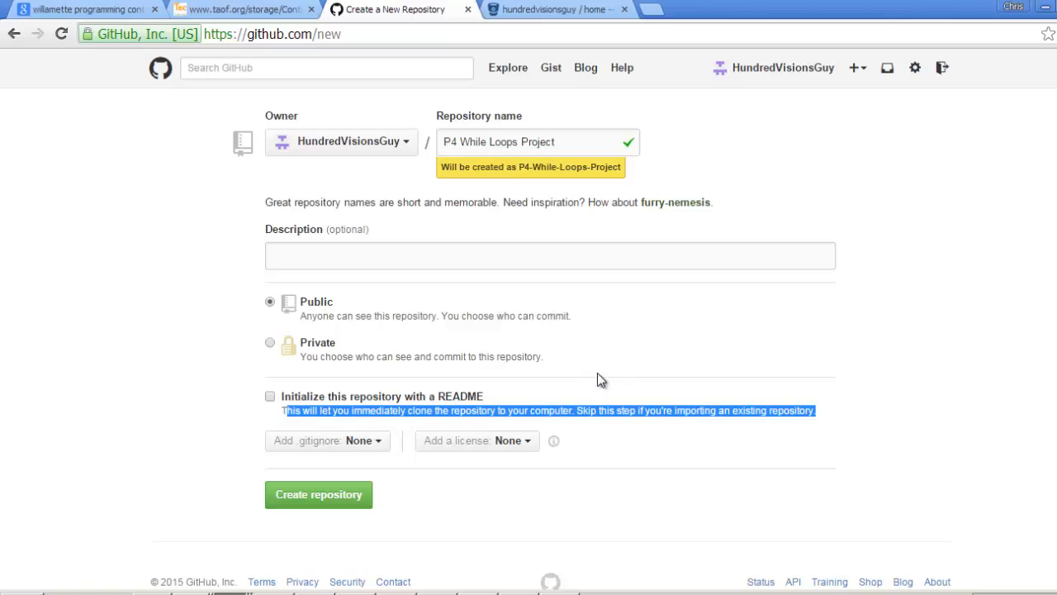
mouse_move(380, 446)
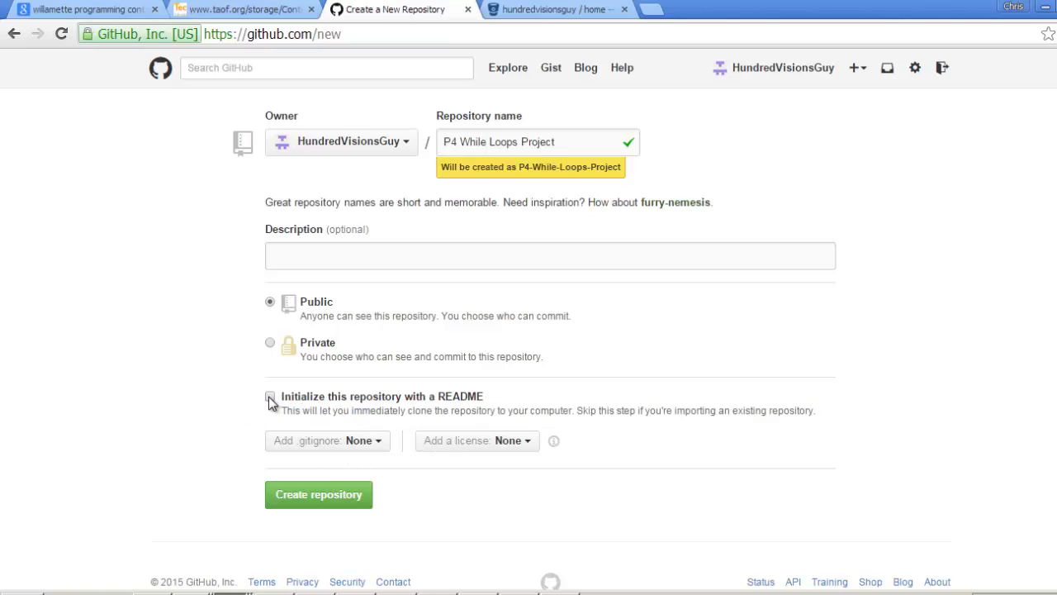
click(271, 397)
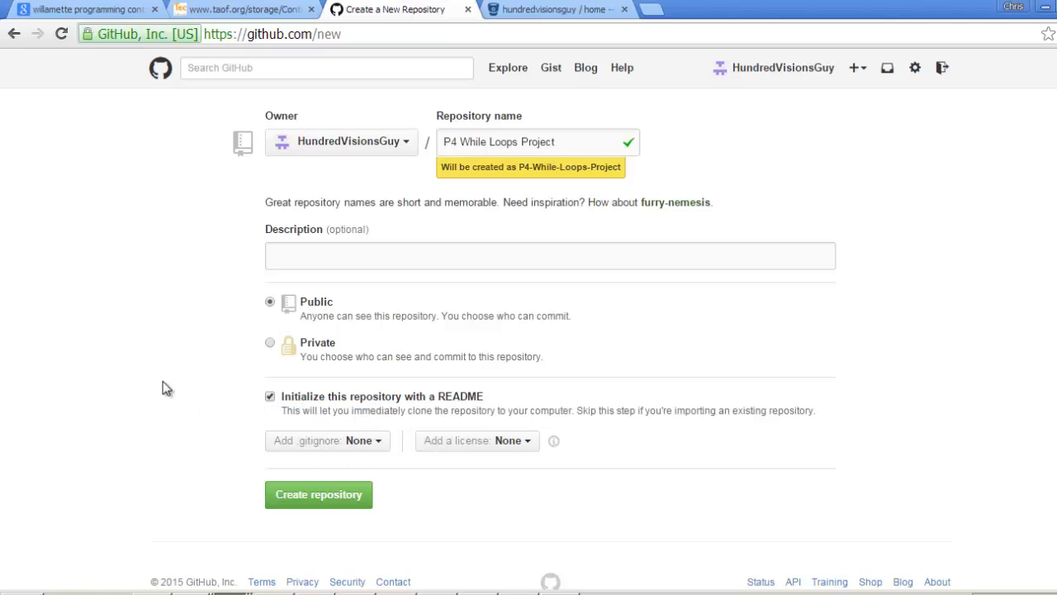
mouse_move(152, 381)
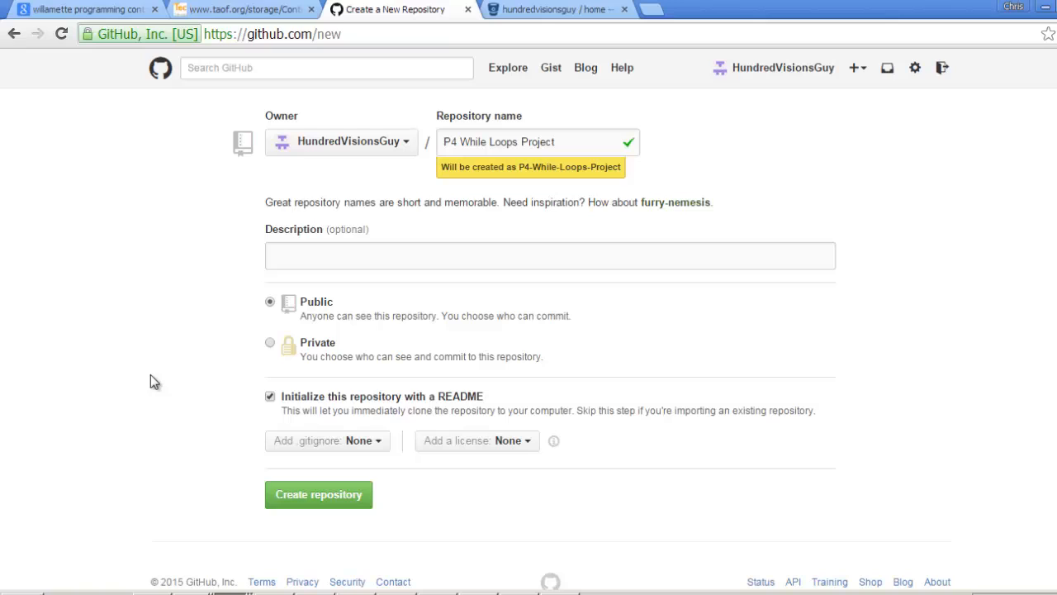
mouse_move(291, 409)
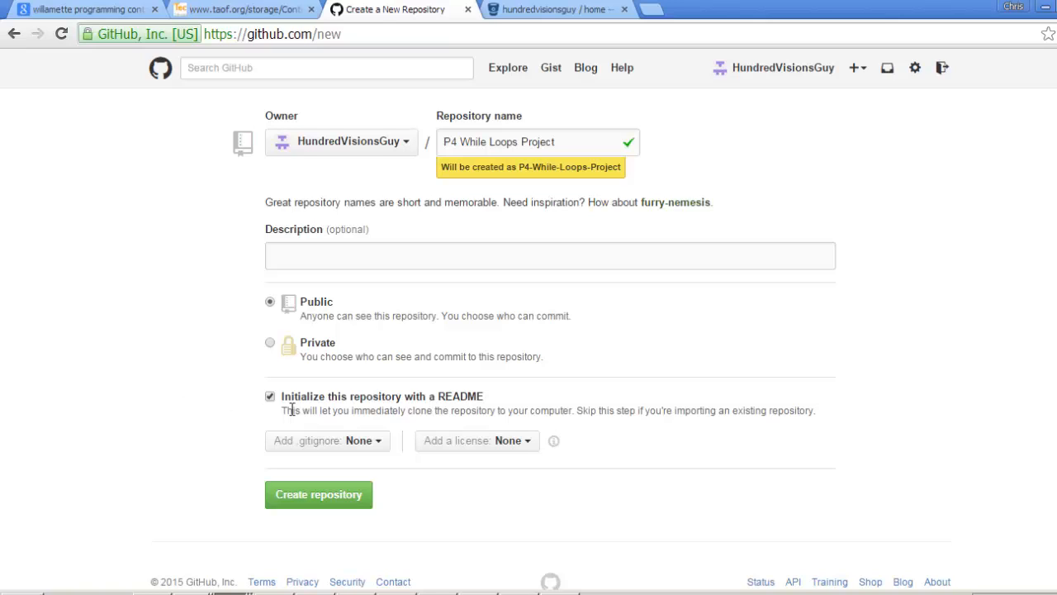
click(271, 396)
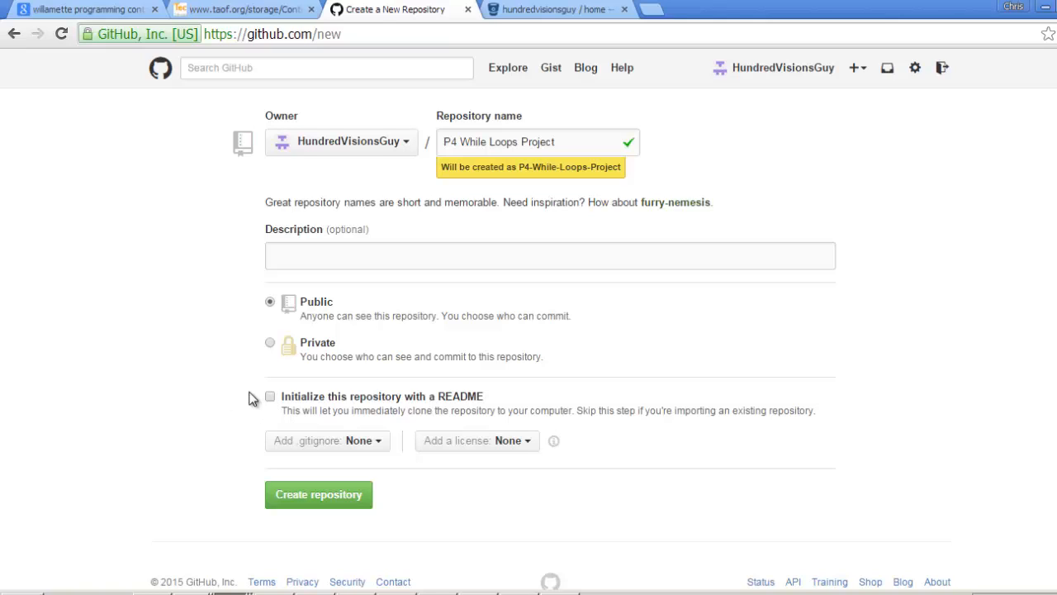
mouse_move(262, 410)
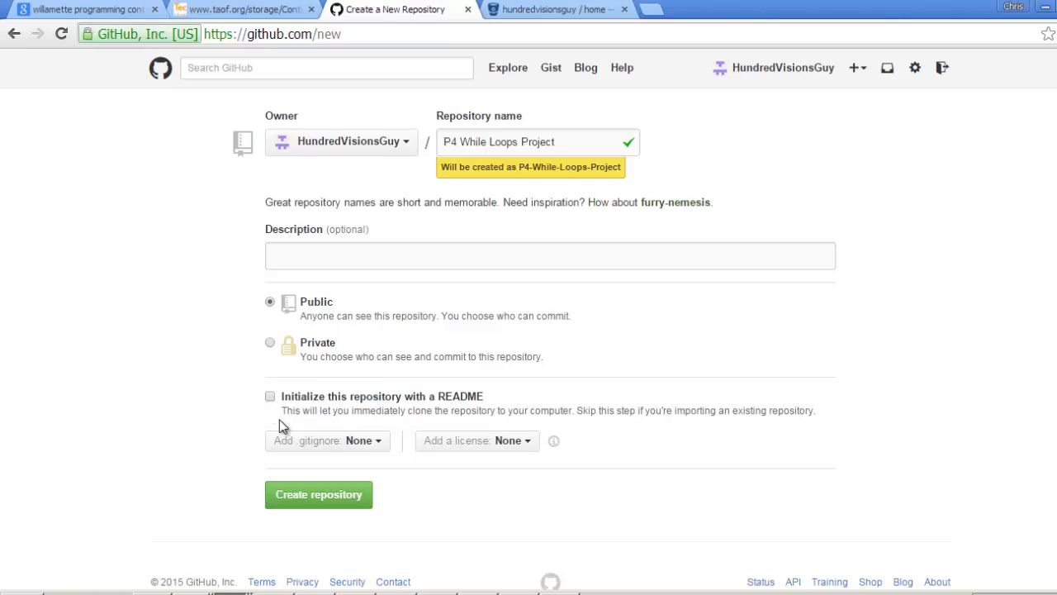
mouse_move(378, 453)
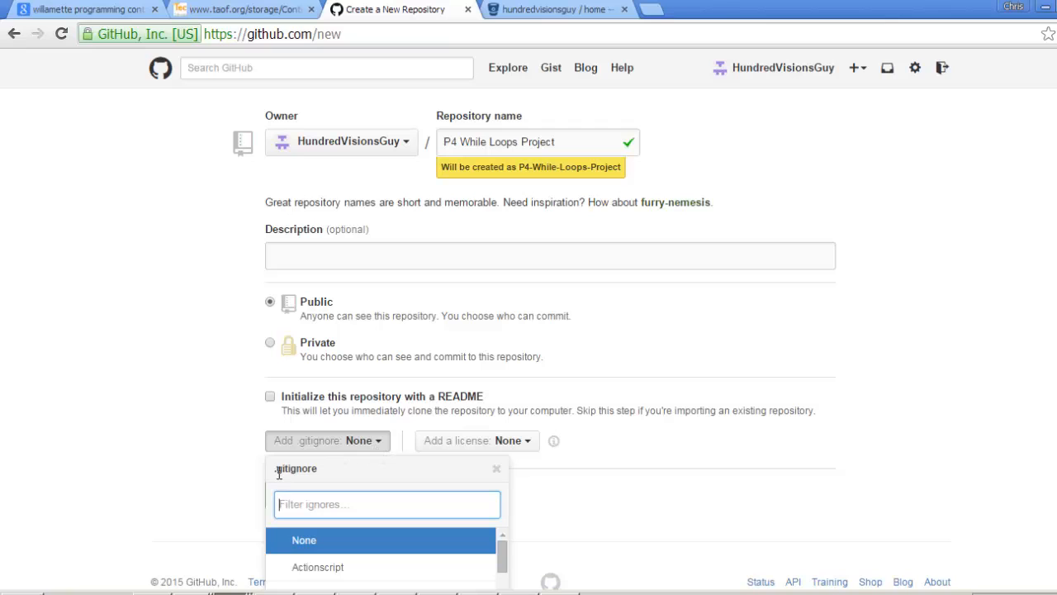
- Choose the Python template from the Add .gitignore list
scroll(down, 3)
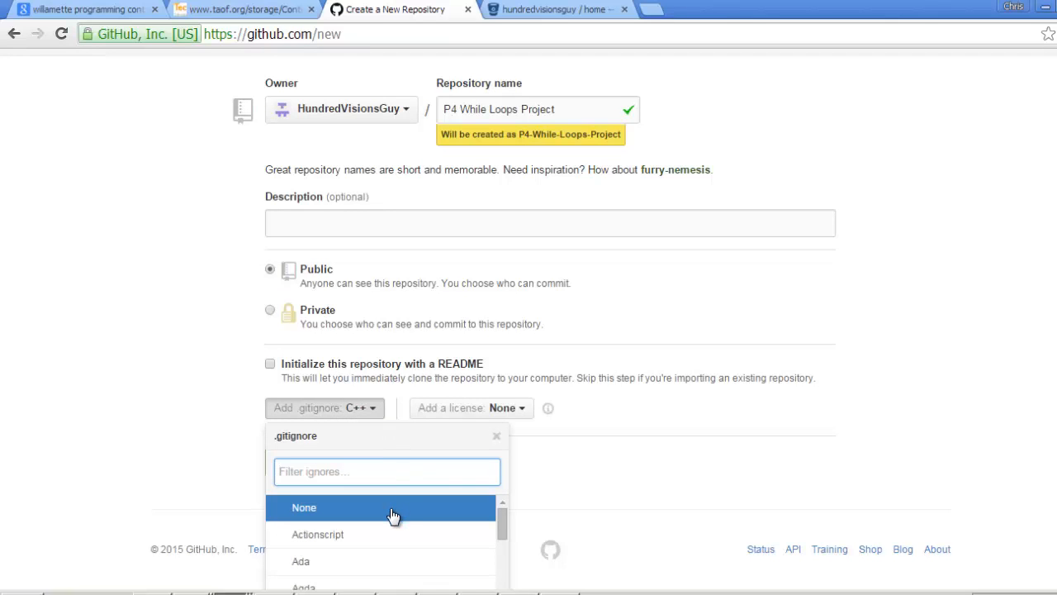
scroll(down, 3)
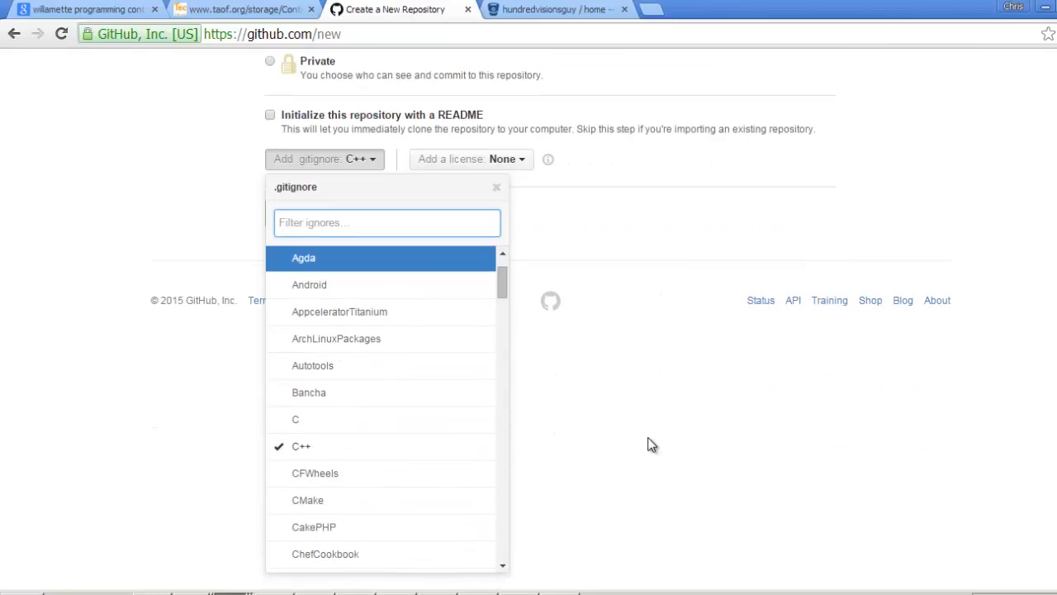
scroll(down, 3)
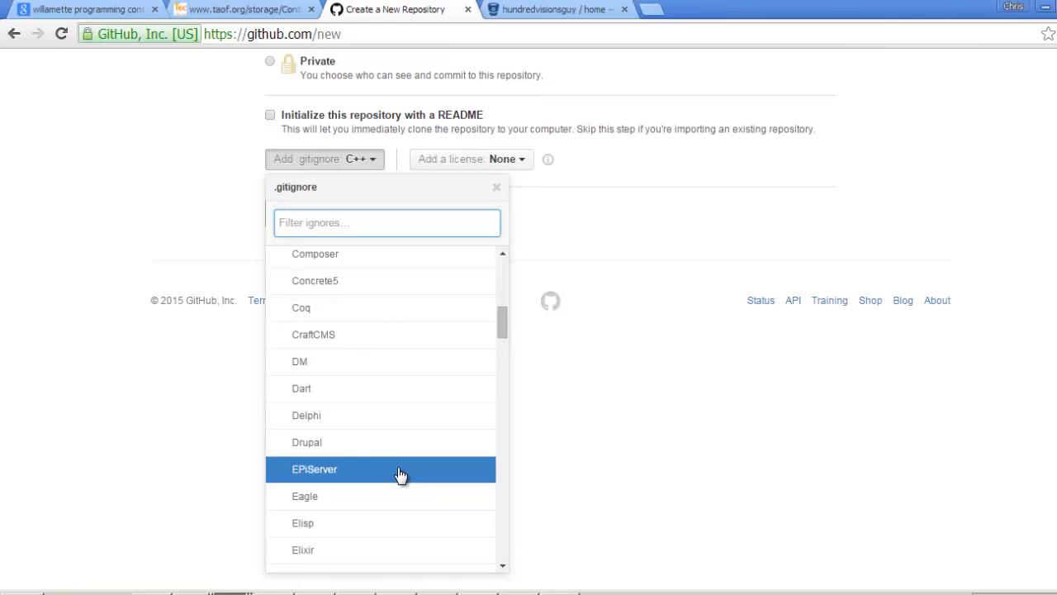
scroll(down, 3)
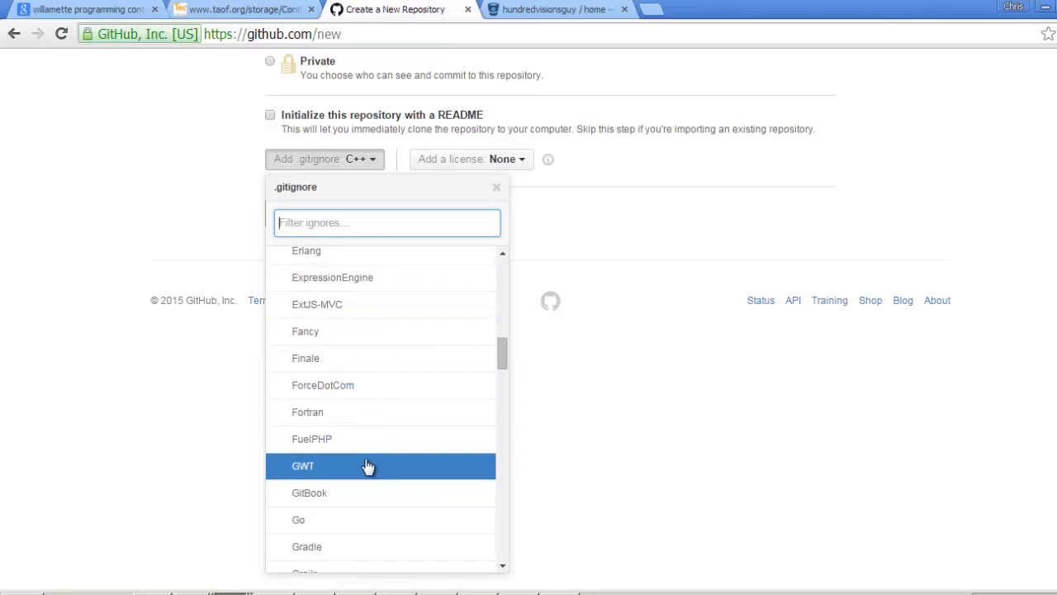
scroll(down, 3)
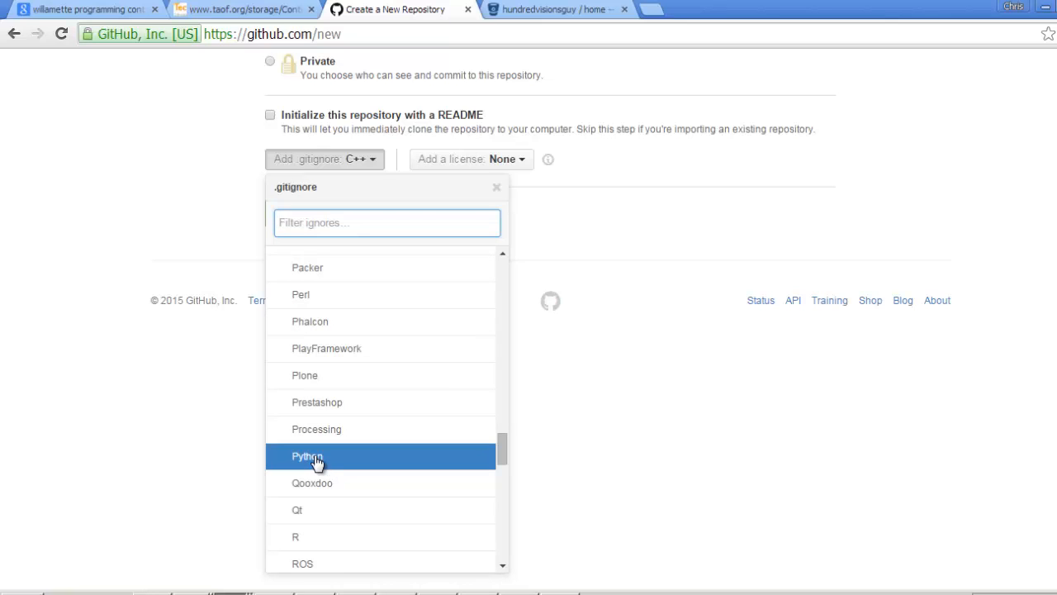
click(307, 456)
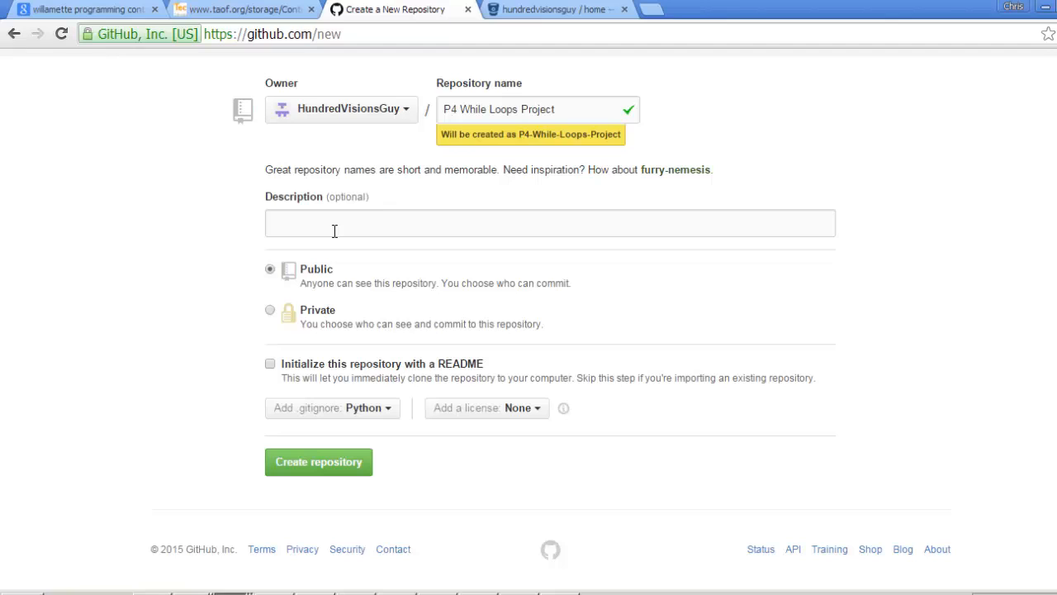
click(548, 223)
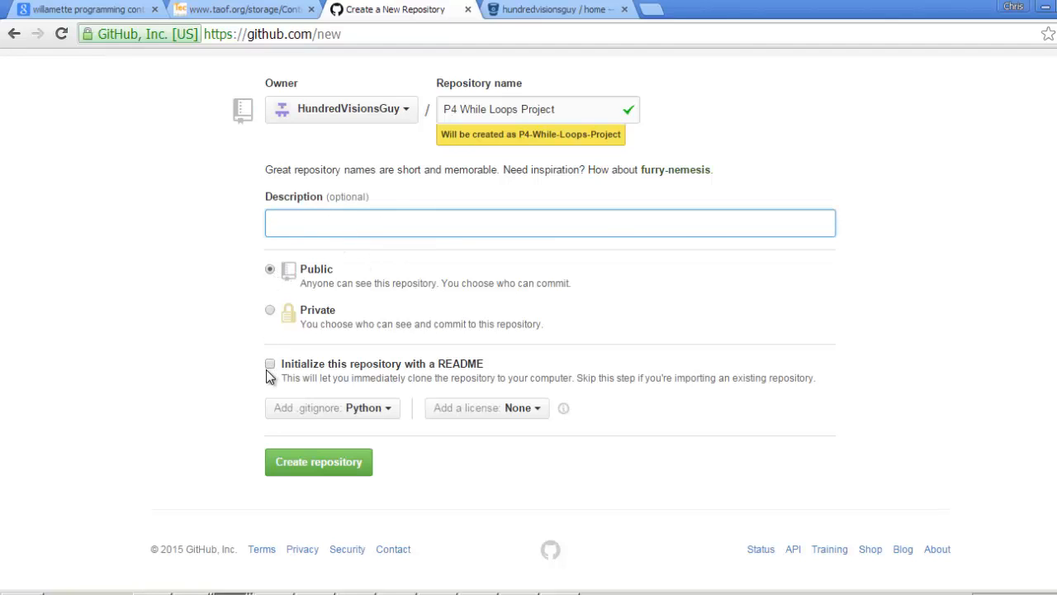
mouse_move(284, 413)
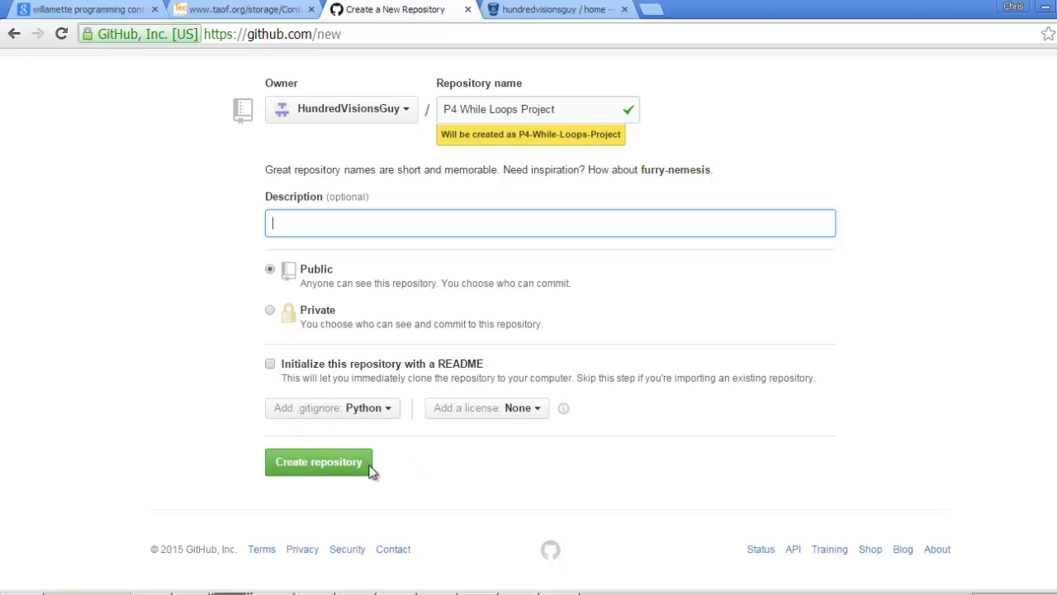
mouse_move(532, 416)
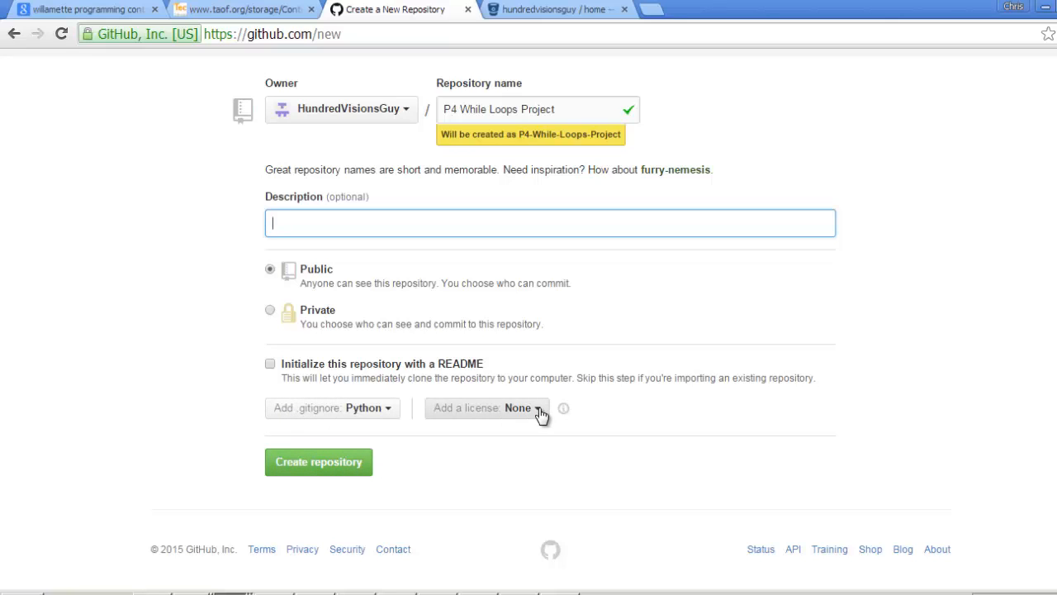
click(486, 408)
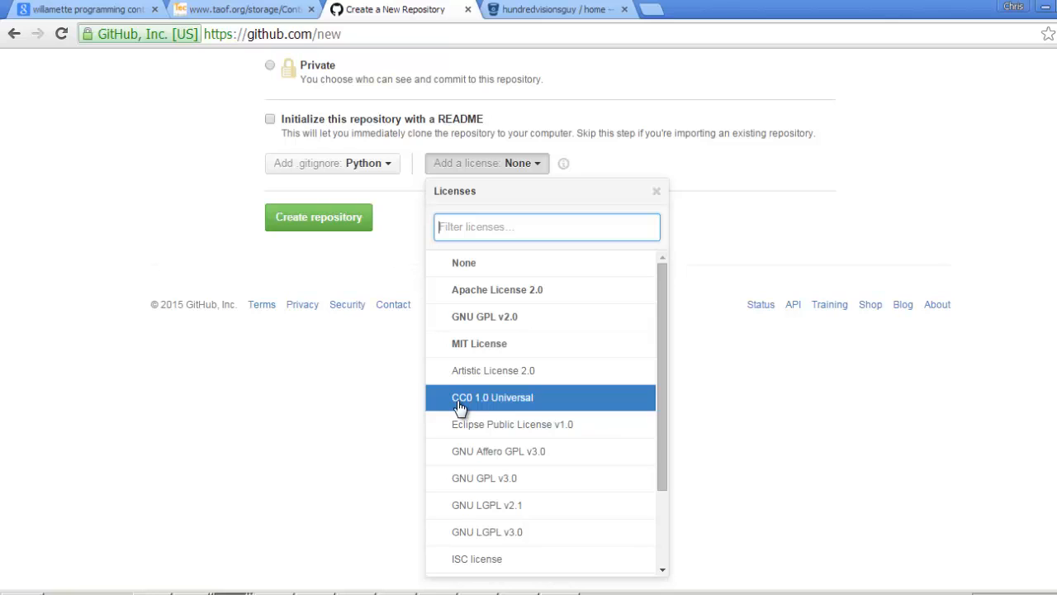
click(655, 192)
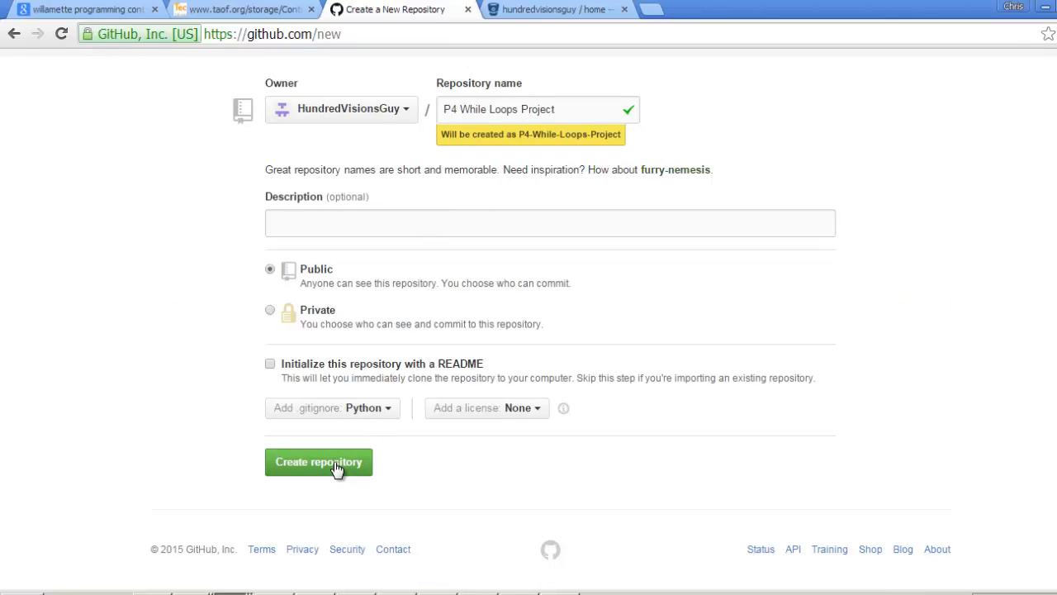
- Create the P4-While-Loops-Project repository and select its HTTPS clone URL
click(317, 463)
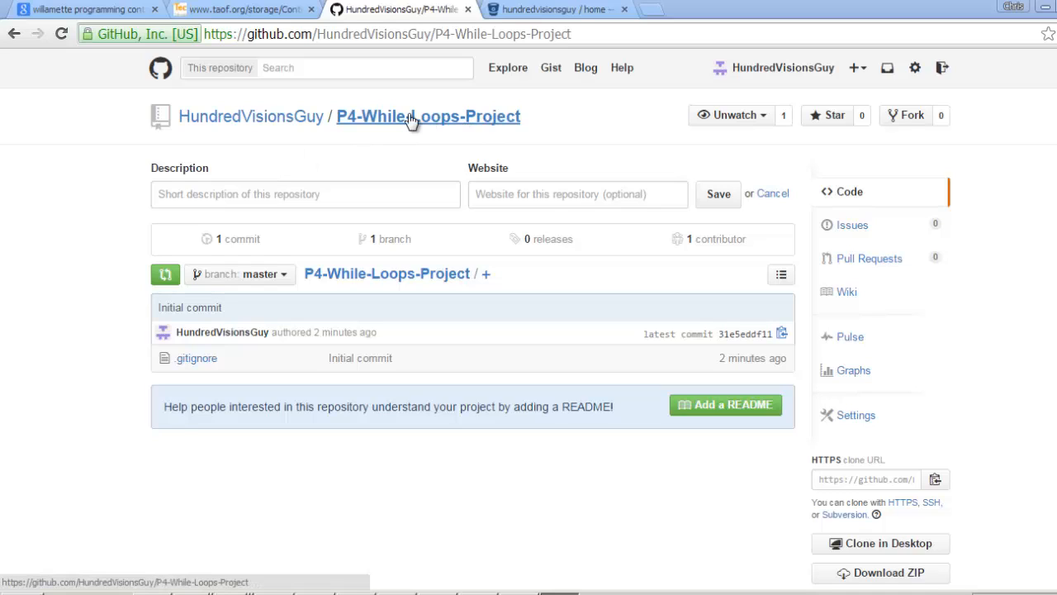
mouse_move(159, 327)
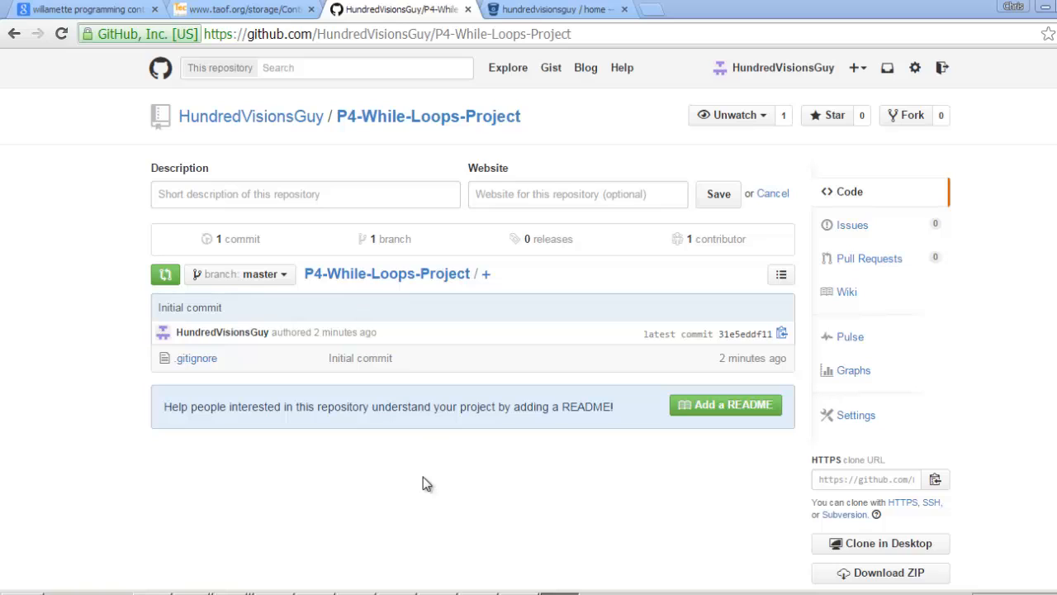
mouse_move(195, 357)
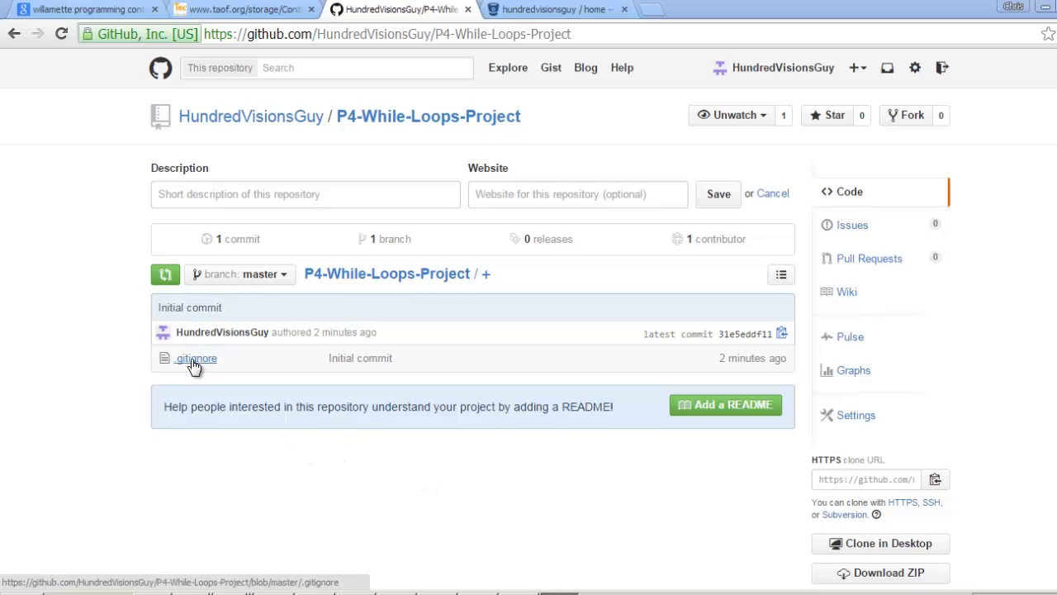
mouse_move(299, 409)
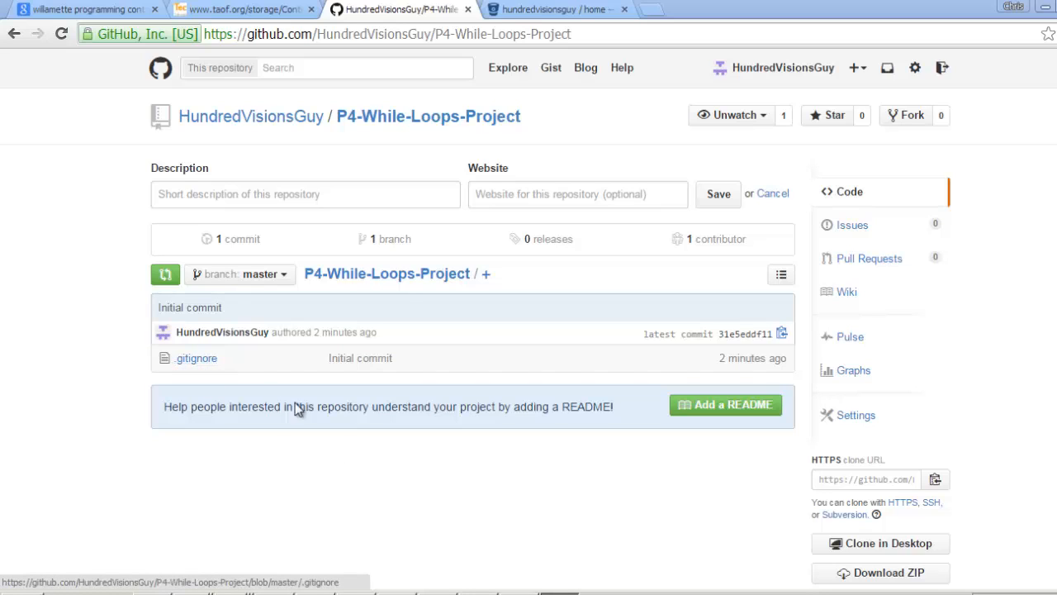
mouse_move(520, 452)
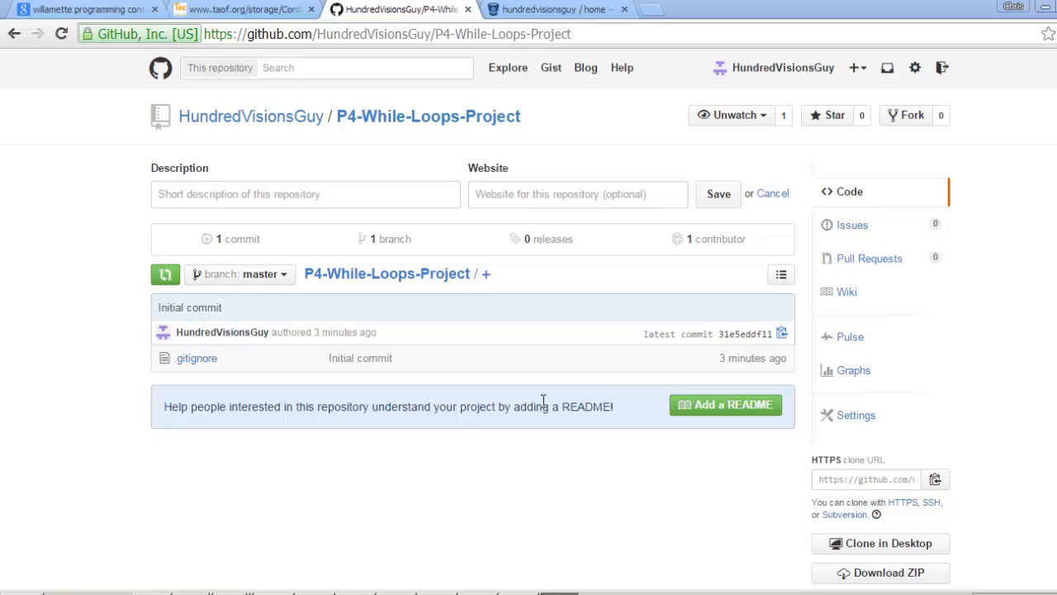
mouse_move(539, 388)
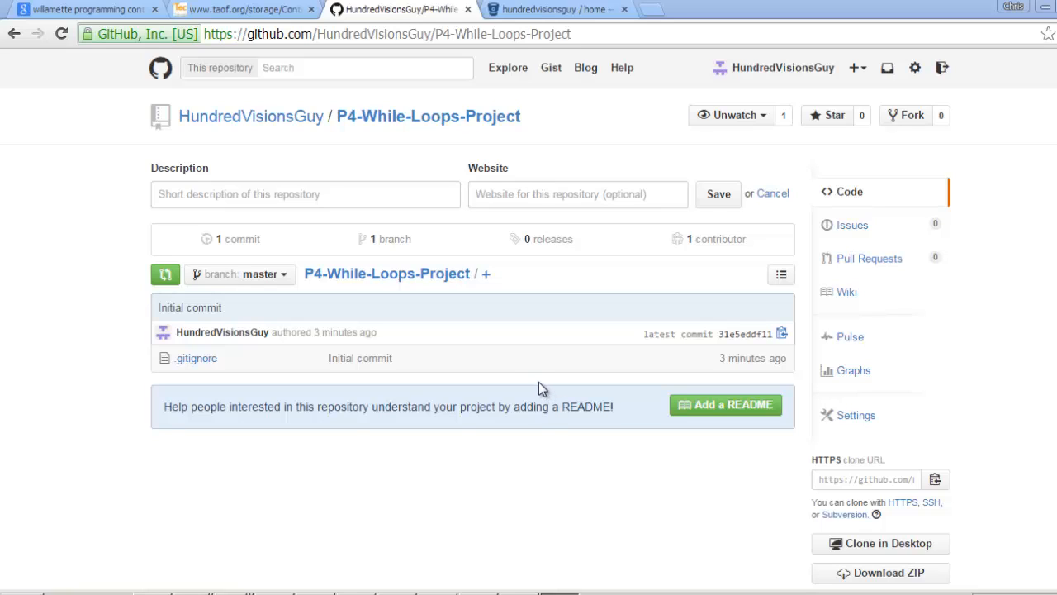
mouse_move(958, 381)
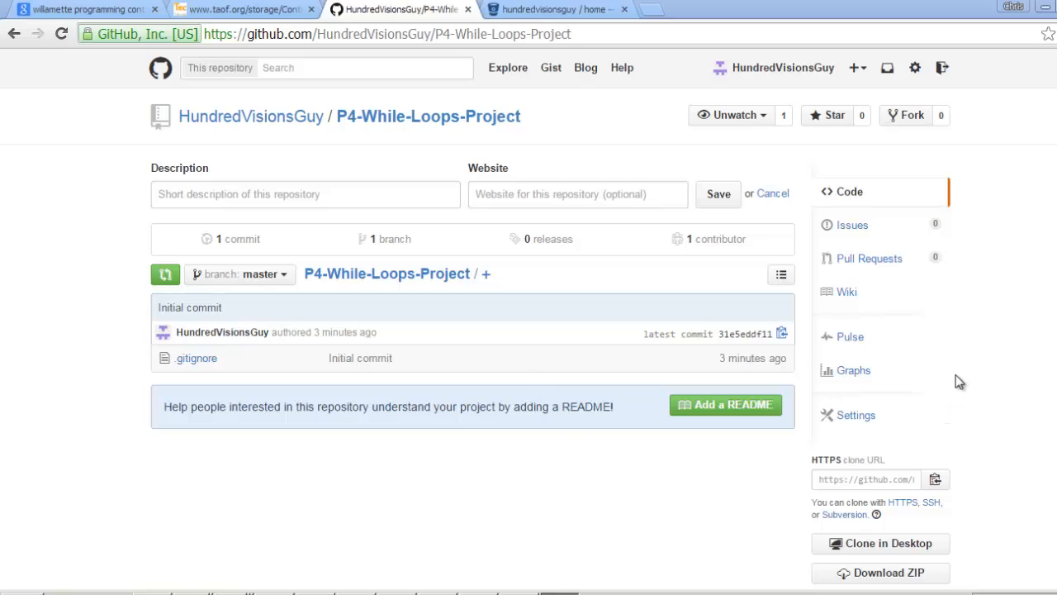
double_click(846, 459)
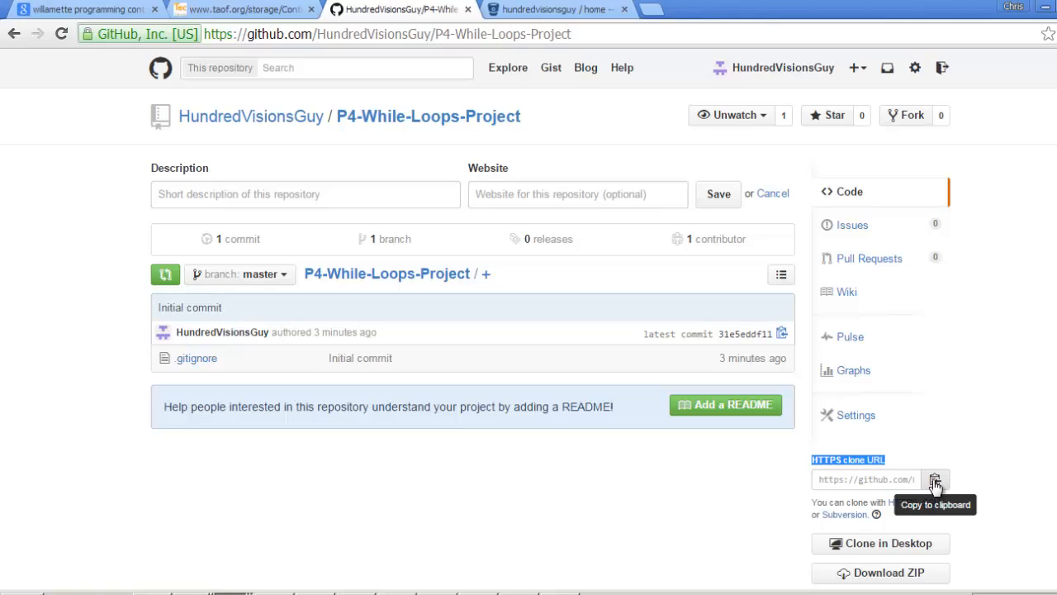
mouse_move(915, 486)
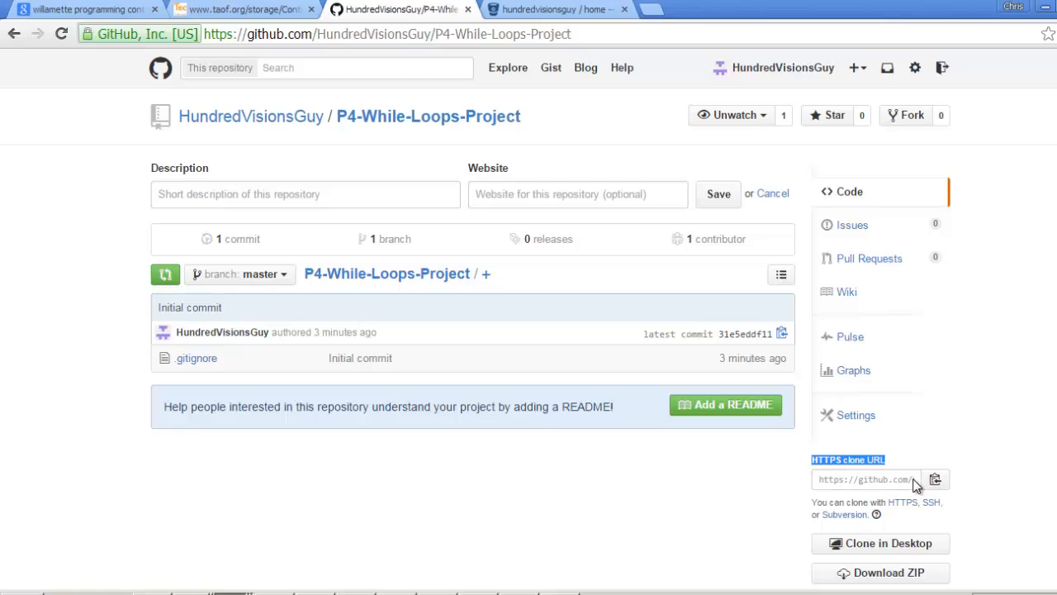
mouse_move(935, 479)
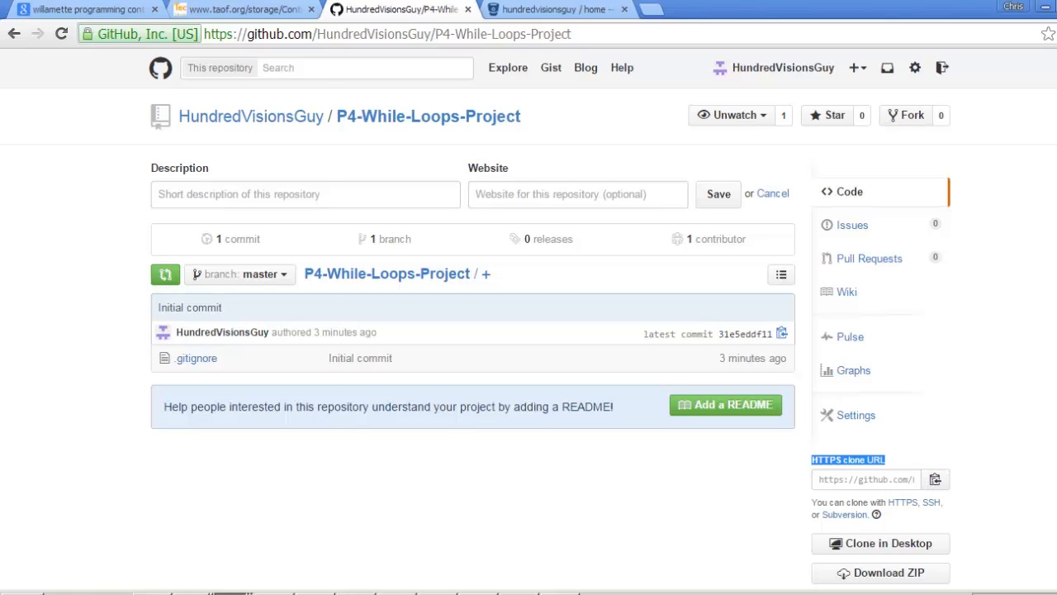
- Launch Git Bash from the Start menu by searching 'git'
click(8, 591)
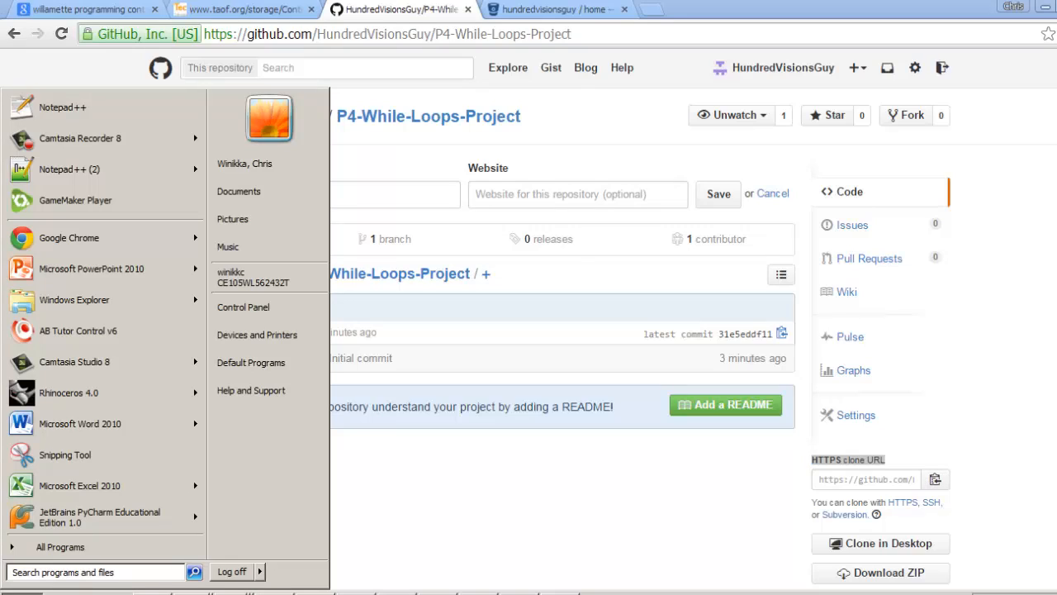
text(git)
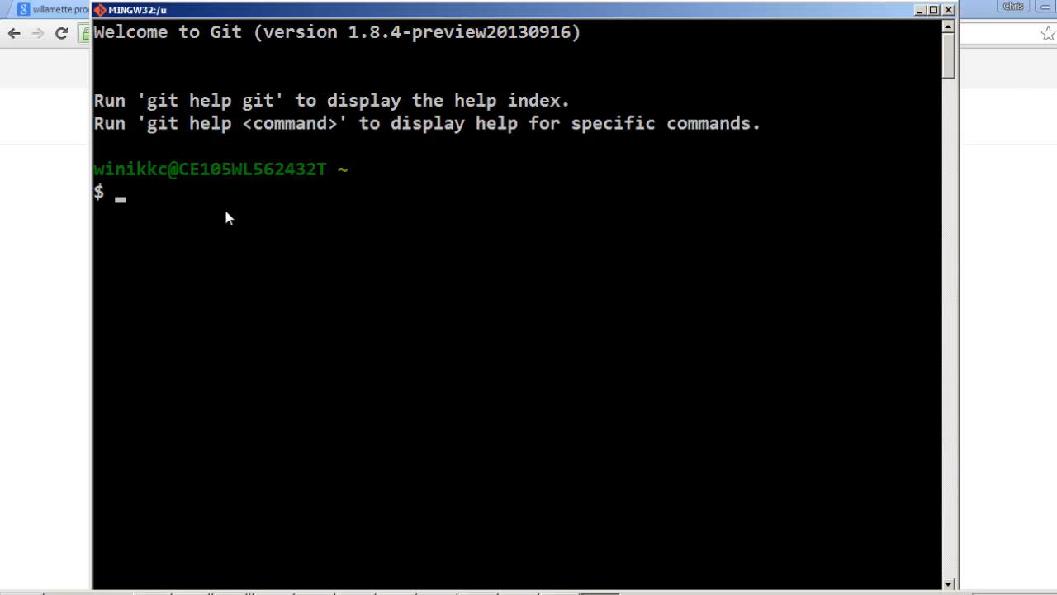
text(cd)
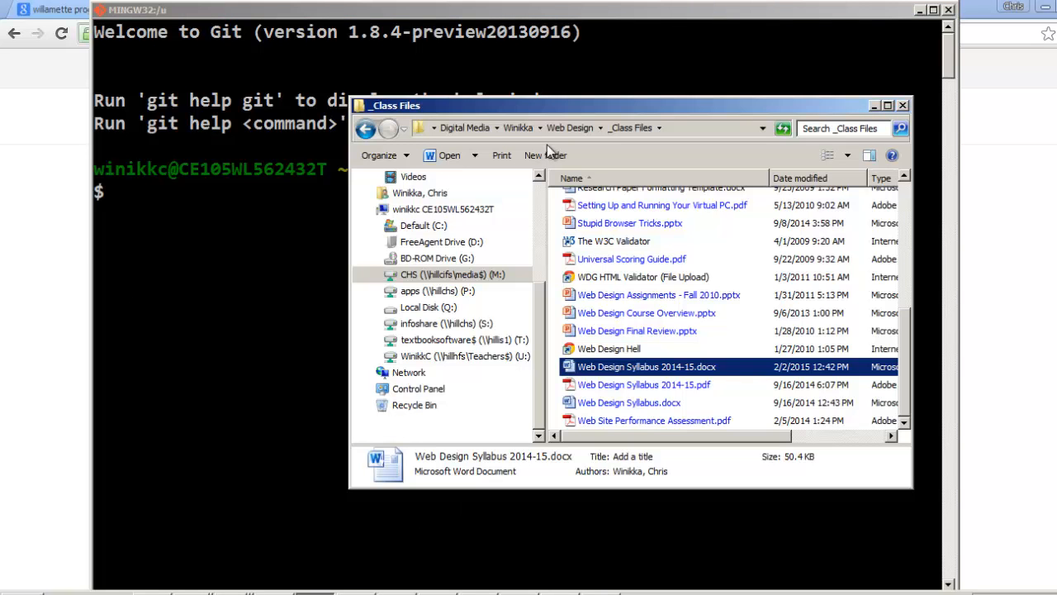
- Create a new folder named 'While Loops Project' inside the winkkc student folder
click(519, 127)
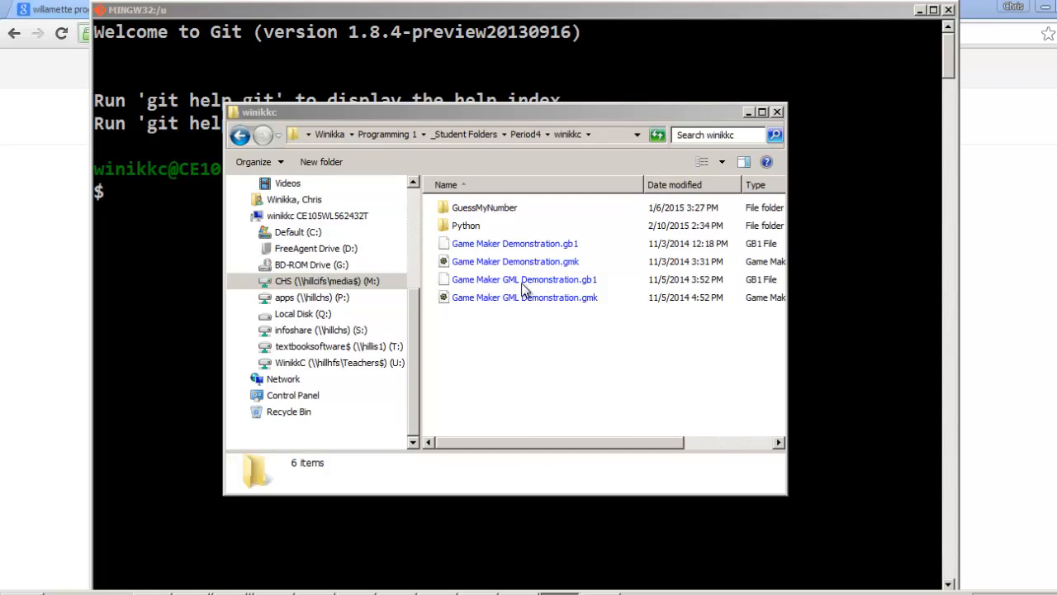
mouse_move(531, 152)
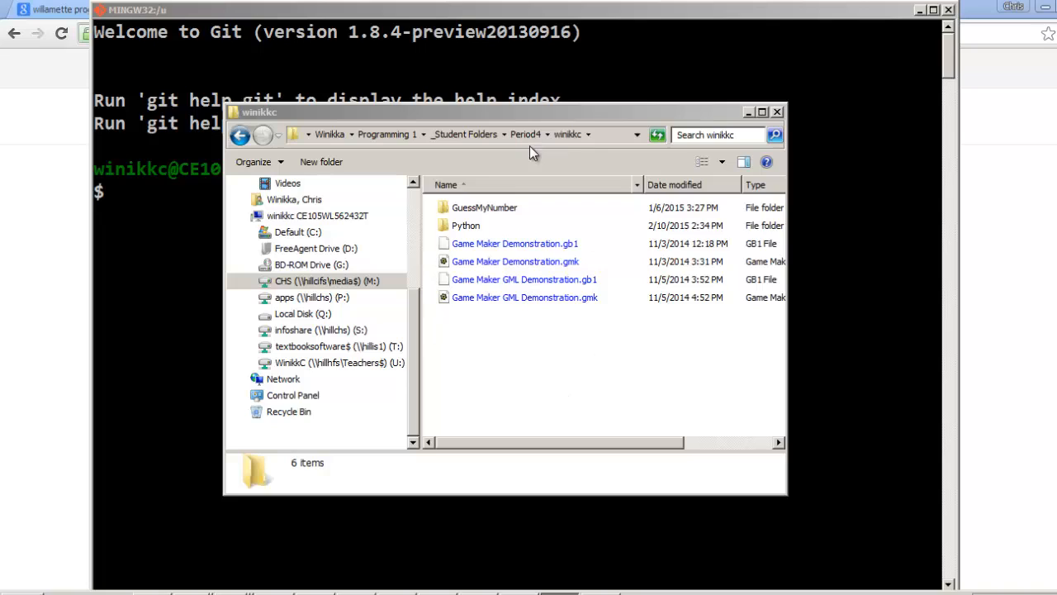
mouse_move(552, 365)
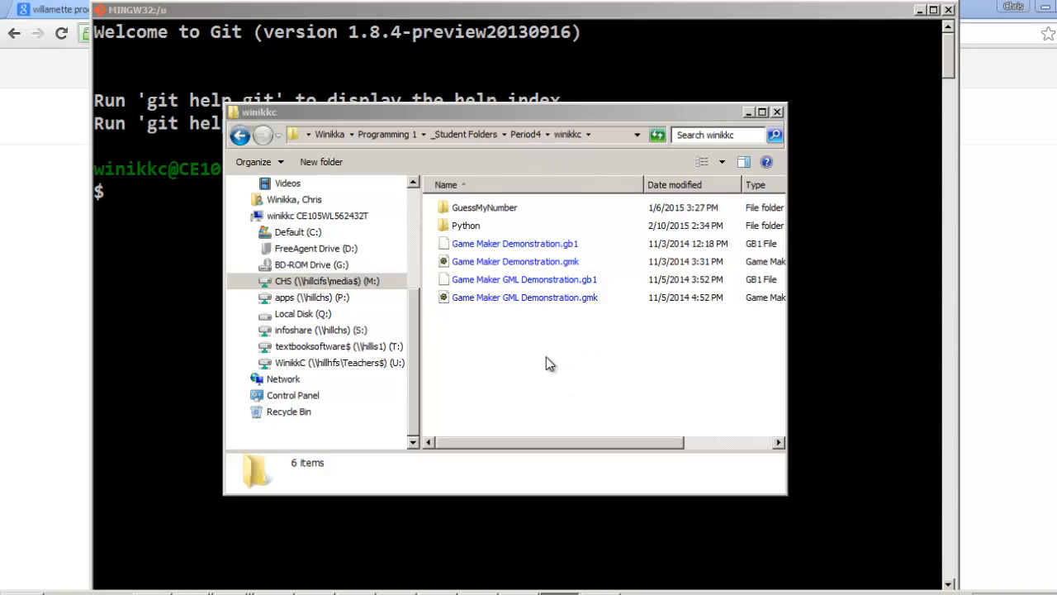
mouse_move(562, 348)
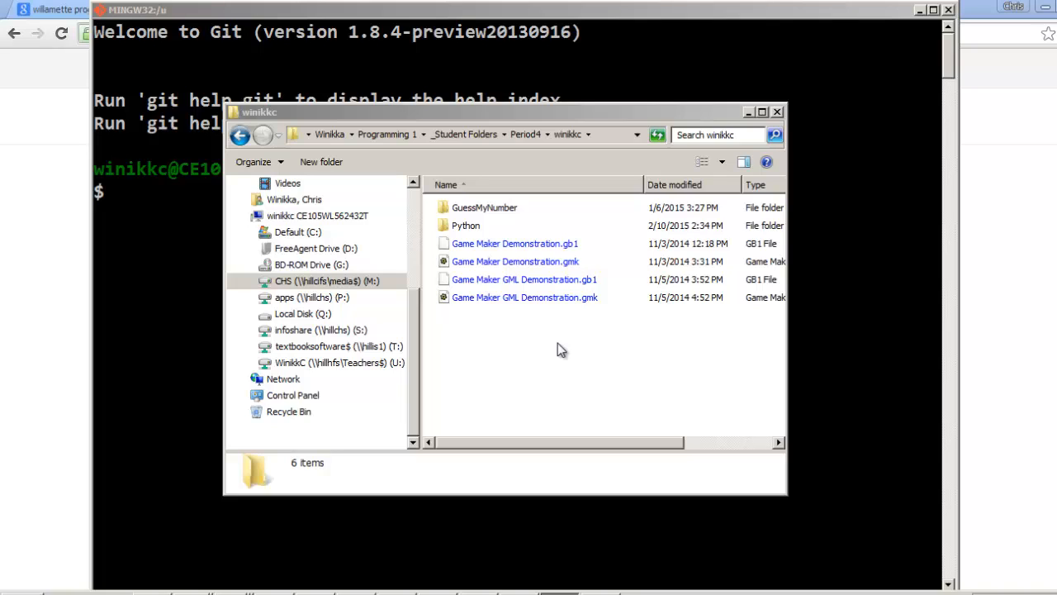
mouse_move(544, 142)
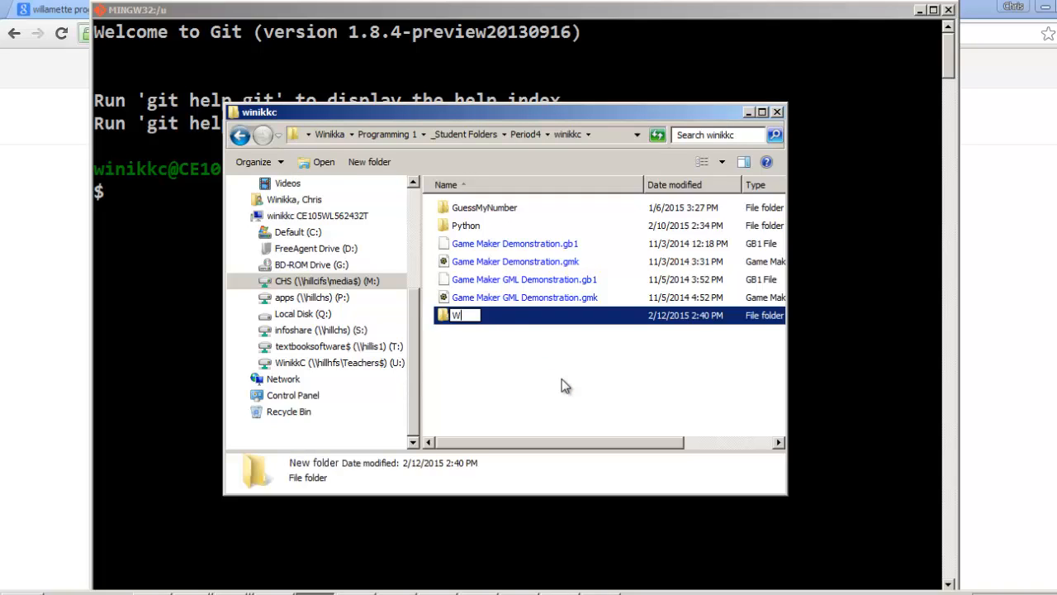
text(While Loops Pr)
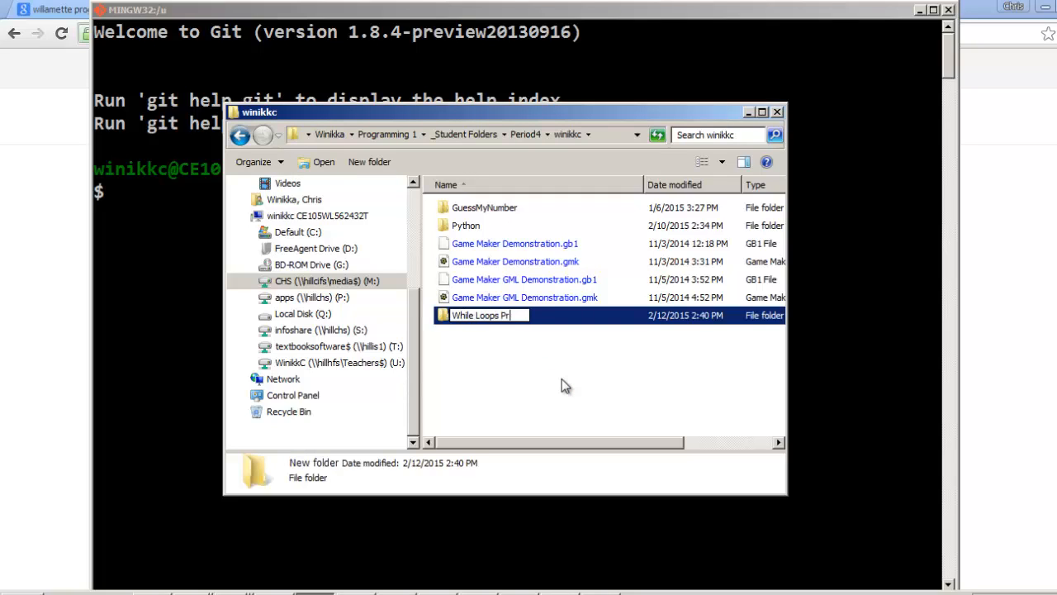
text(oject)
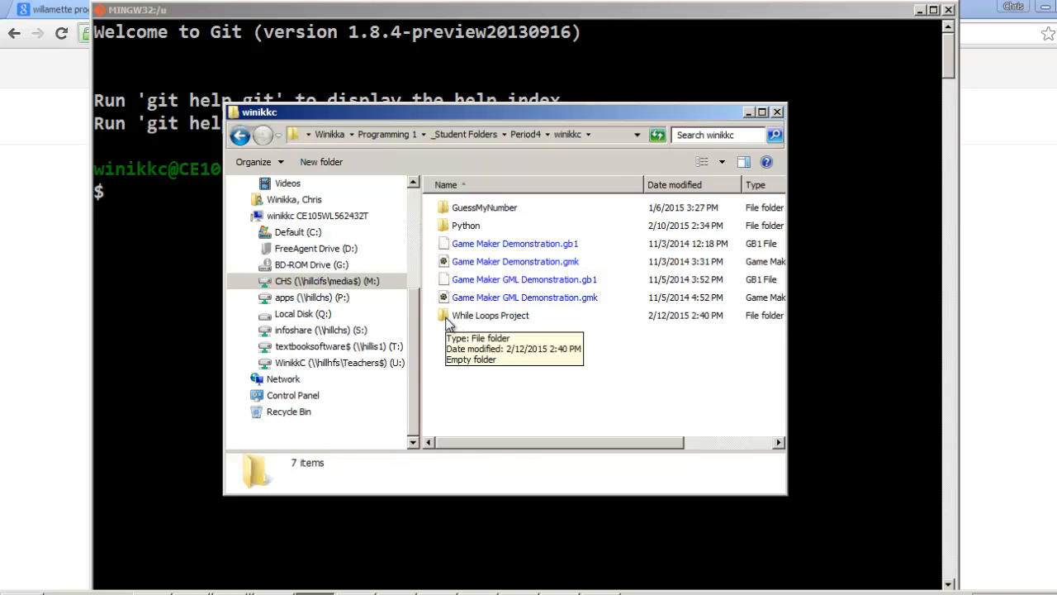
- Enter the While Loops Project folder and copy its full path from the address bar
double_click(489, 314)
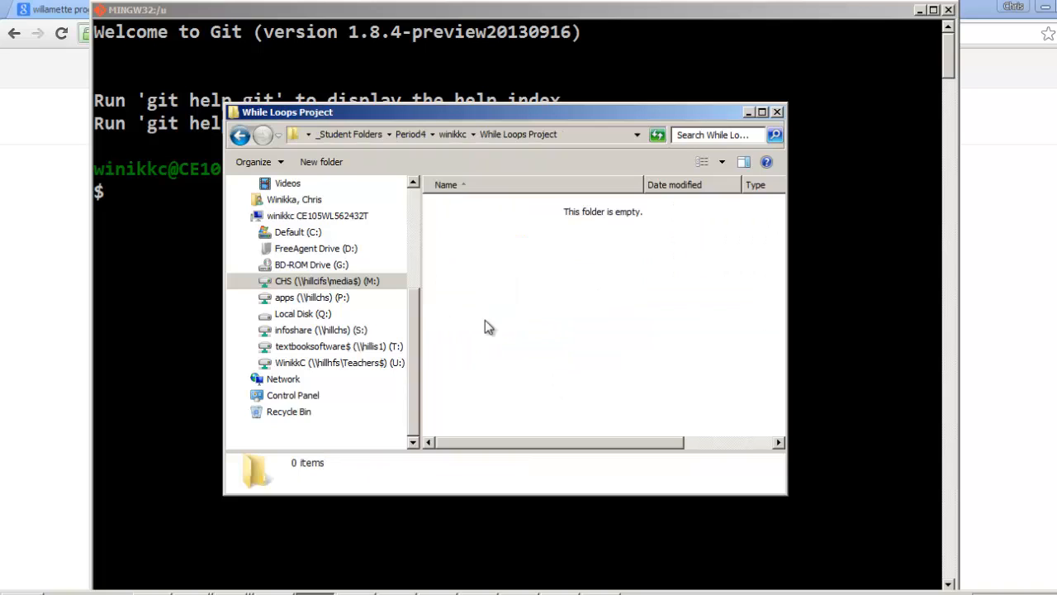
click(495, 135)
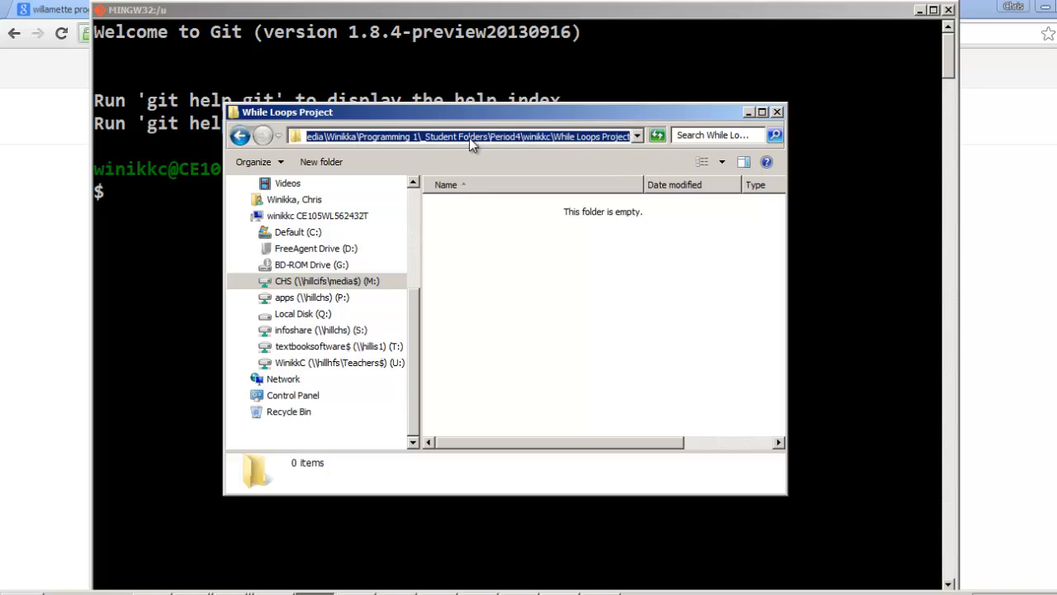
right_click(471, 135)
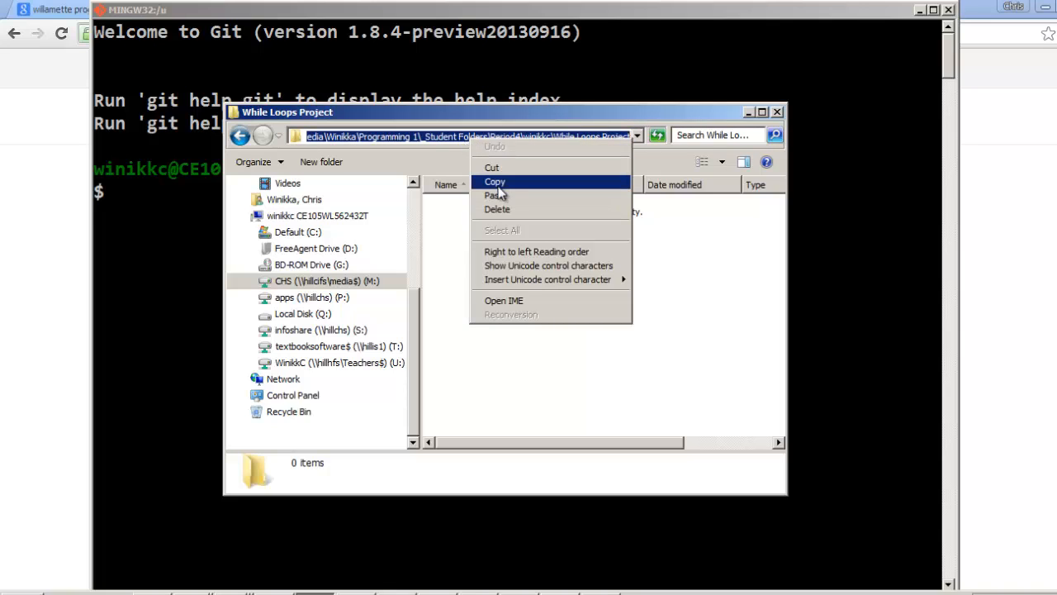
click(495, 182)
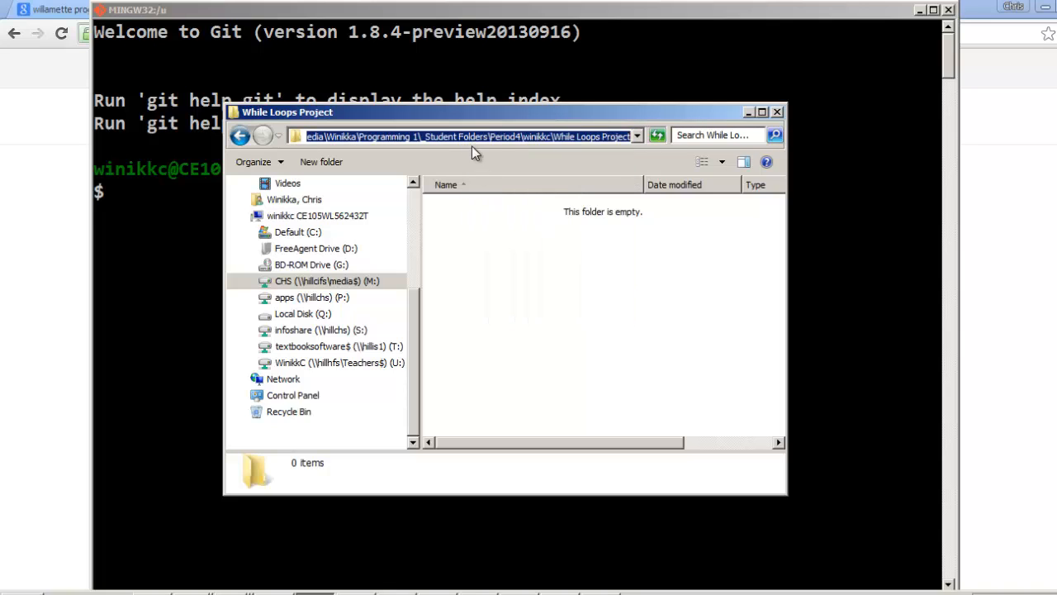
right_click(471, 136)
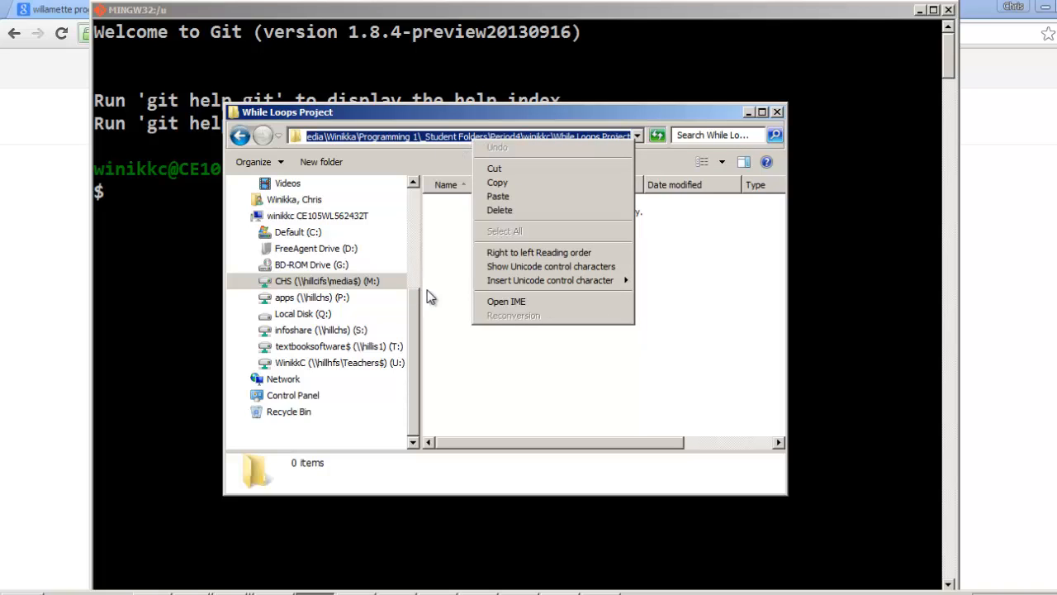
click(598, 261)
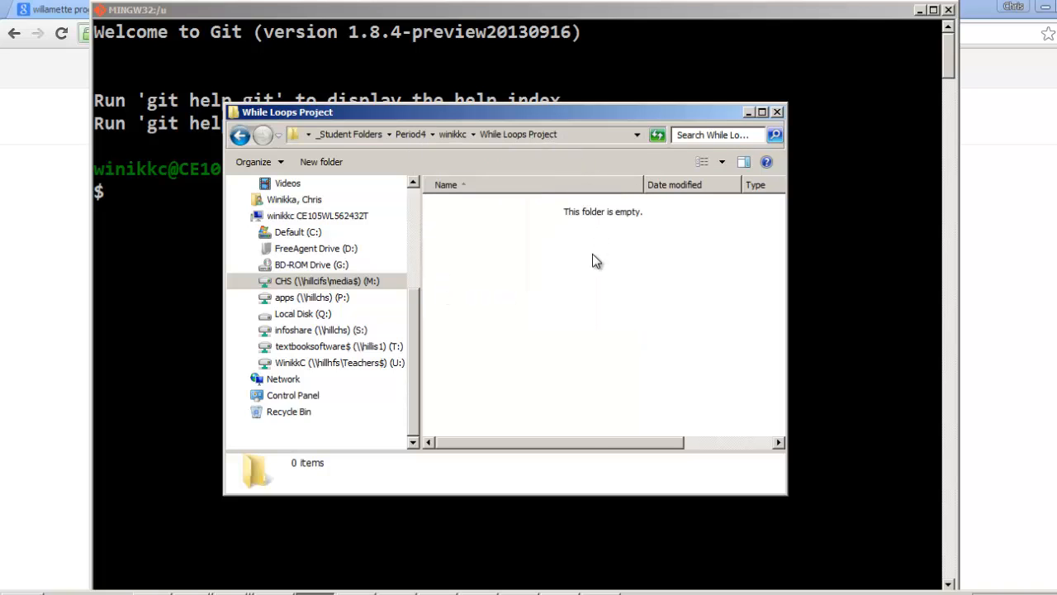
right_click(537, 134)
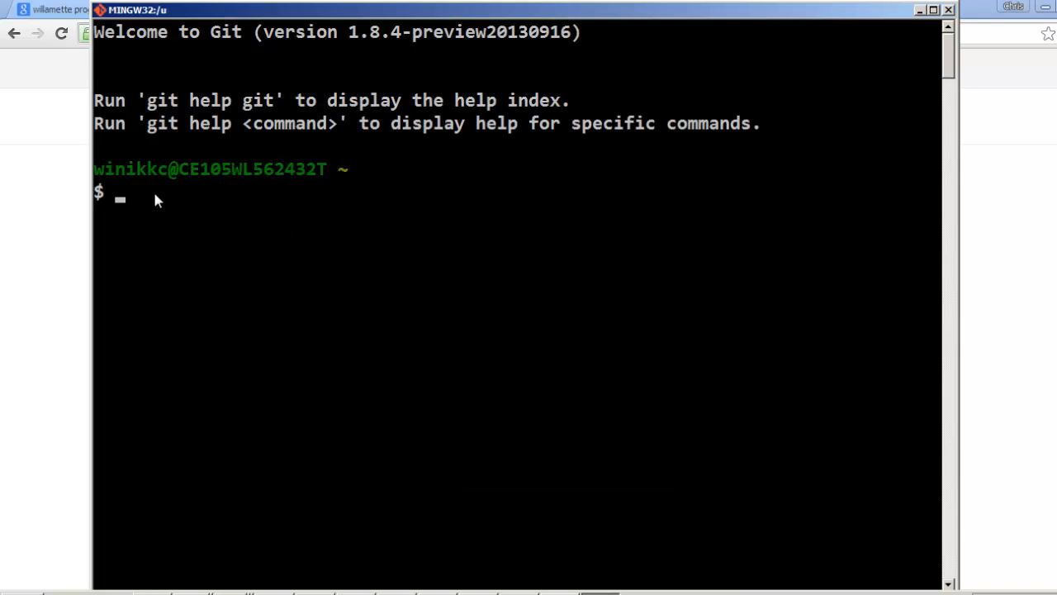
- Compose a cd command to the quoted M: drive While Loops Project path without running it
text(cd)
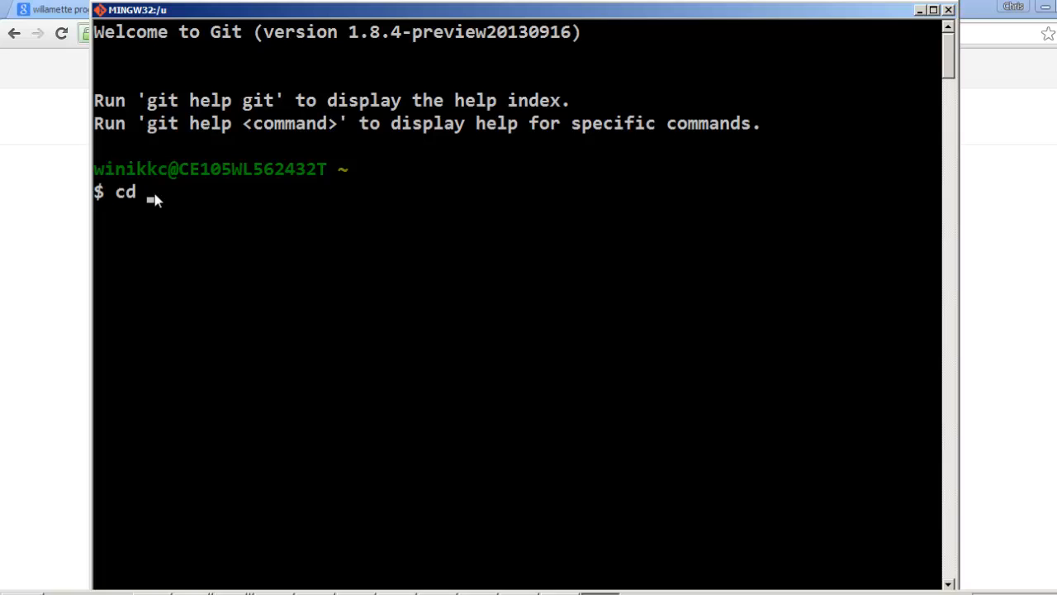
text(')
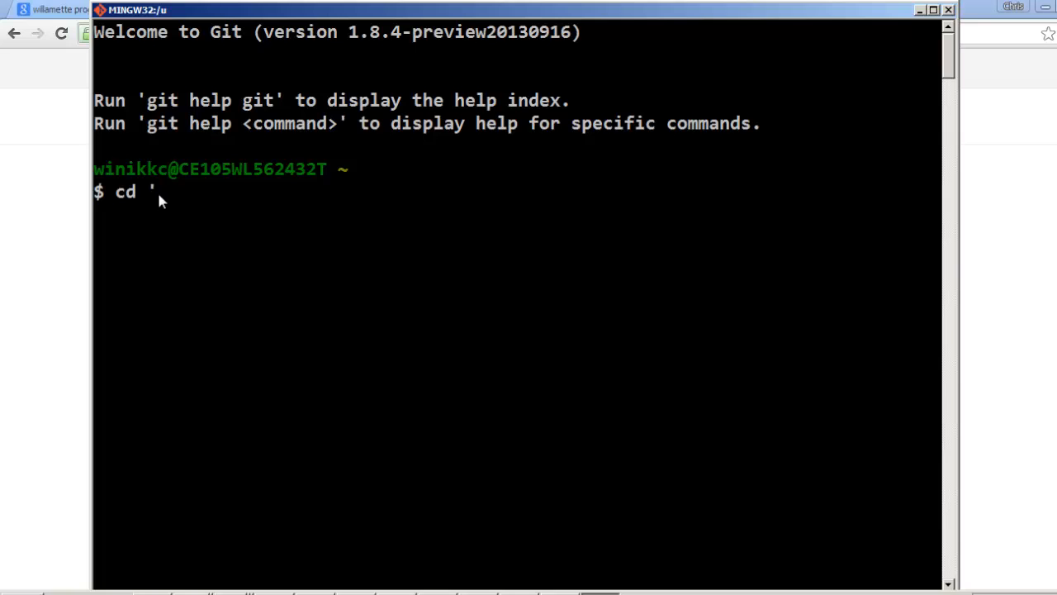
mouse_move(199, 202)
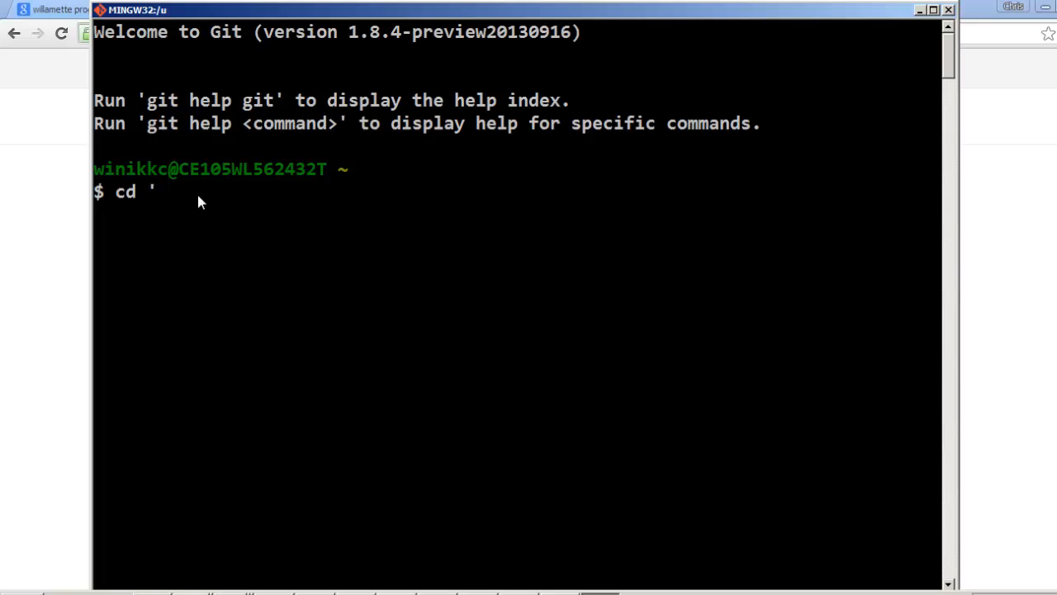
text(M:\Digital Media\Winikka\Programming 1\_Student Folders\Period4\winikkc\While Loops Project)
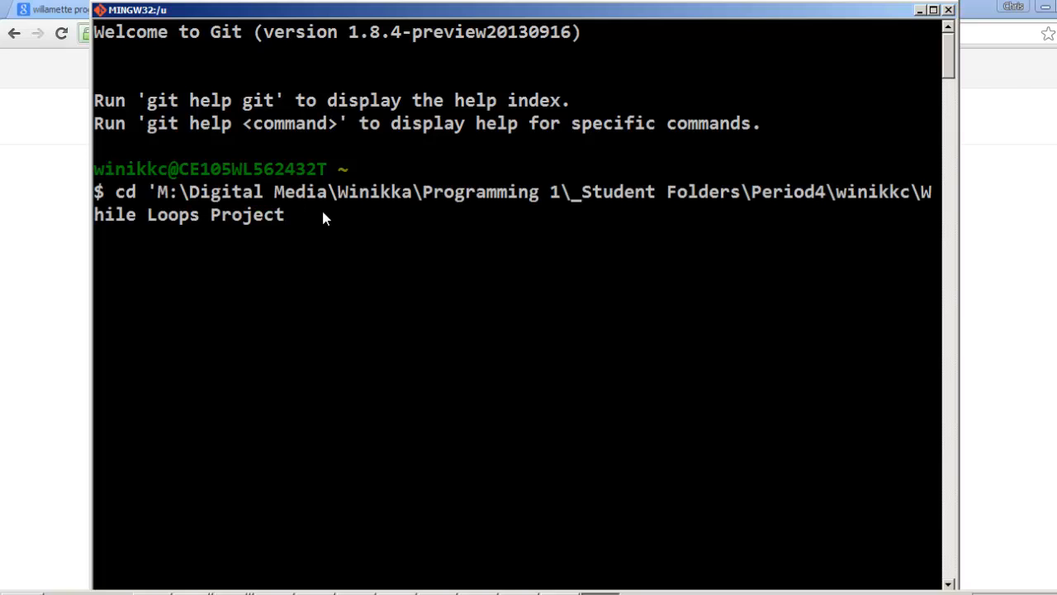
text(')
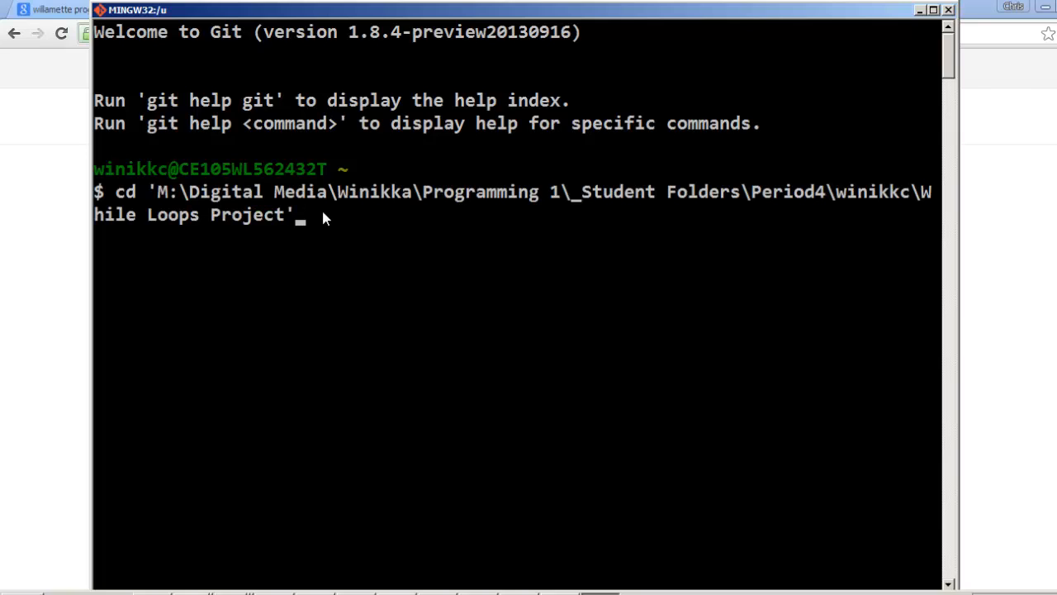
mouse_move(323, 244)
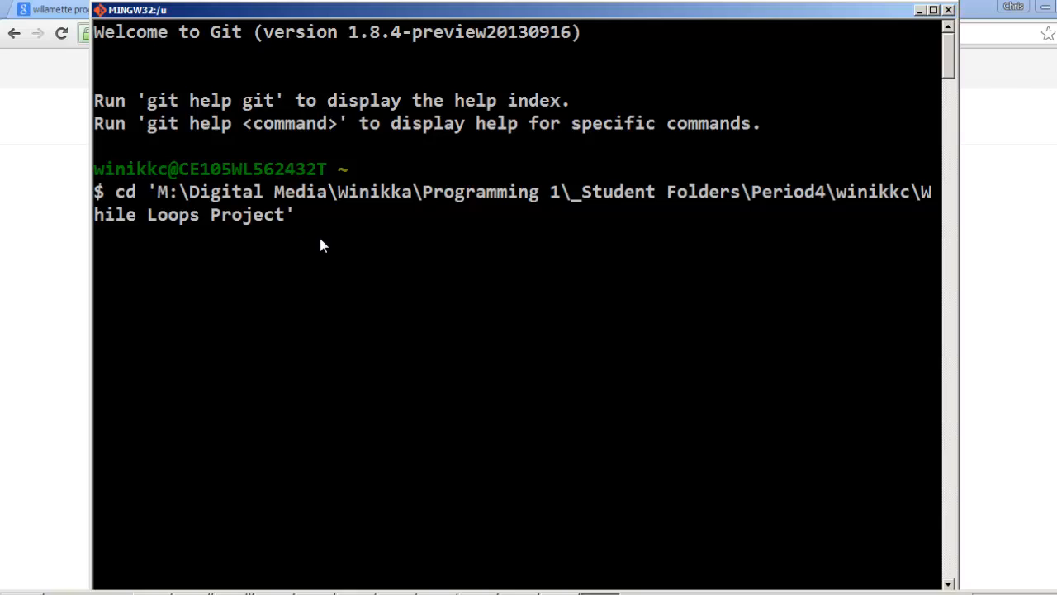
mouse_move(404, 264)
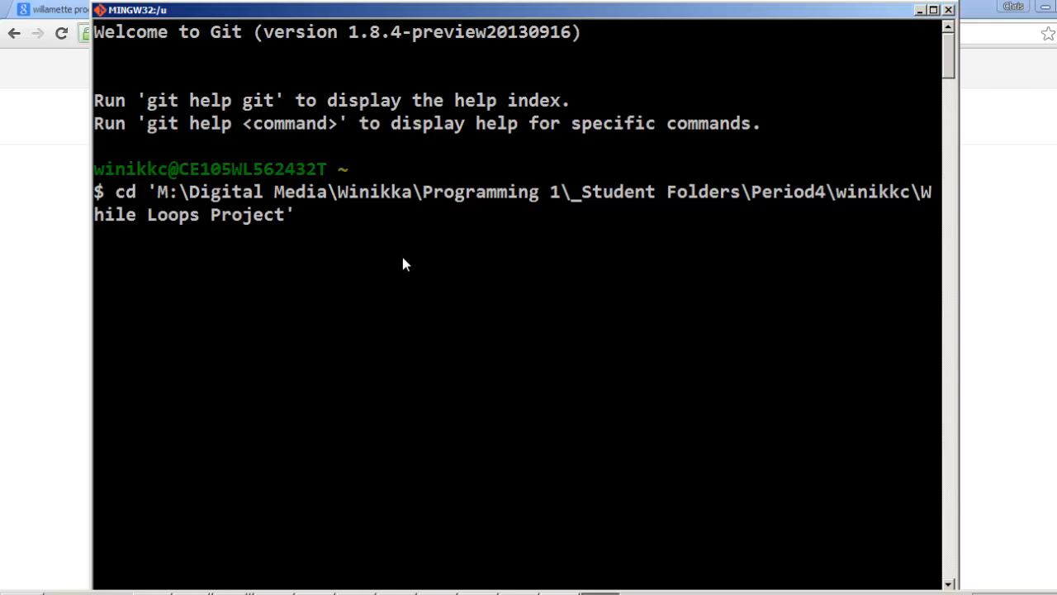
mouse_move(338, 32)
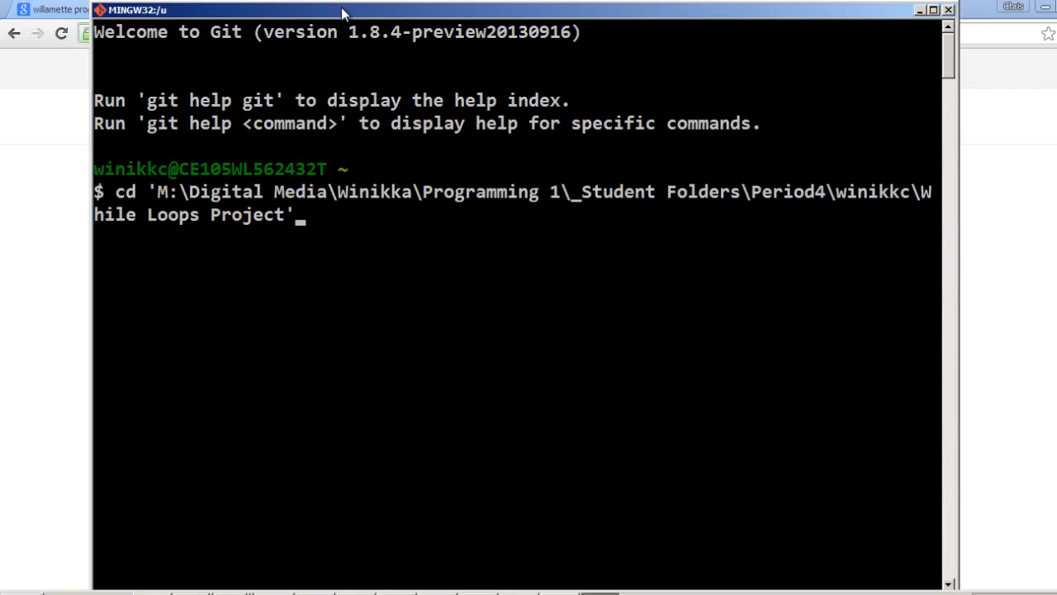
right_click(248, 10)
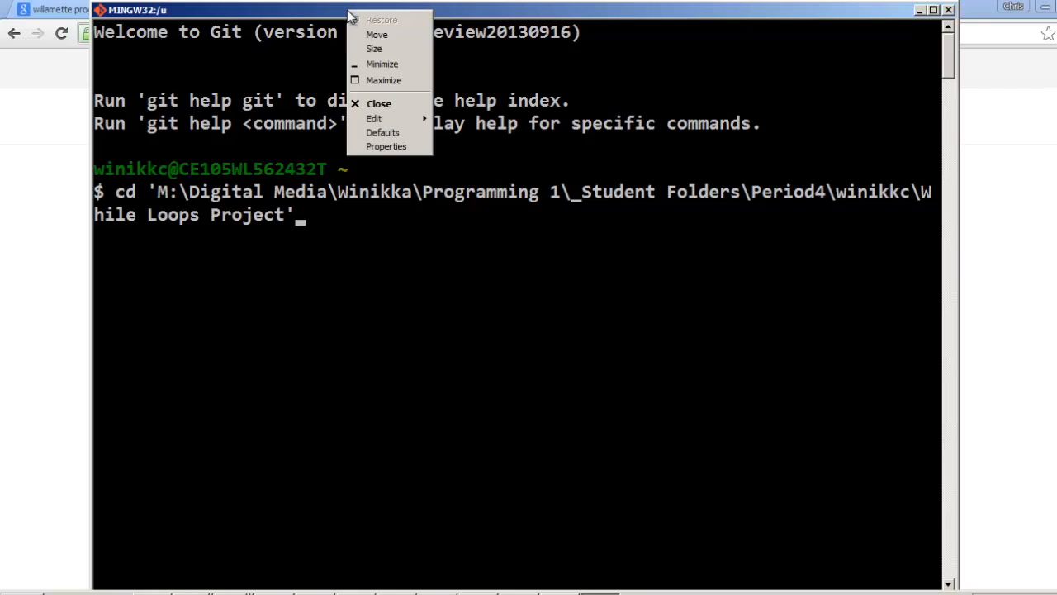
mouse_move(387, 145)
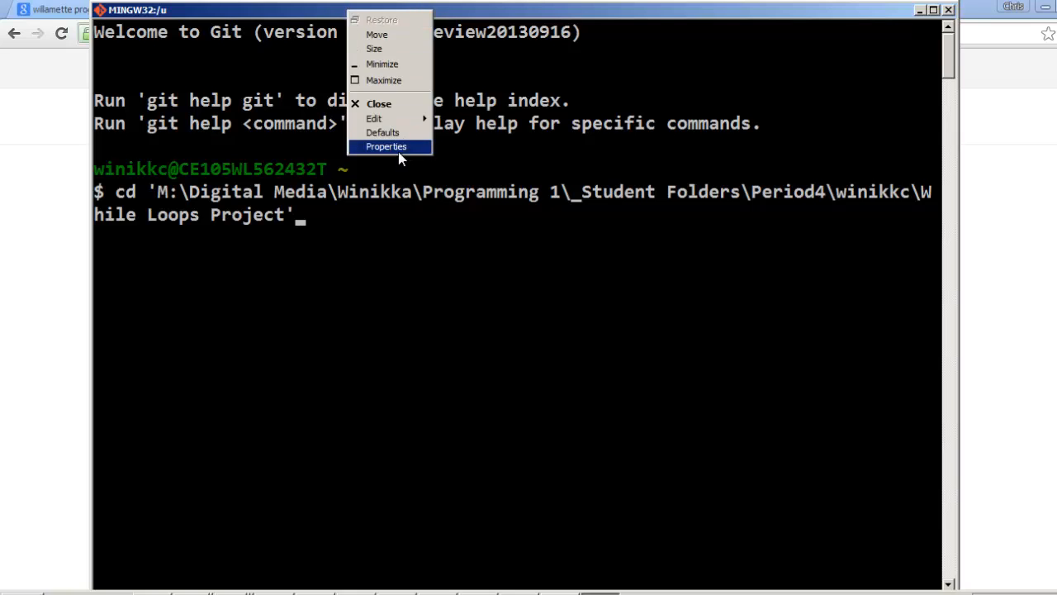
click(386, 146)
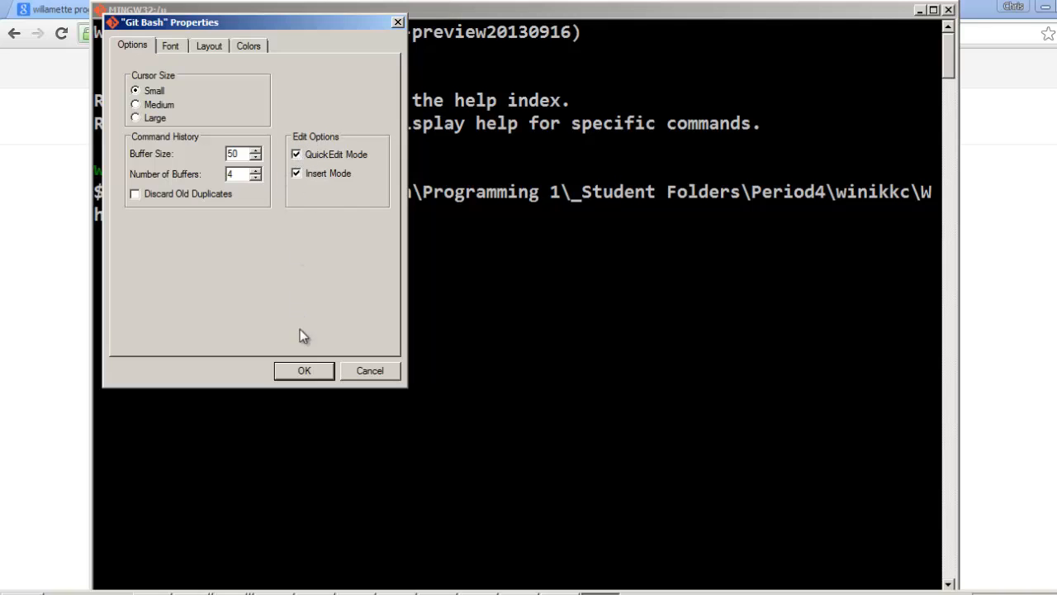
click(304, 370)
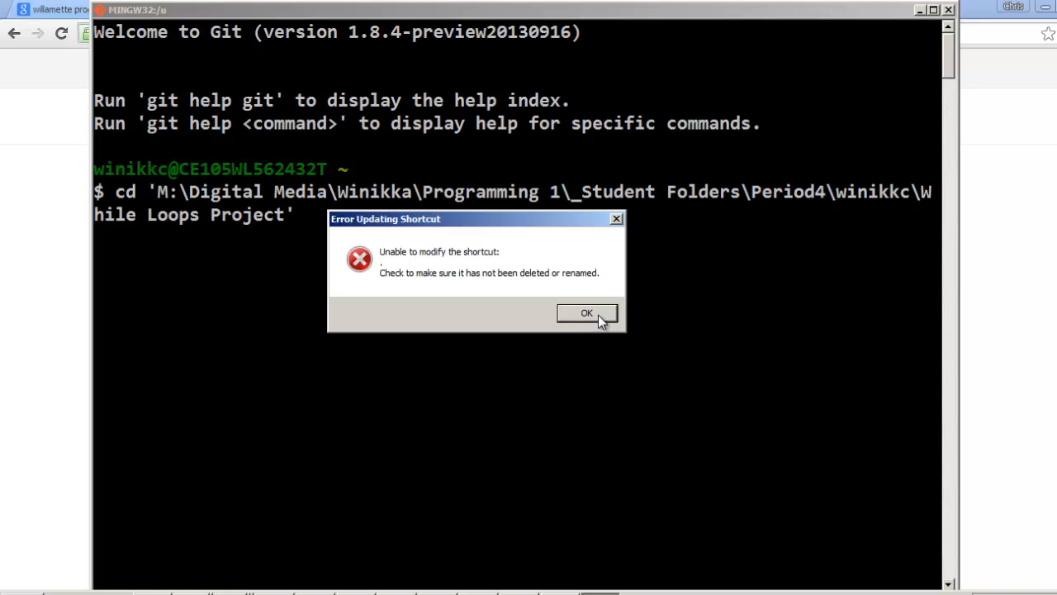
click(586, 313)
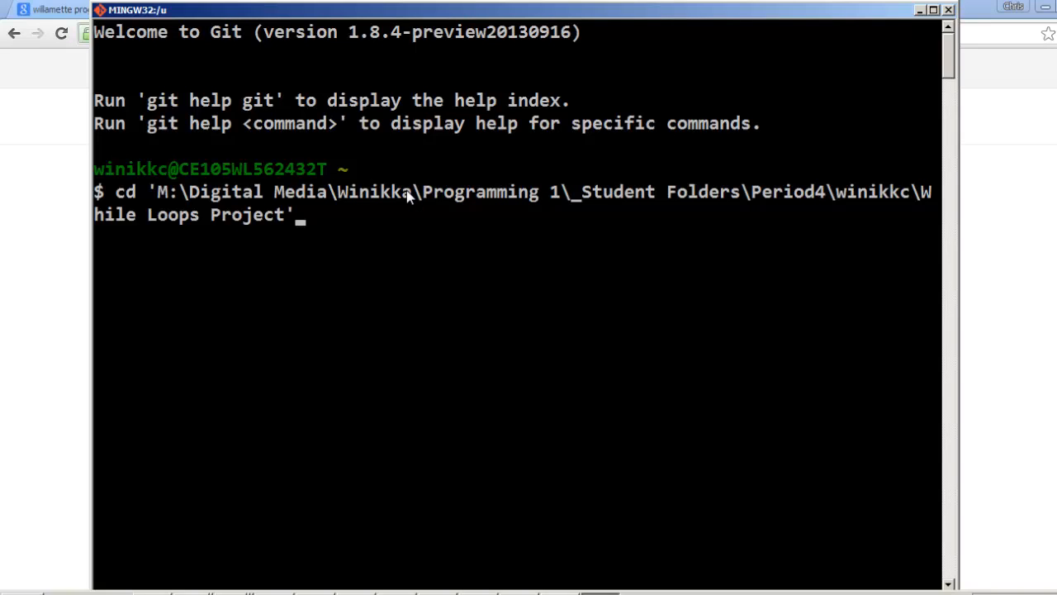
mouse_move(436, 71)
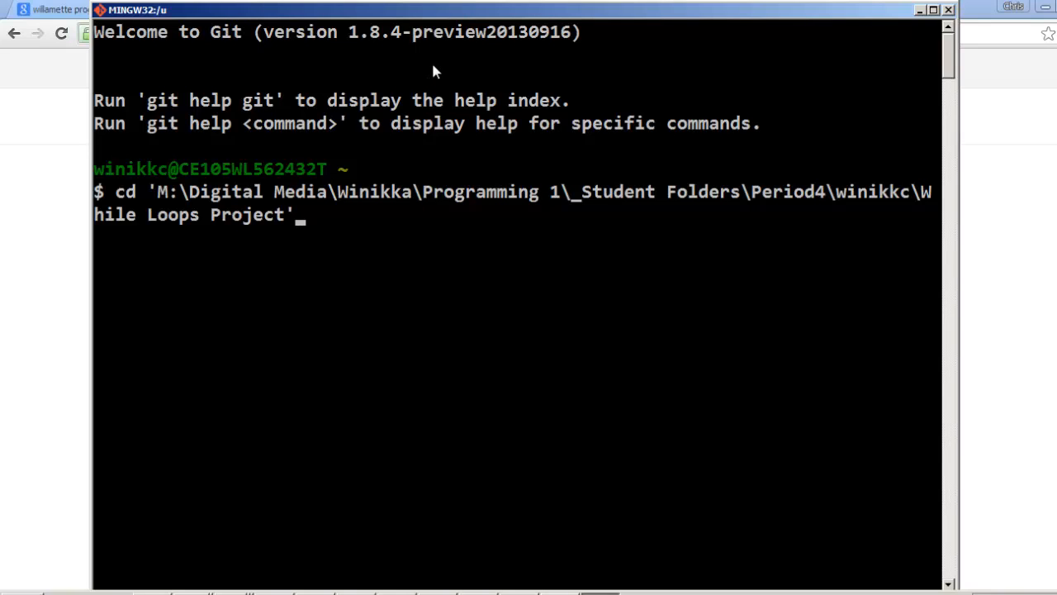
mouse_move(390, 15)
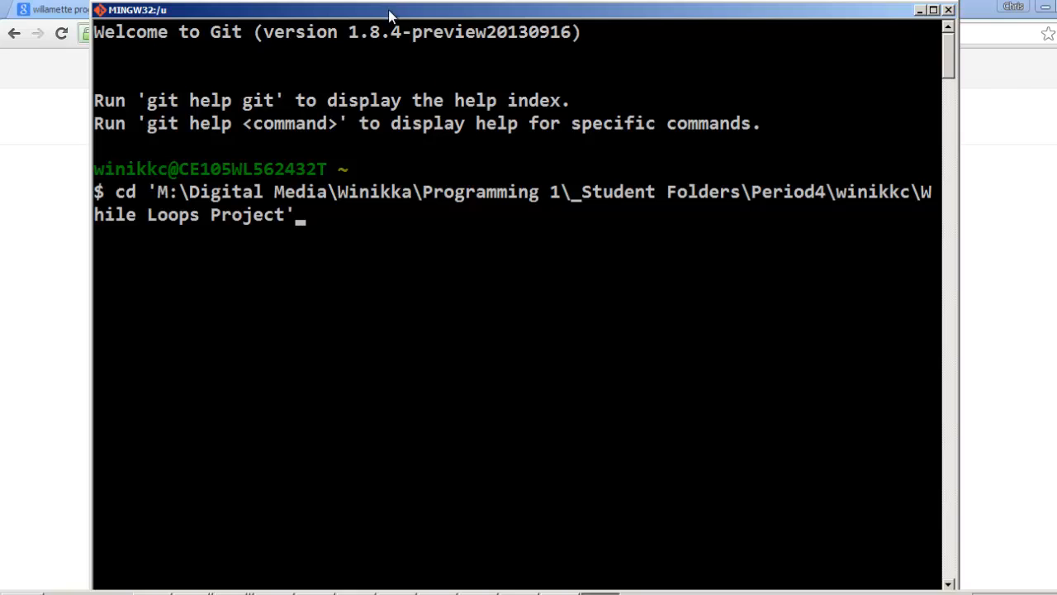
mouse_move(380, 235)
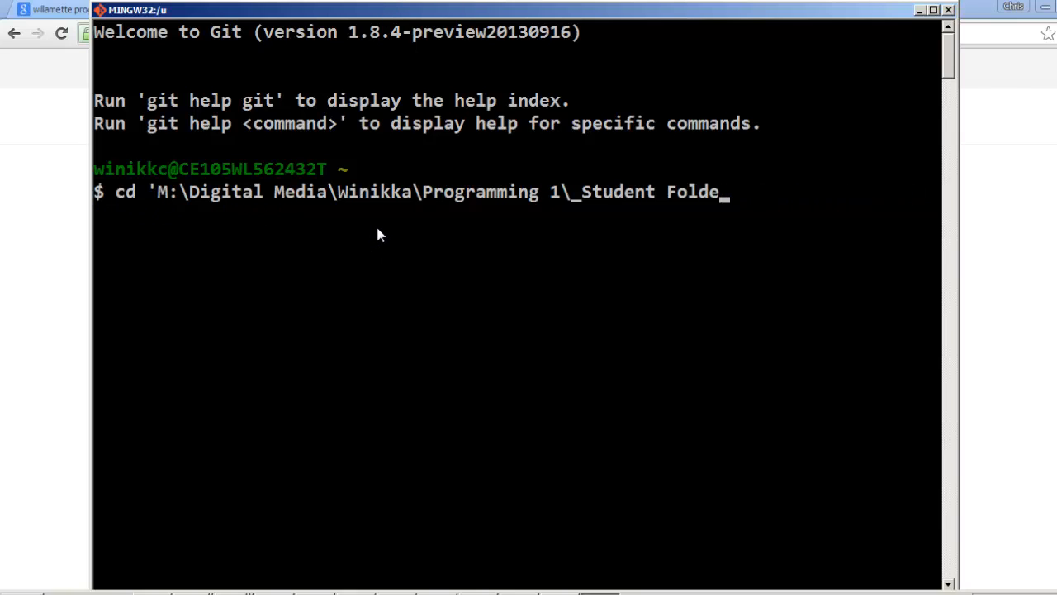
- Re-enter the quoted While Loops Project path and run cd into that folder
key(BackSpace)
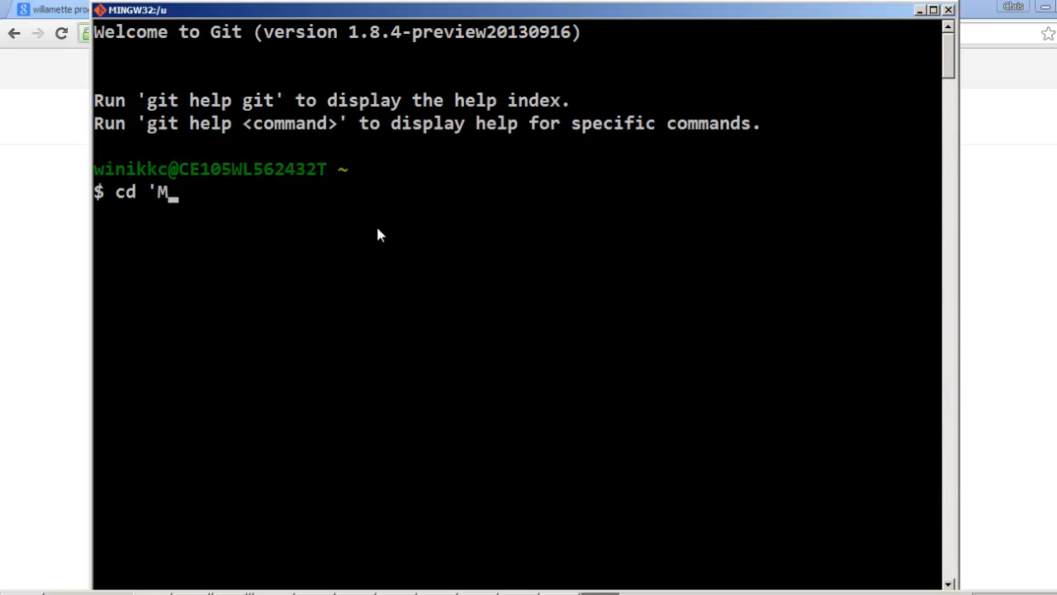
key(Backspace)
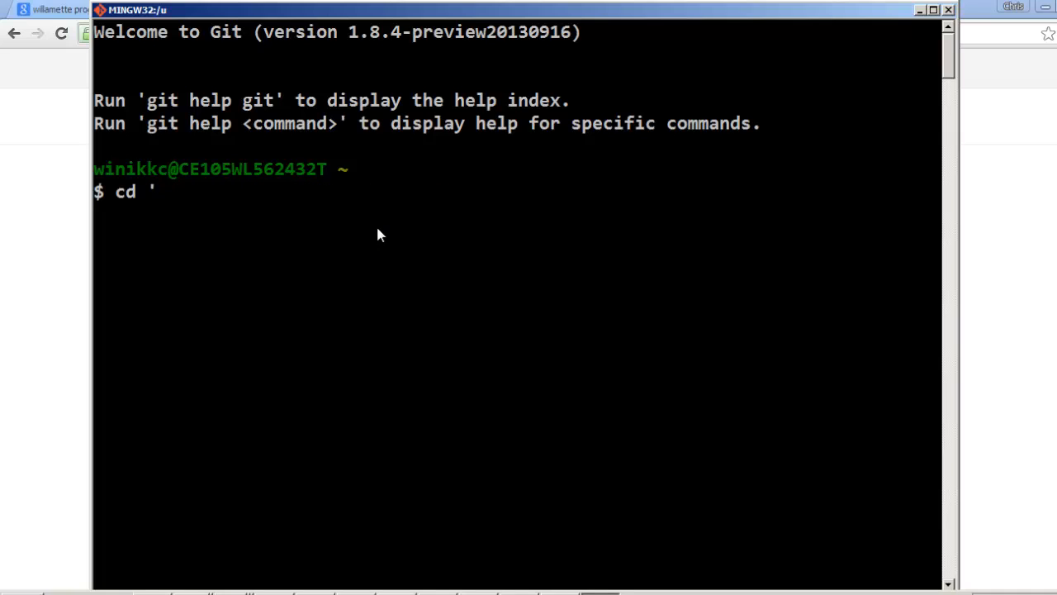
text(M:\Digital Media\Winikka\Programming 1\_Student Folders\Period4\winikkc\While Loops Project)
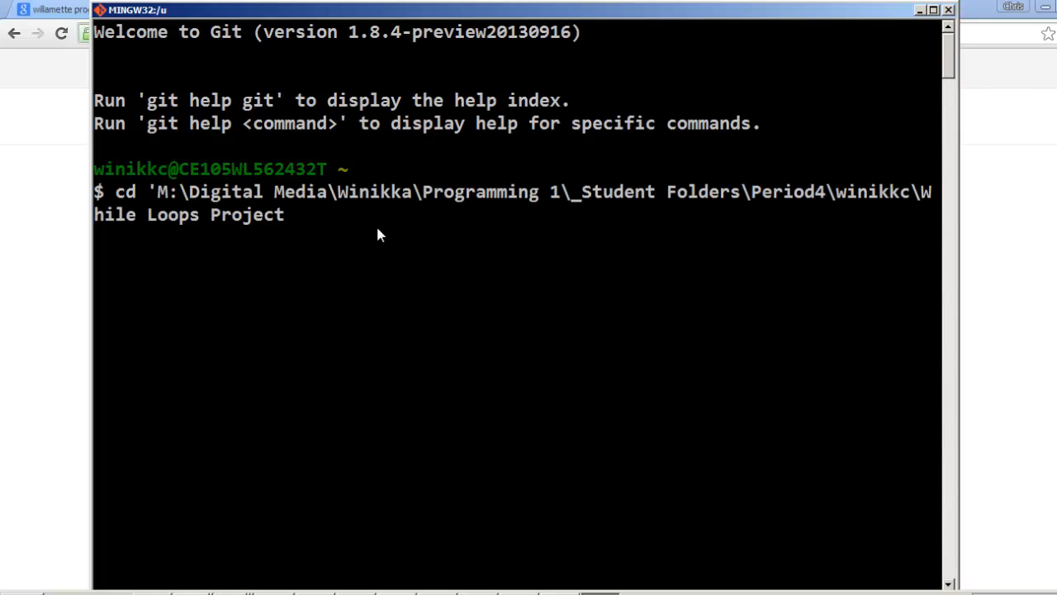
text(')
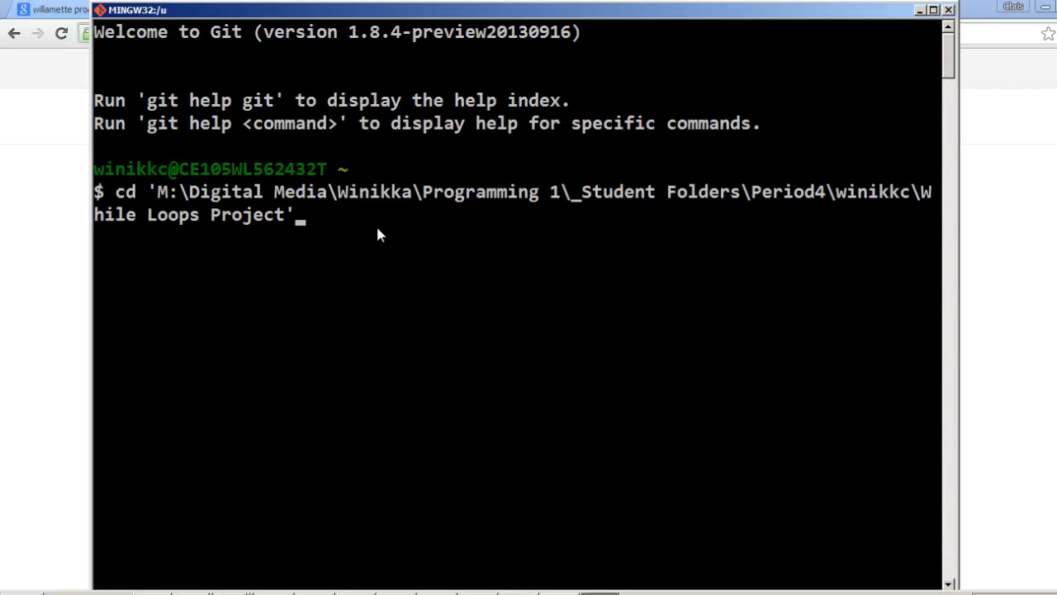
key(Return)
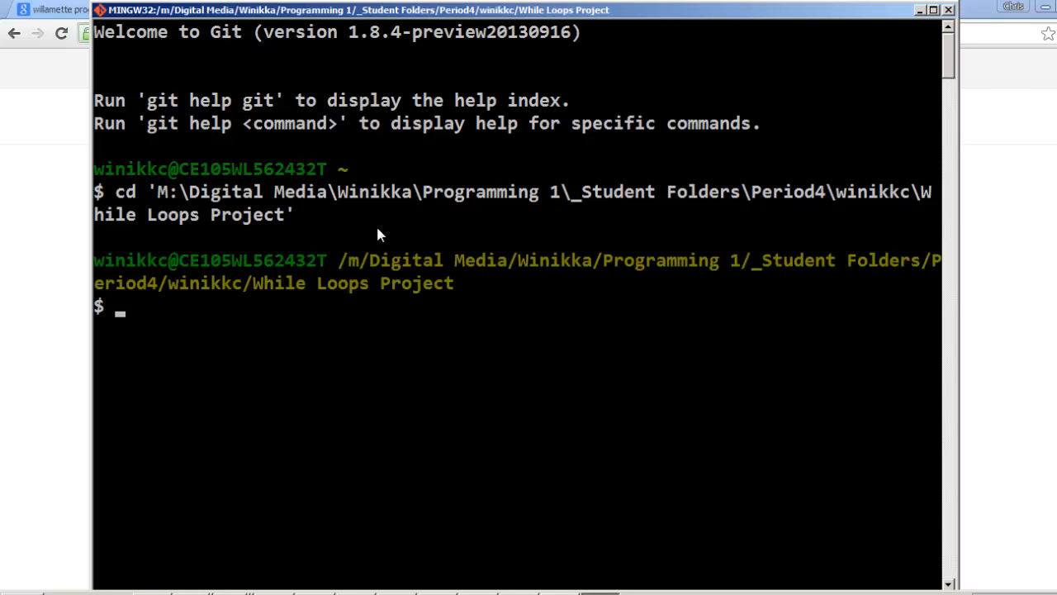
mouse_move(284, 291)
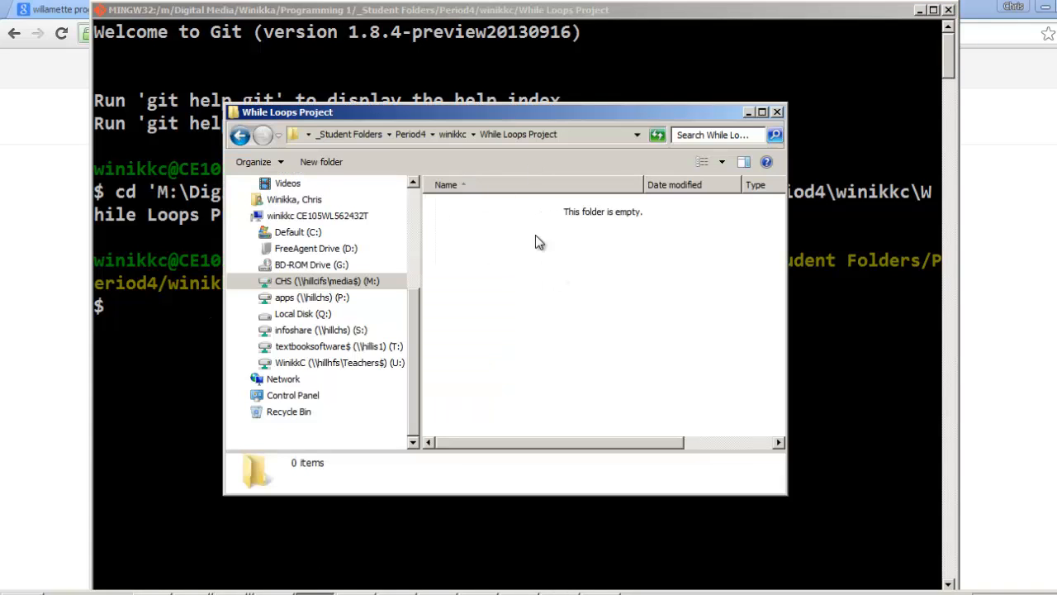
mouse_move(182, 312)
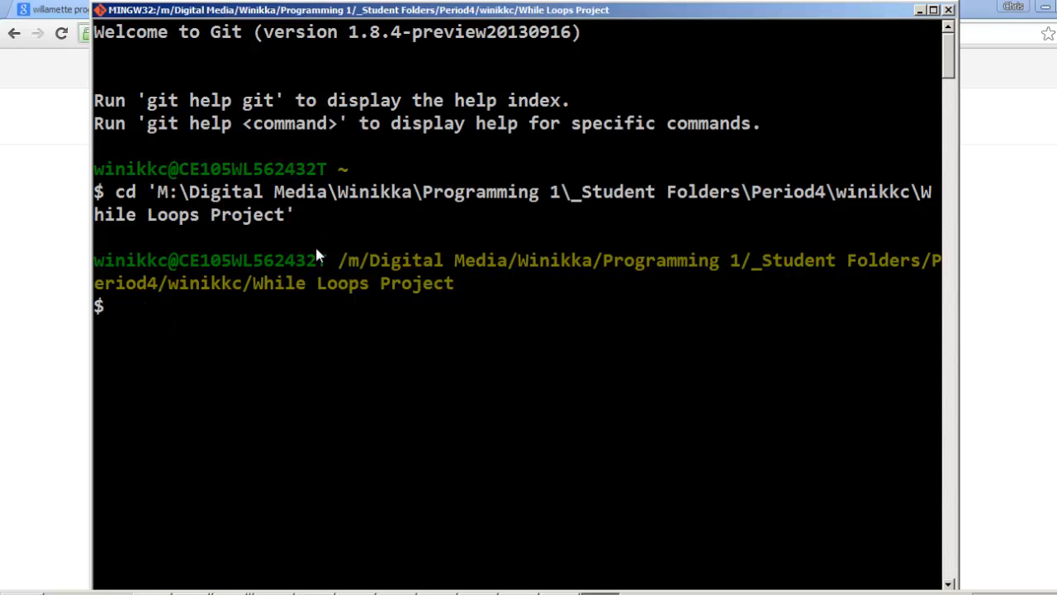
mouse_move(116, 197)
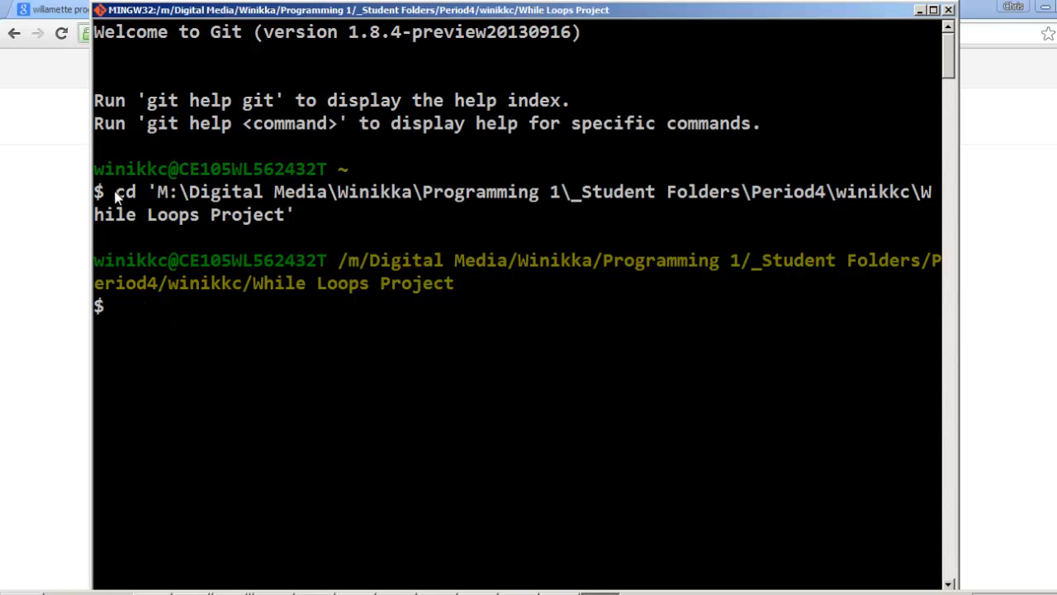
mouse_move(217, 36)
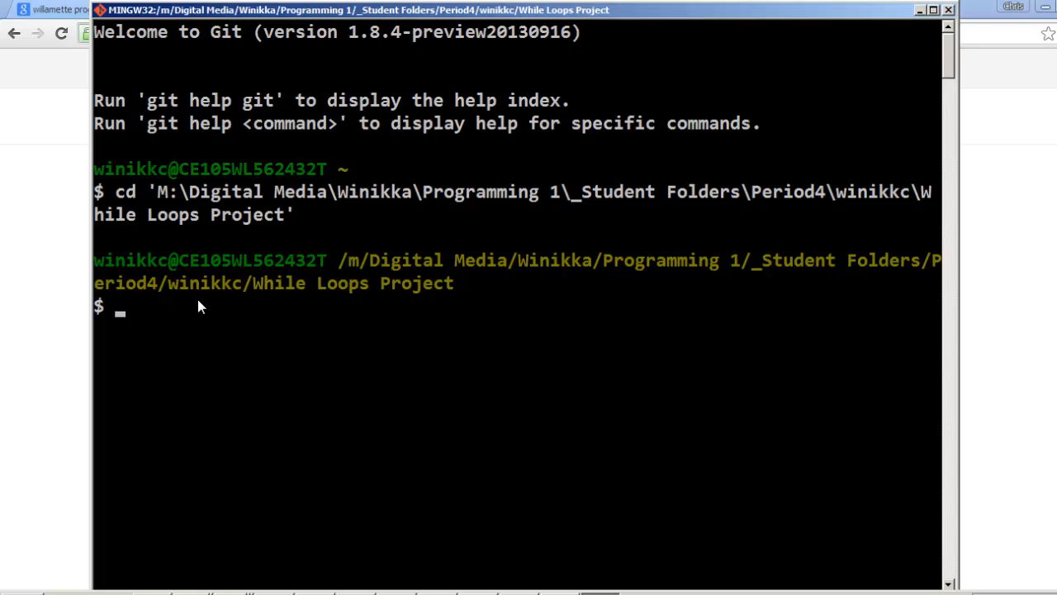
mouse_move(56, 327)
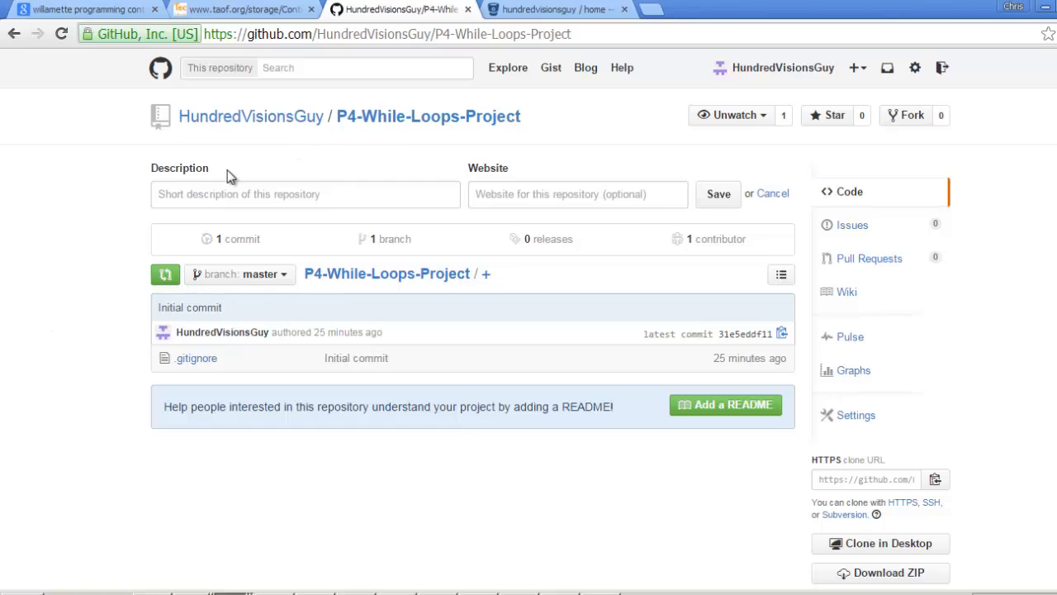
mouse_move(403, 116)
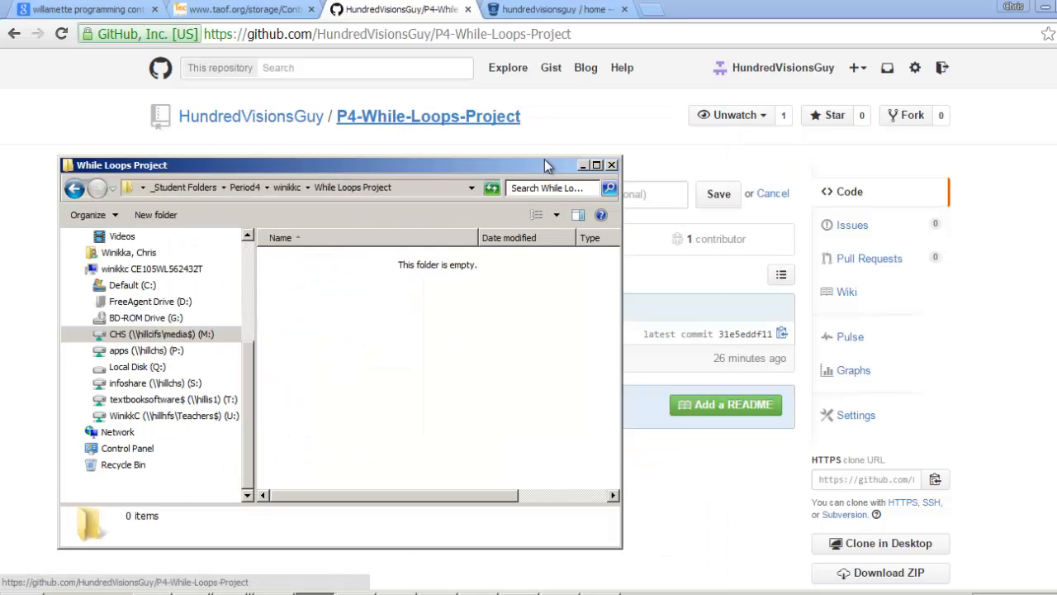
mouse_move(884, 473)
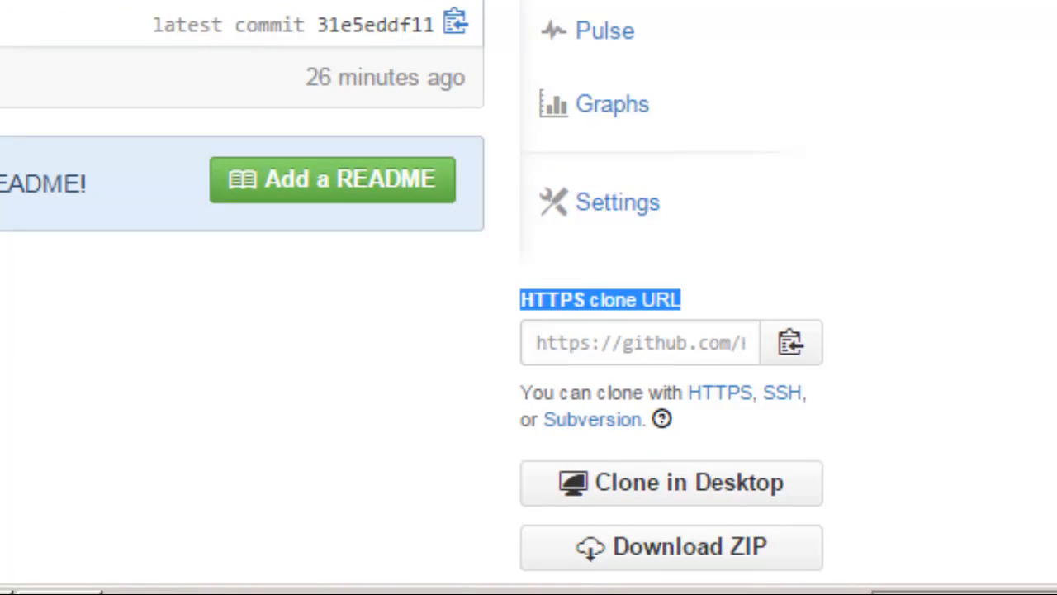
mouse_move(601, 305)
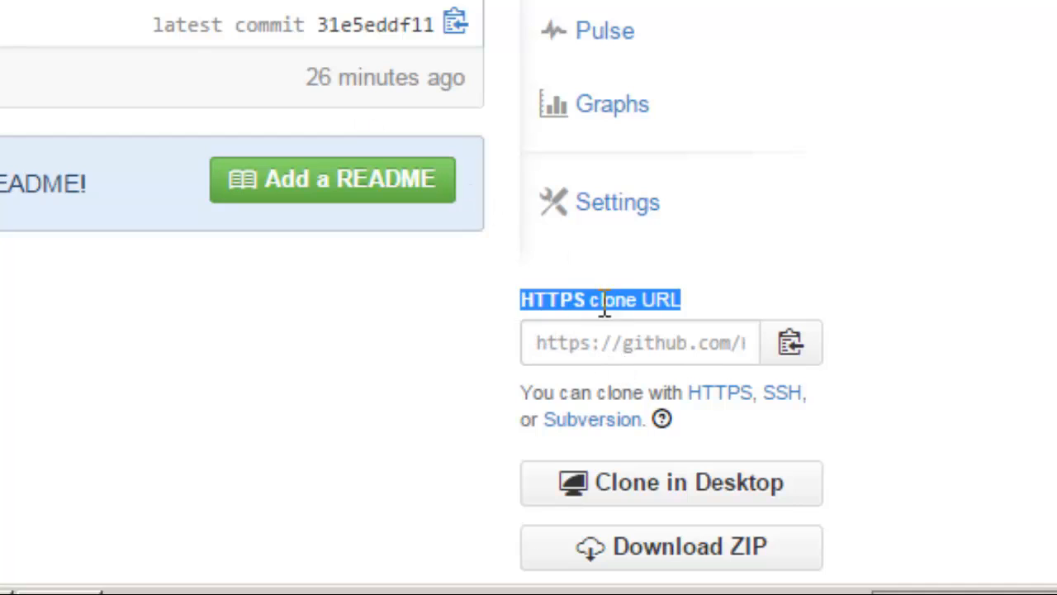
mouse_move(791, 342)
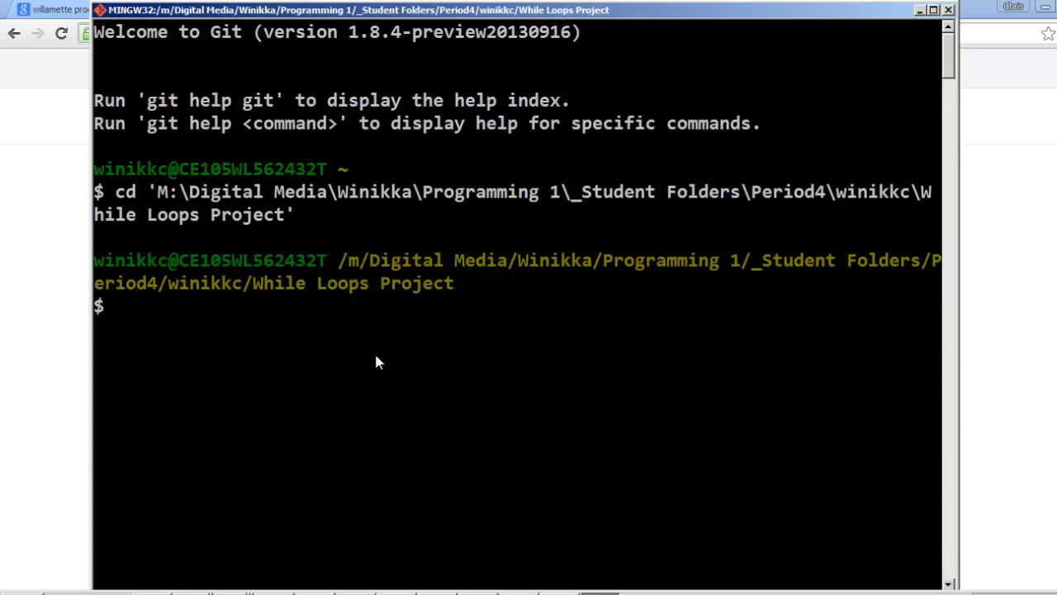
text(git cl)
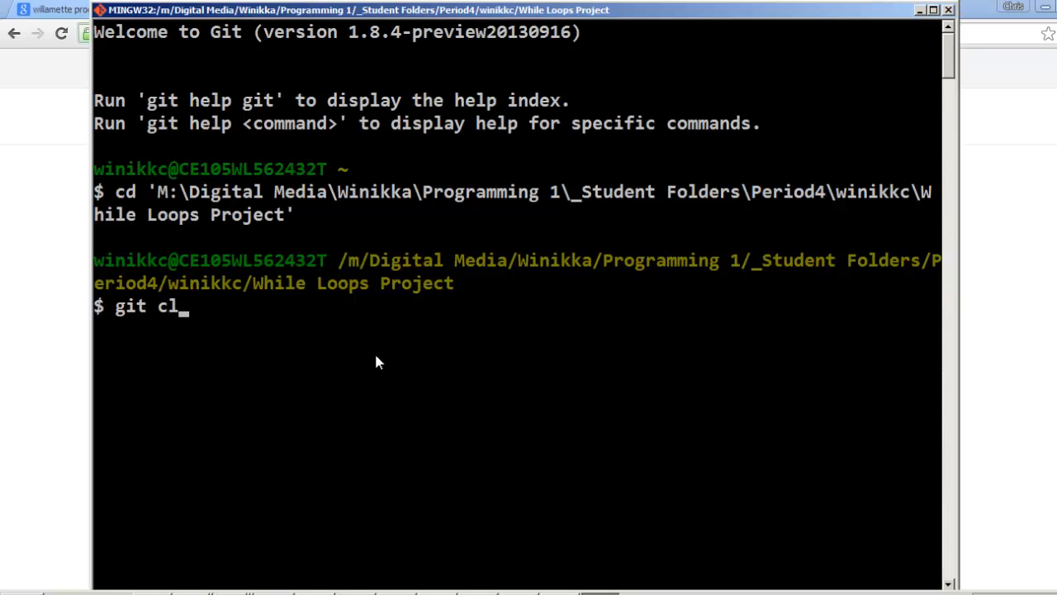
text(one https://github.com/HundredVisionsGuy/P4-While-Loops-Project.git)
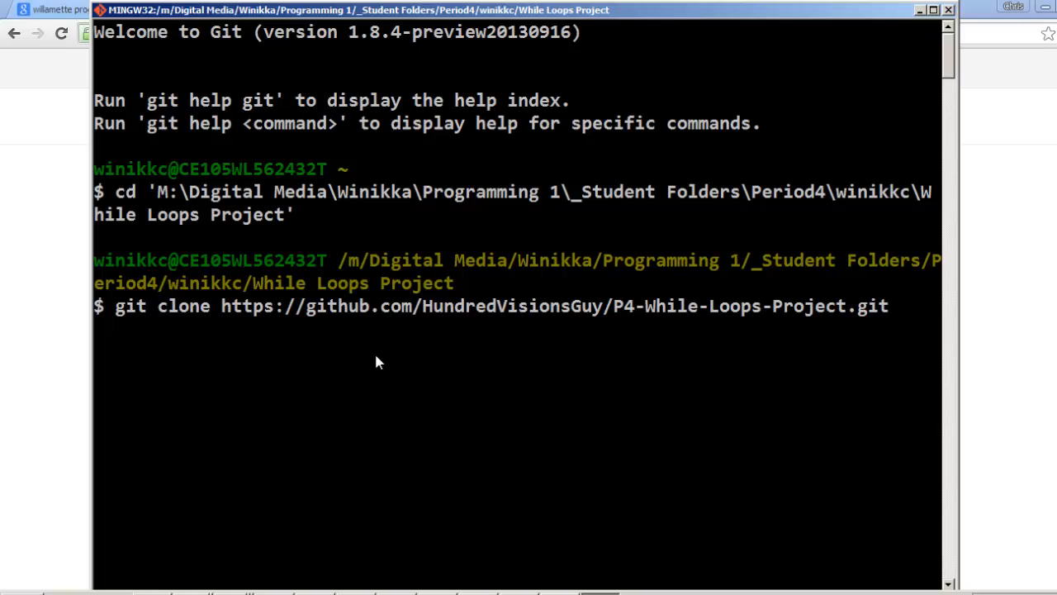
key(Return)
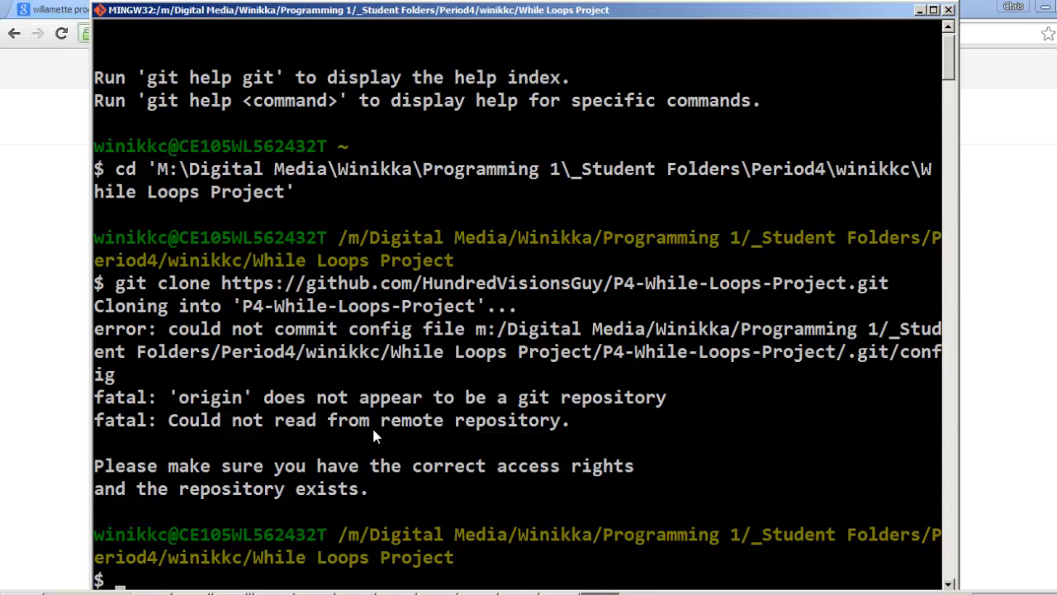
mouse_move(294, 416)
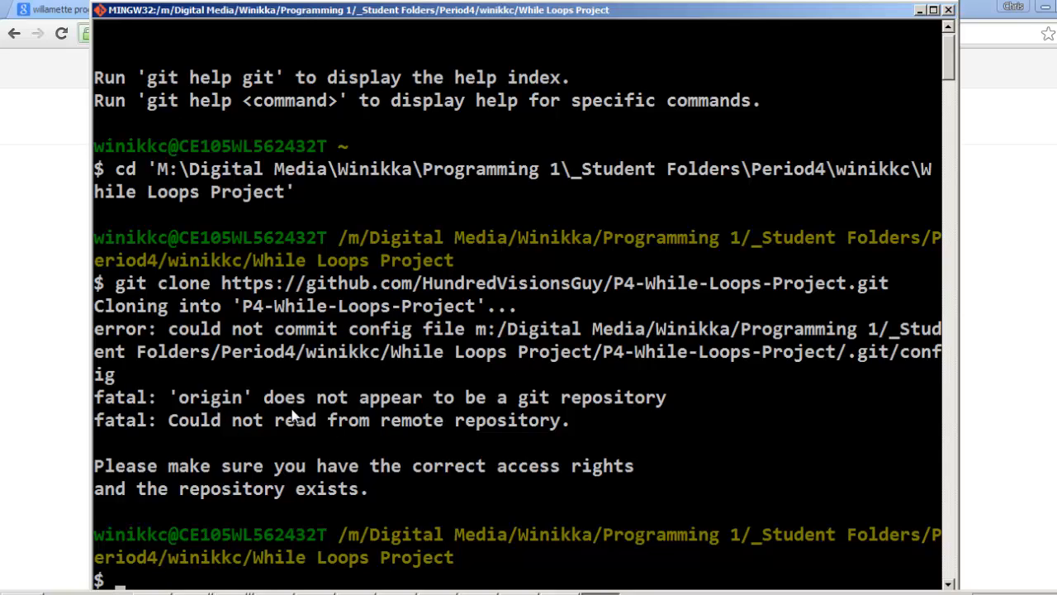
mouse_move(274, 423)
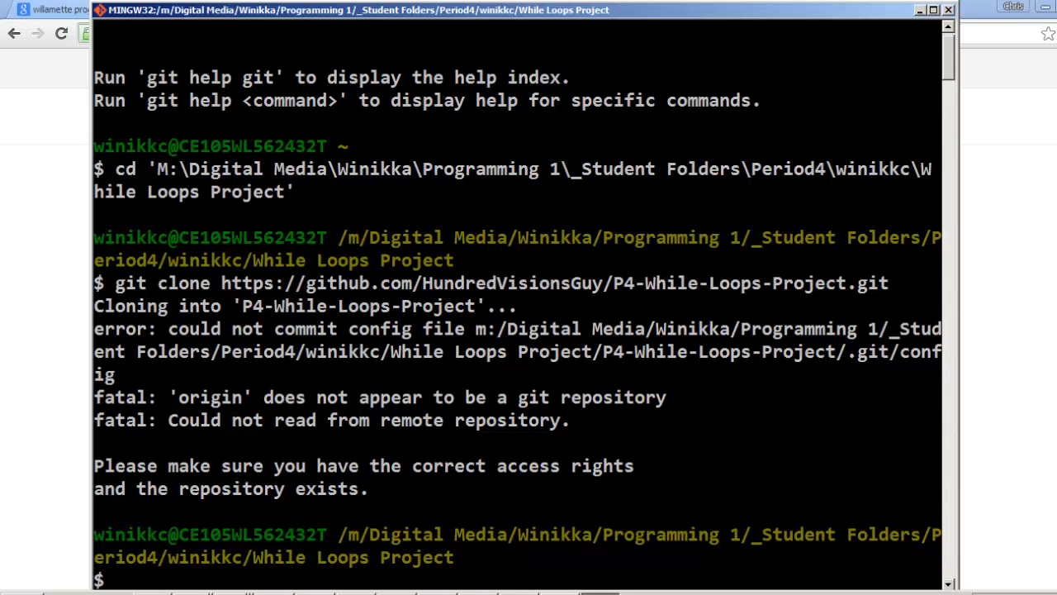
- Scroll the Git Bash output to follow the http.sslVerify false setting and the successful clone of P4-While-Loops-Project
scroll(down, 3)
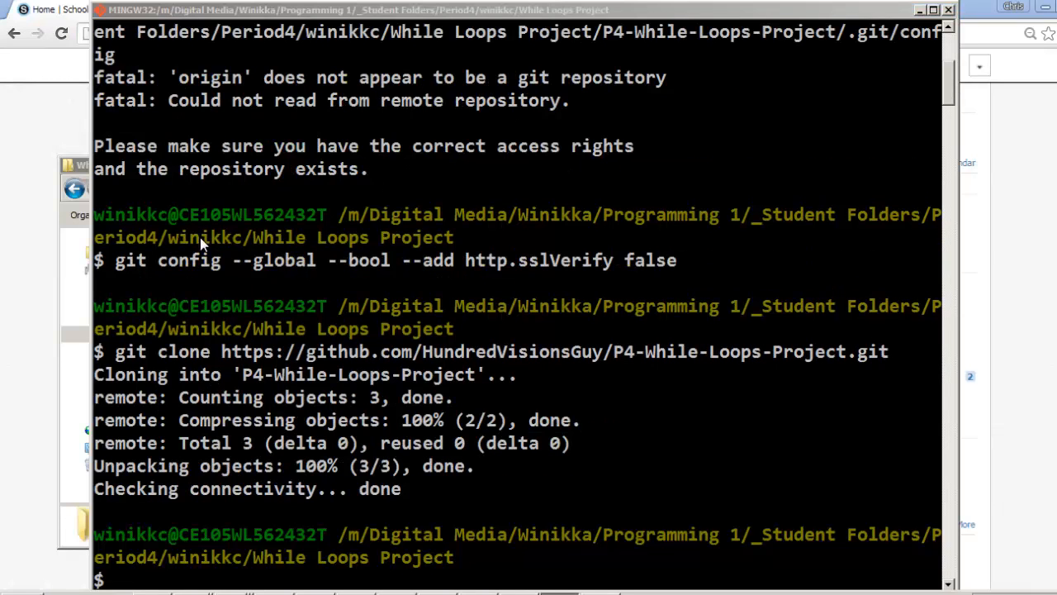
mouse_move(123, 274)
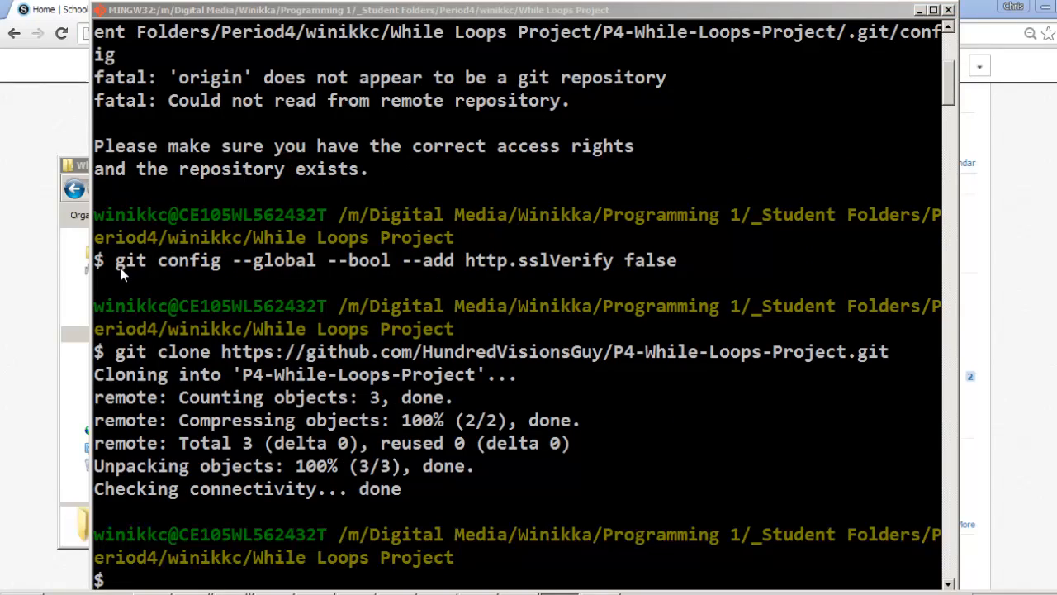
mouse_move(251, 268)
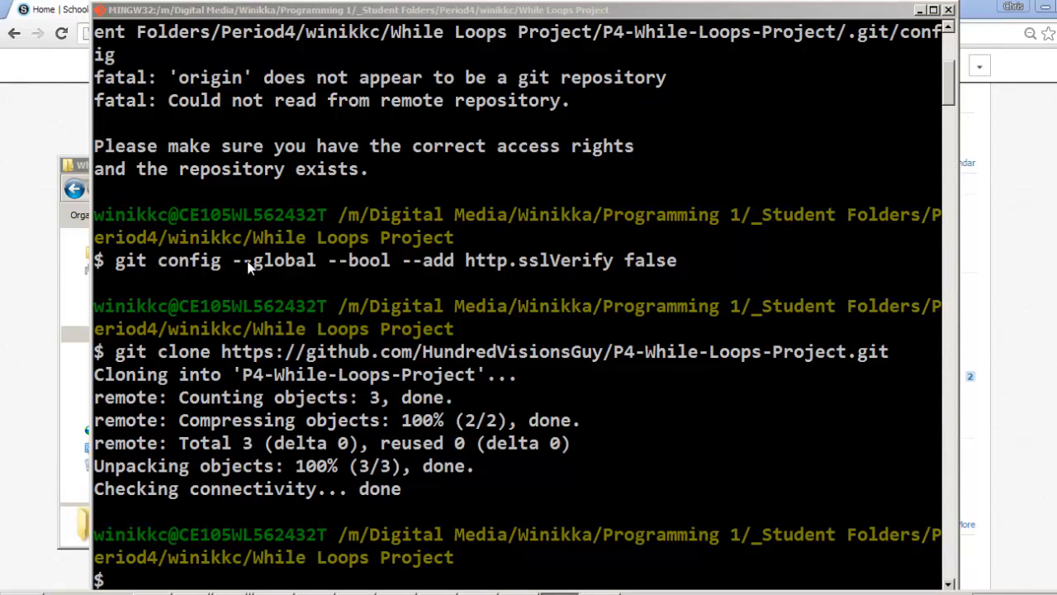
mouse_move(502, 273)
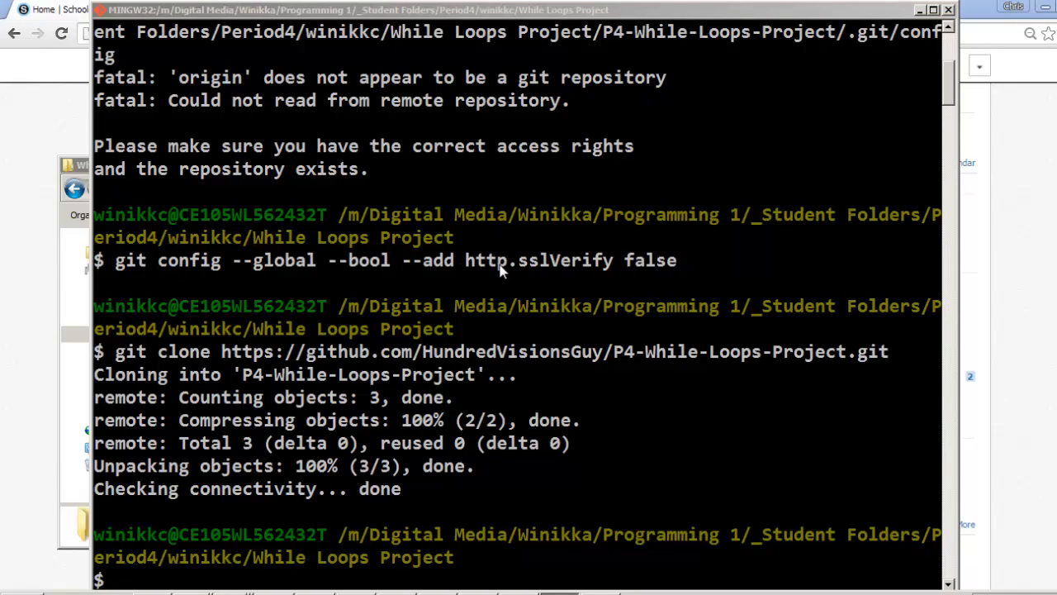
mouse_move(690, 274)
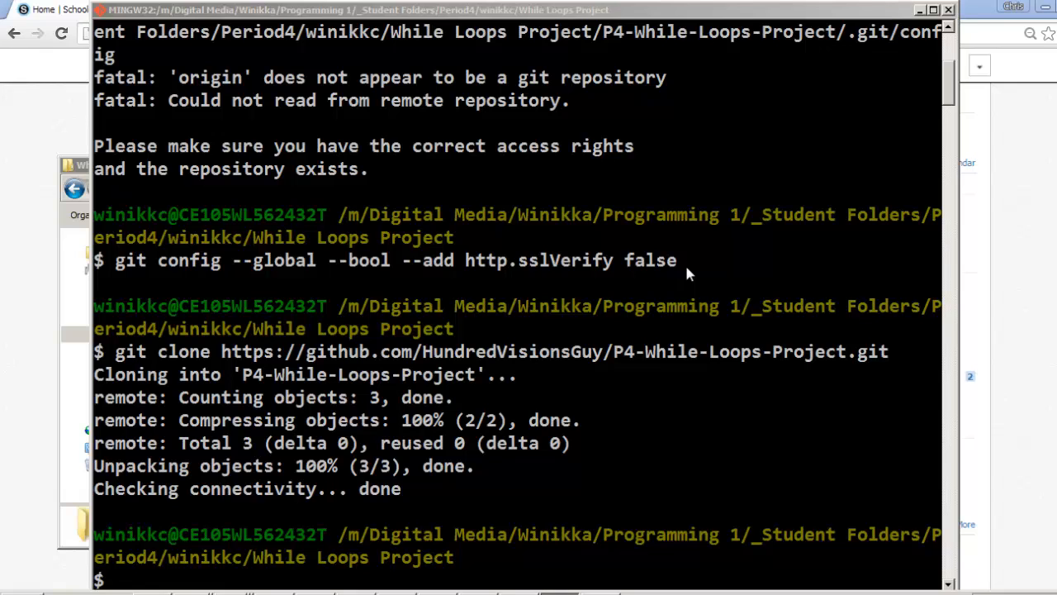
mouse_move(652, 265)
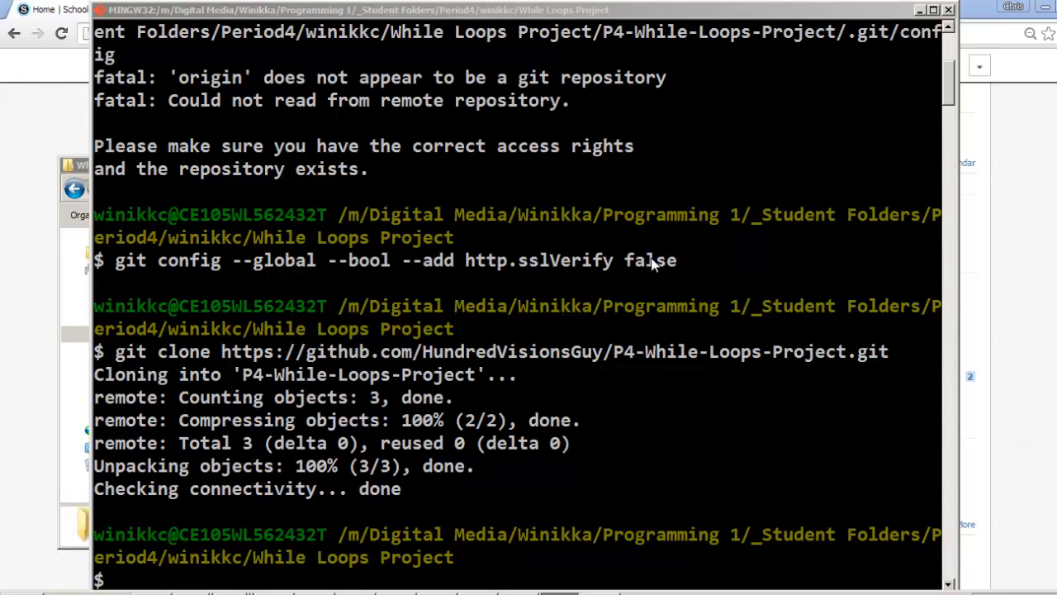
mouse_move(631, 263)
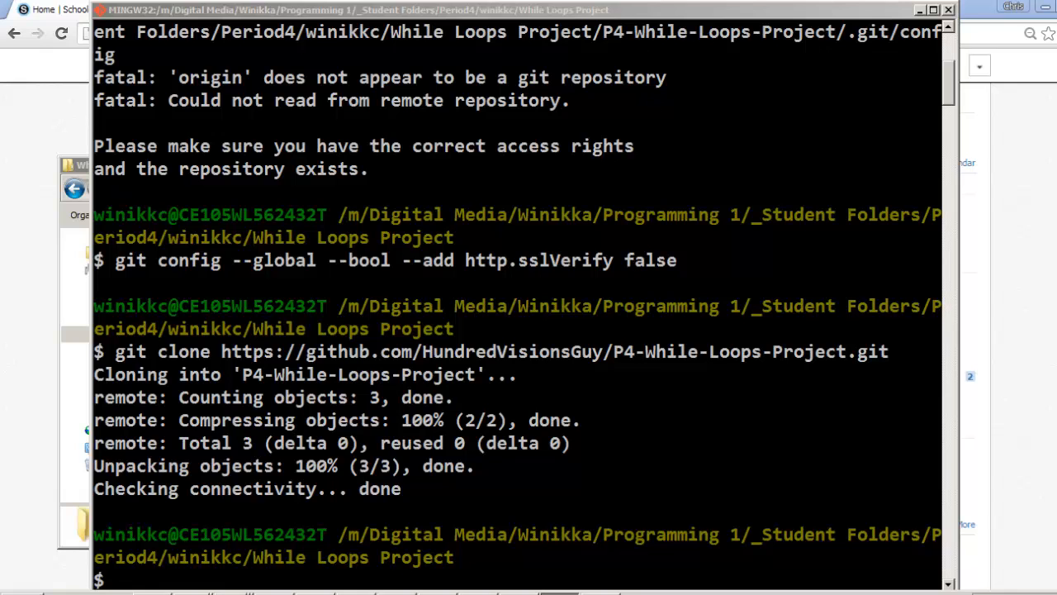
scroll(down, 3)
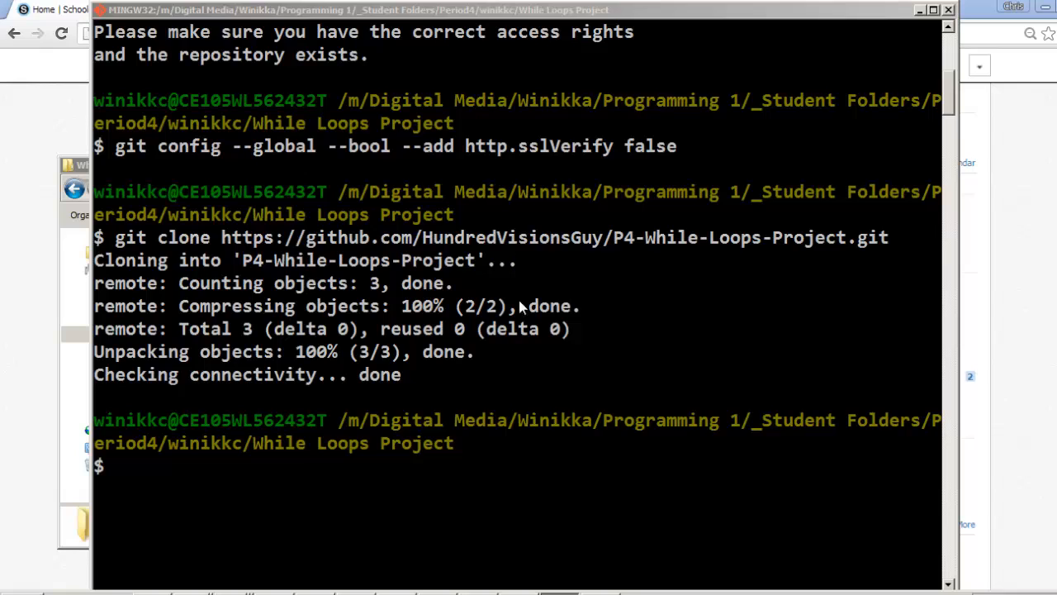
mouse_move(405, 388)
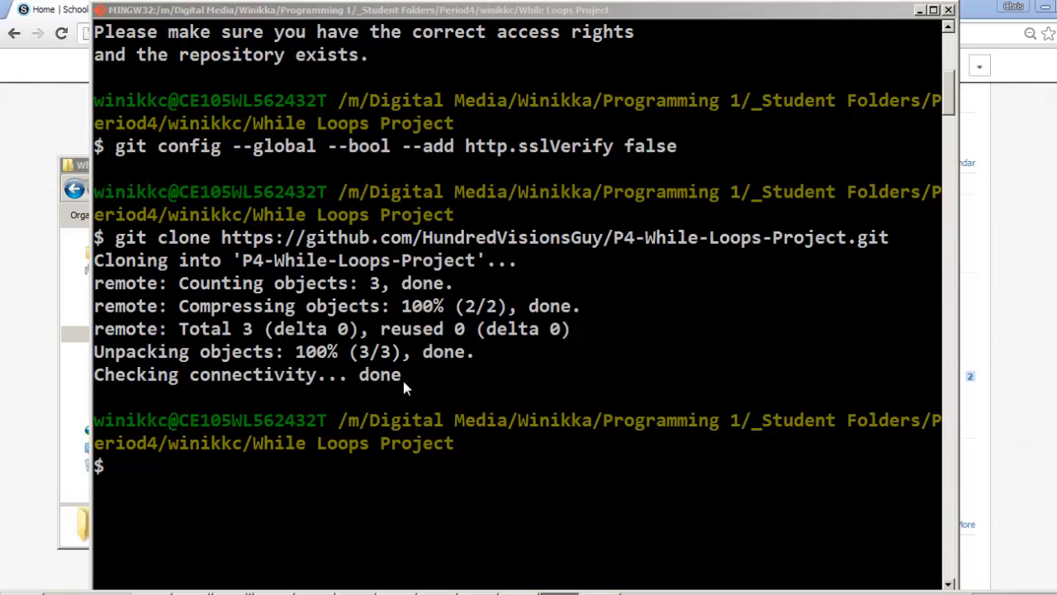
mouse_move(364, 393)
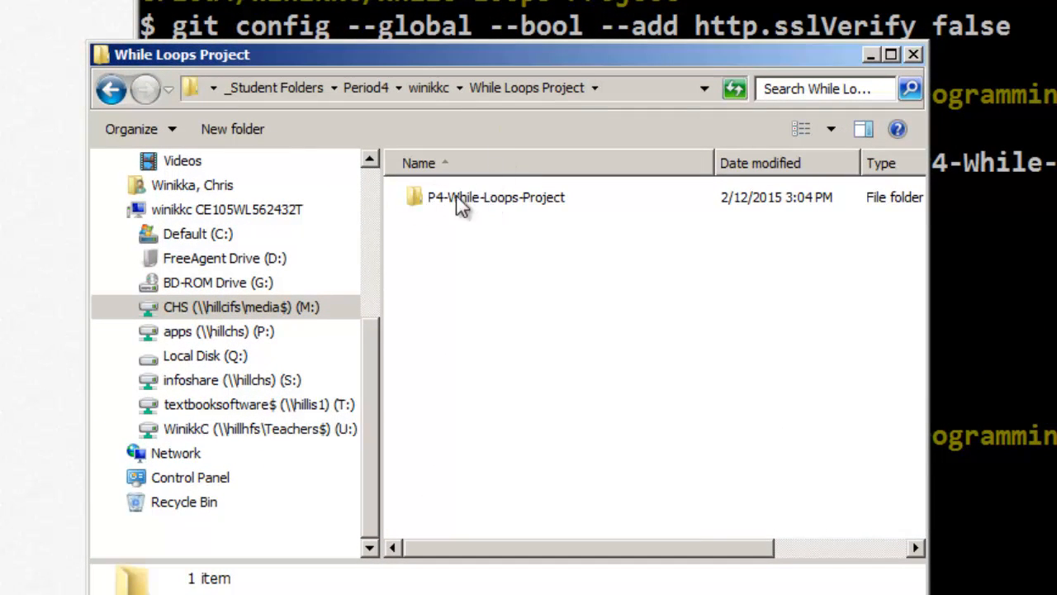
mouse_move(432, 213)
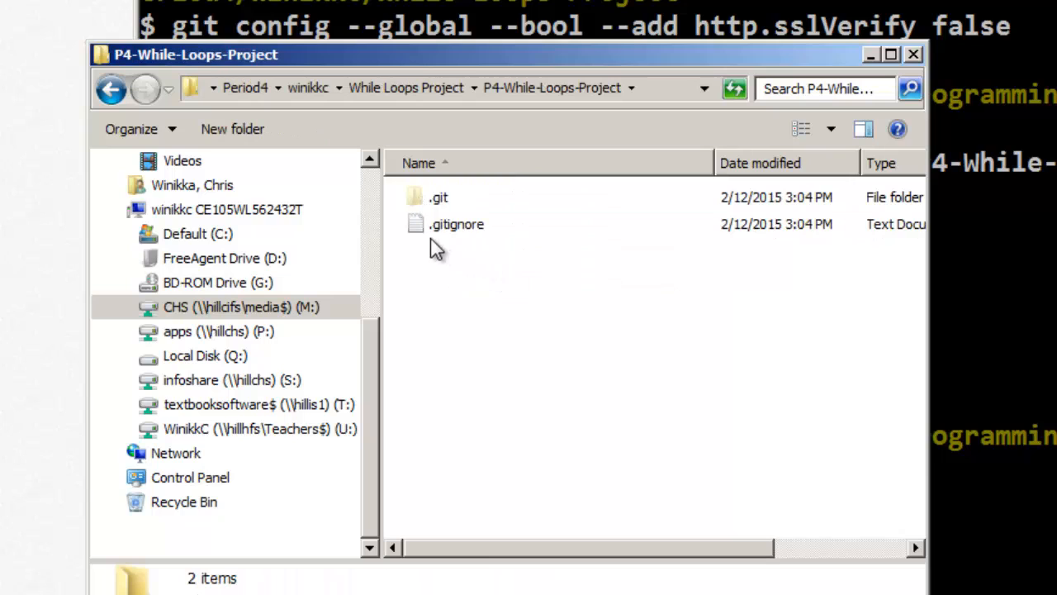
mouse_move(456, 231)
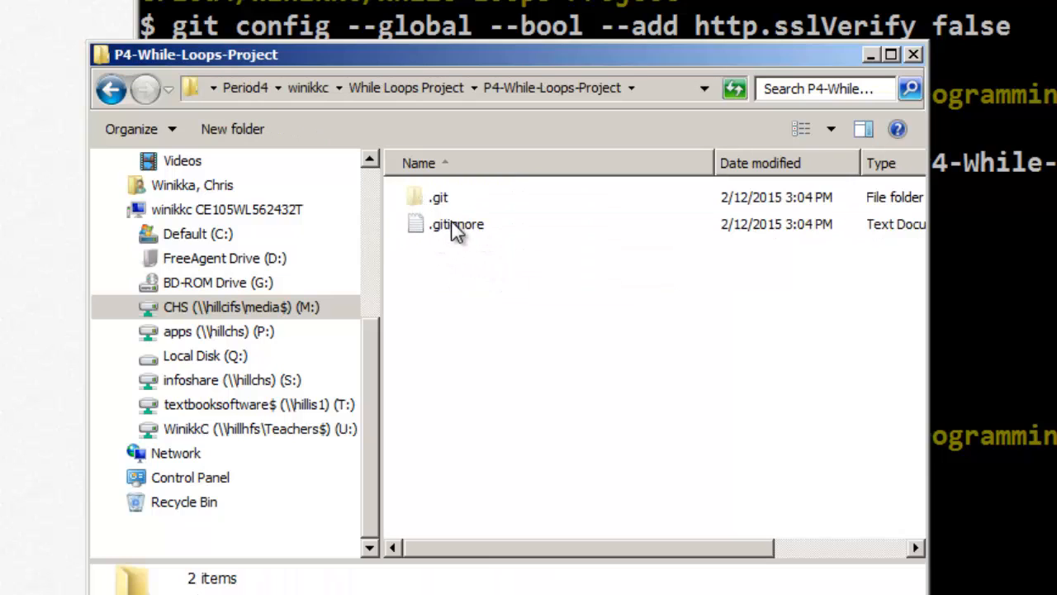
mouse_move(456, 225)
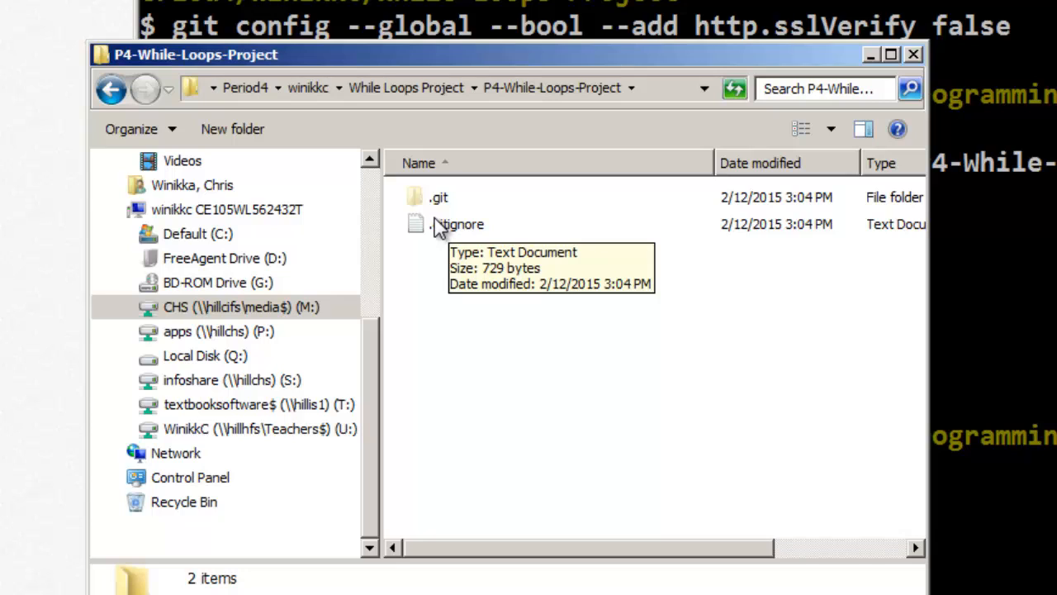
- Enter the cloned P4-While-Loops-Project folder showing its .git folder and .gitignore file
click(439, 196)
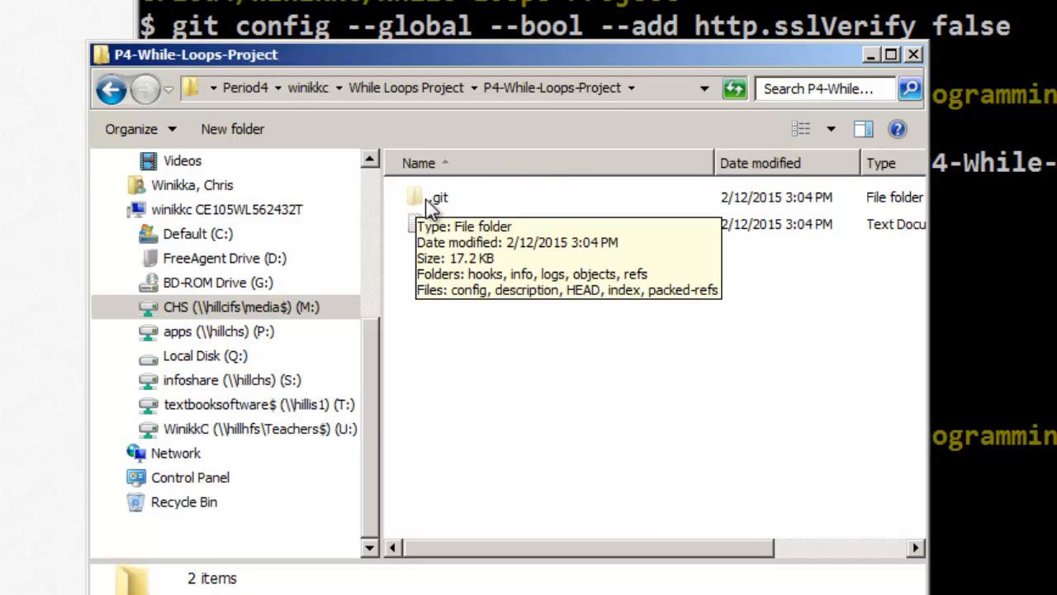
mouse_move(433, 202)
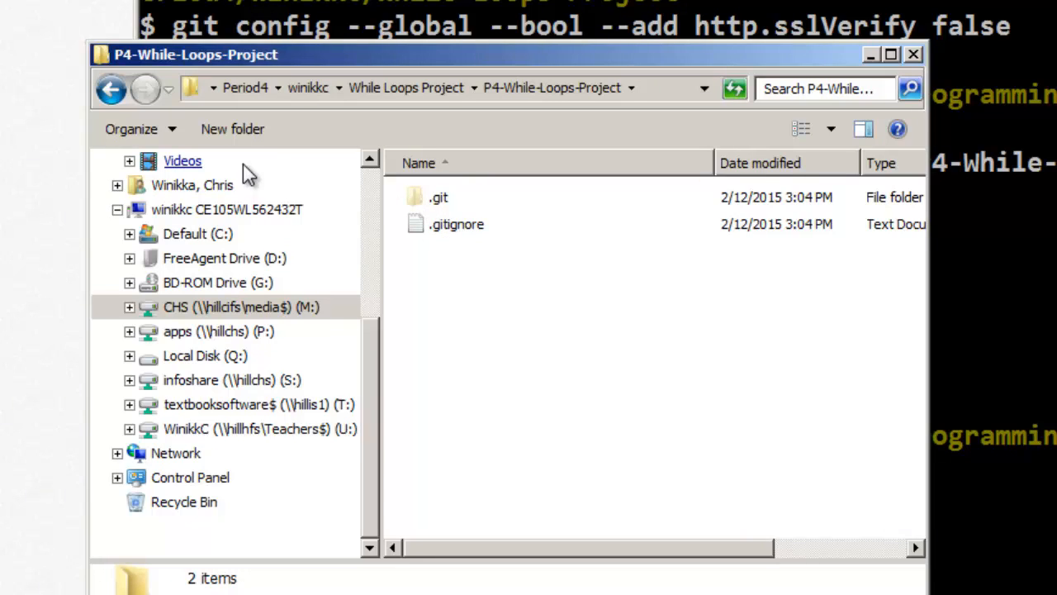
mouse_move(99, 139)
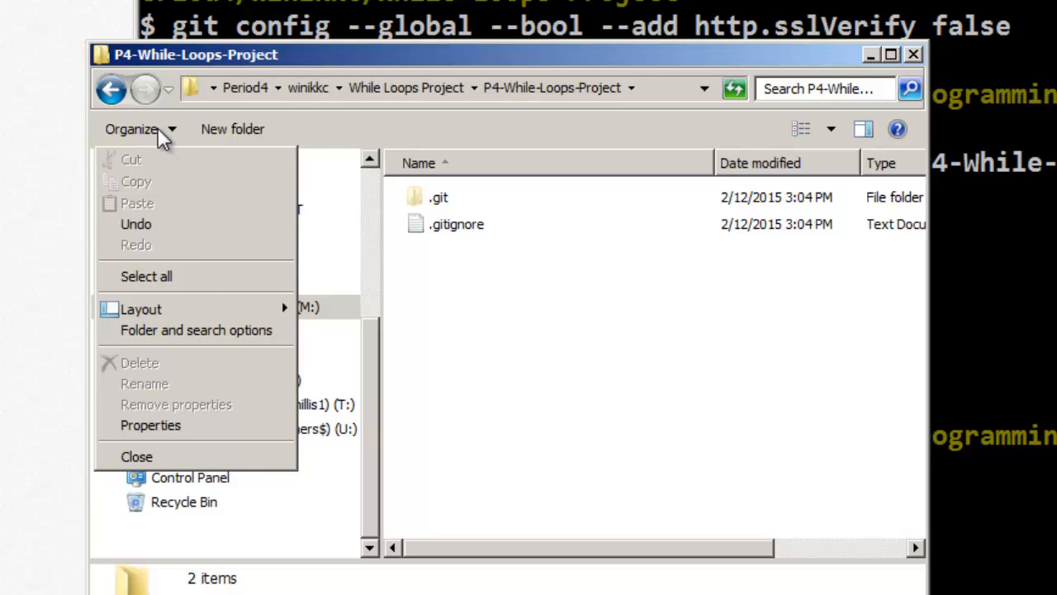
mouse_move(195, 331)
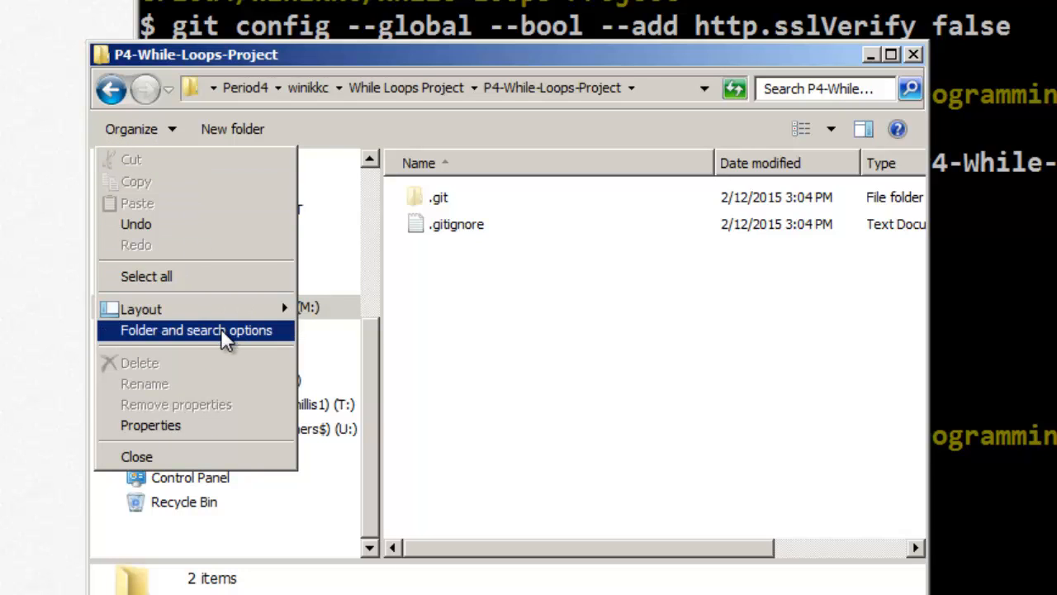
click(195, 331)
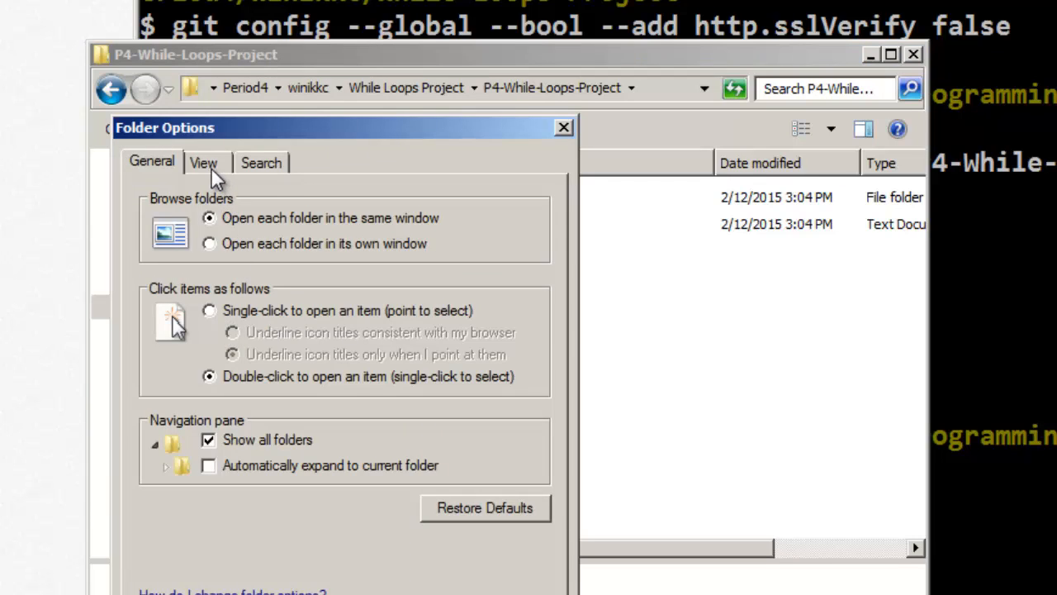
click(205, 162)
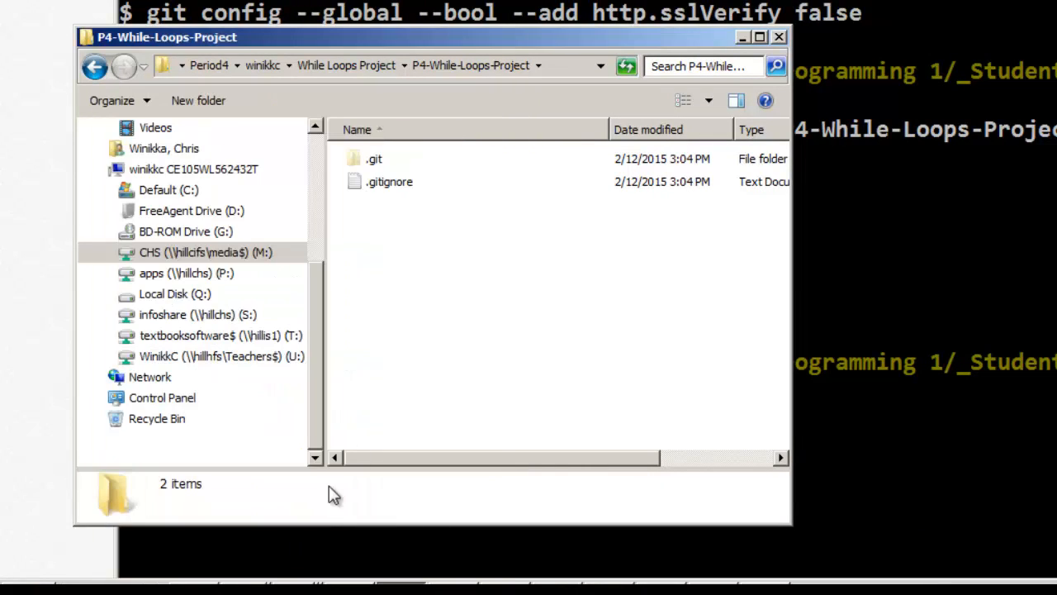
mouse_move(374, 159)
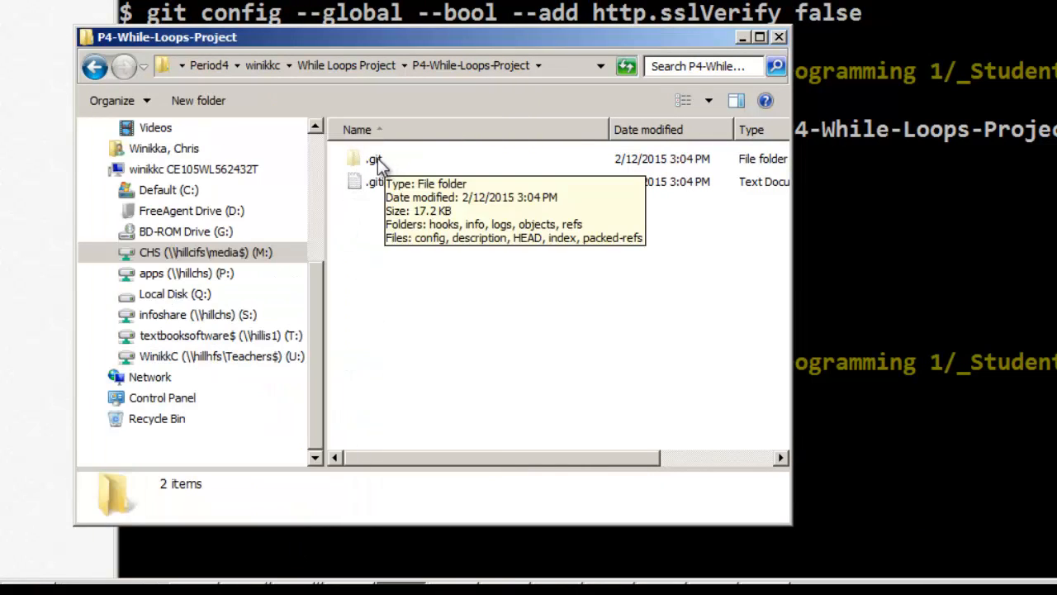
mouse_move(430, 263)
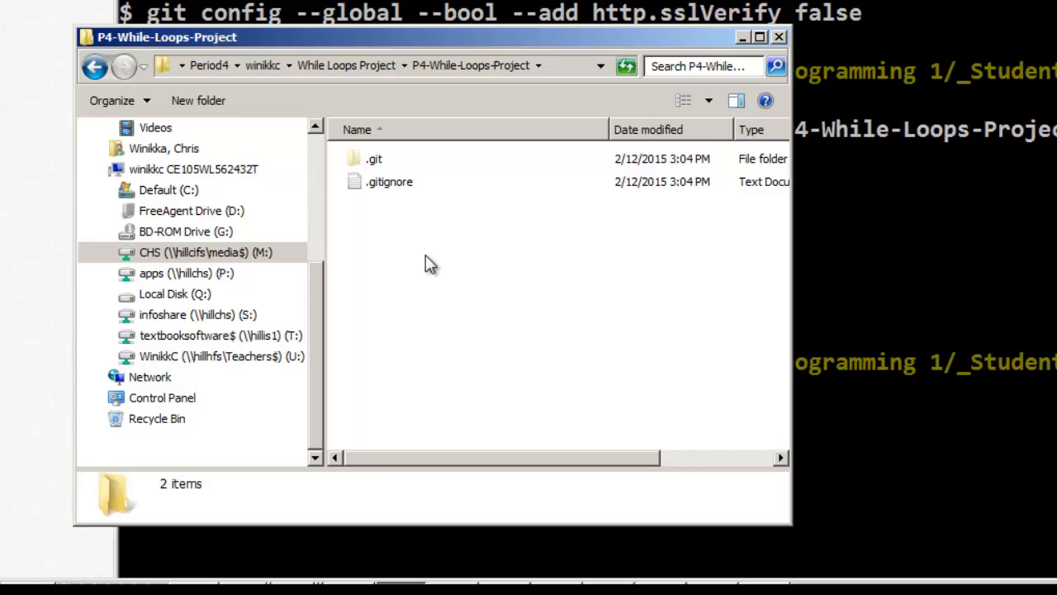